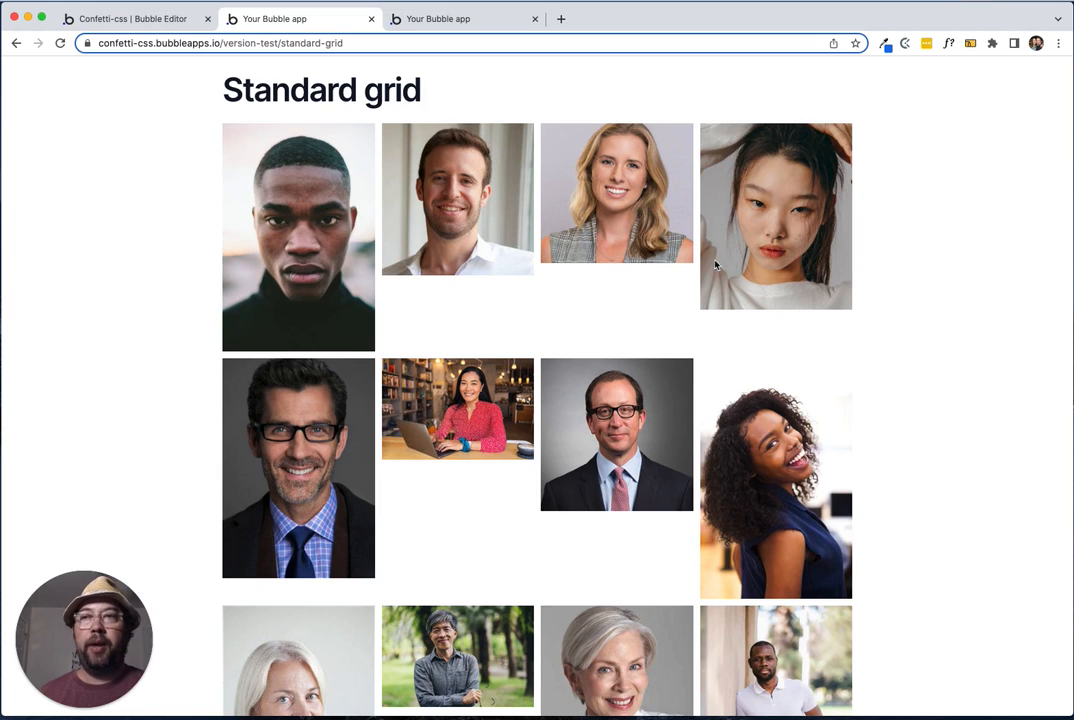
mouse_move(820, 233)
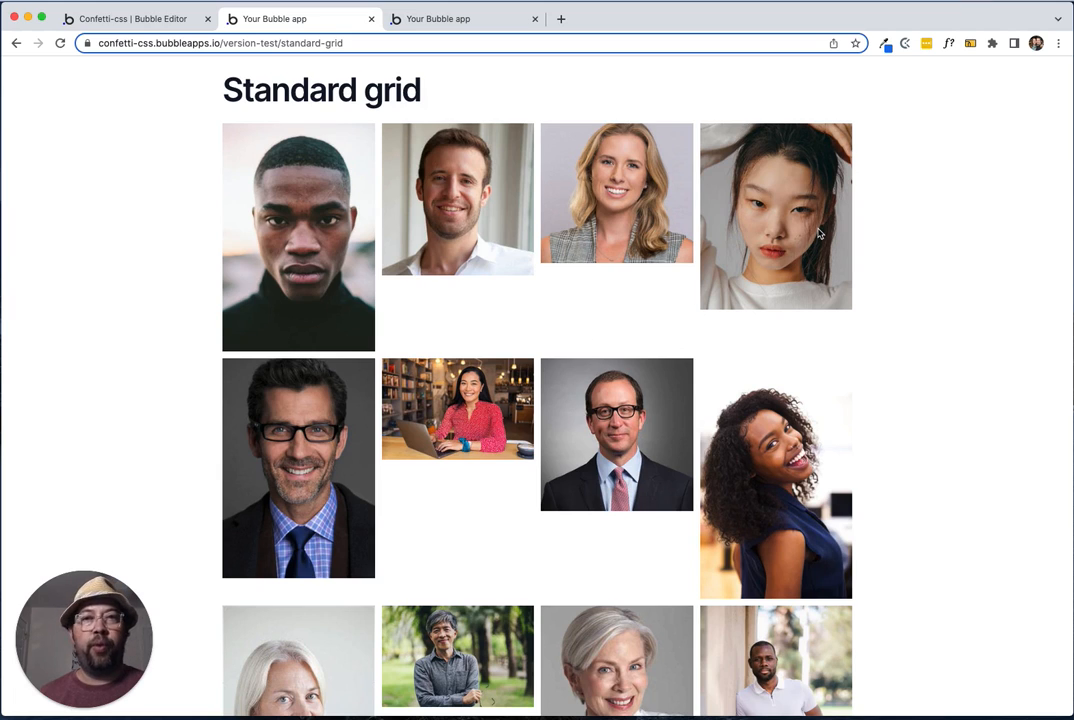
mouse_move(294, 338)
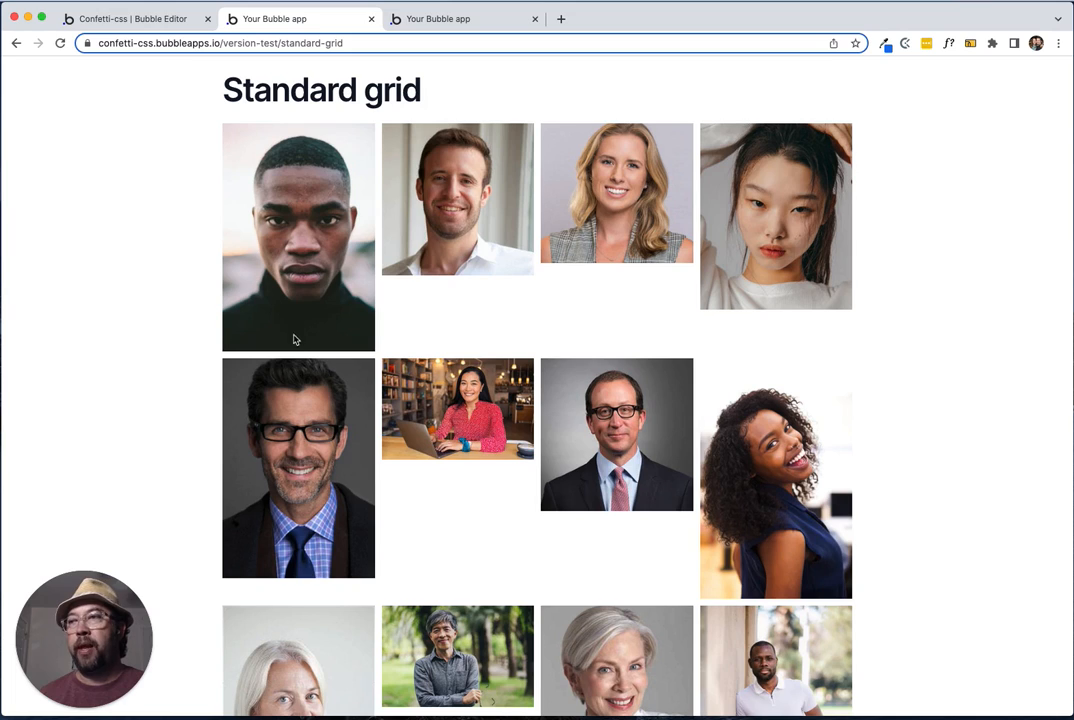
mouse_move(588, 255)
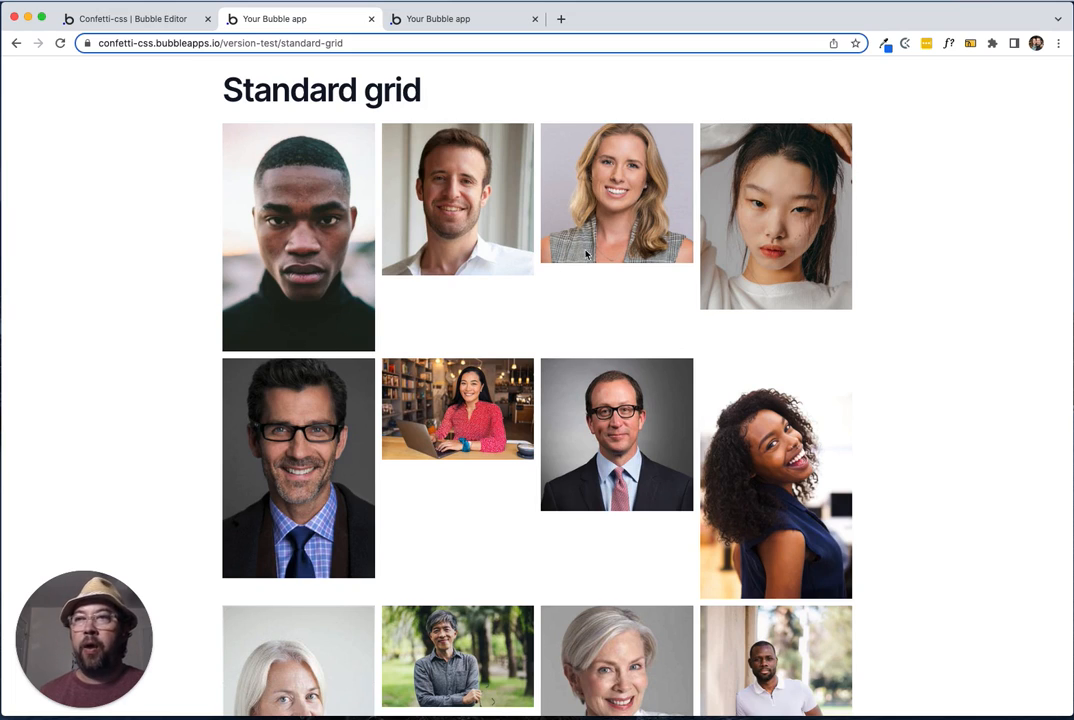
mouse_move(740, 326)
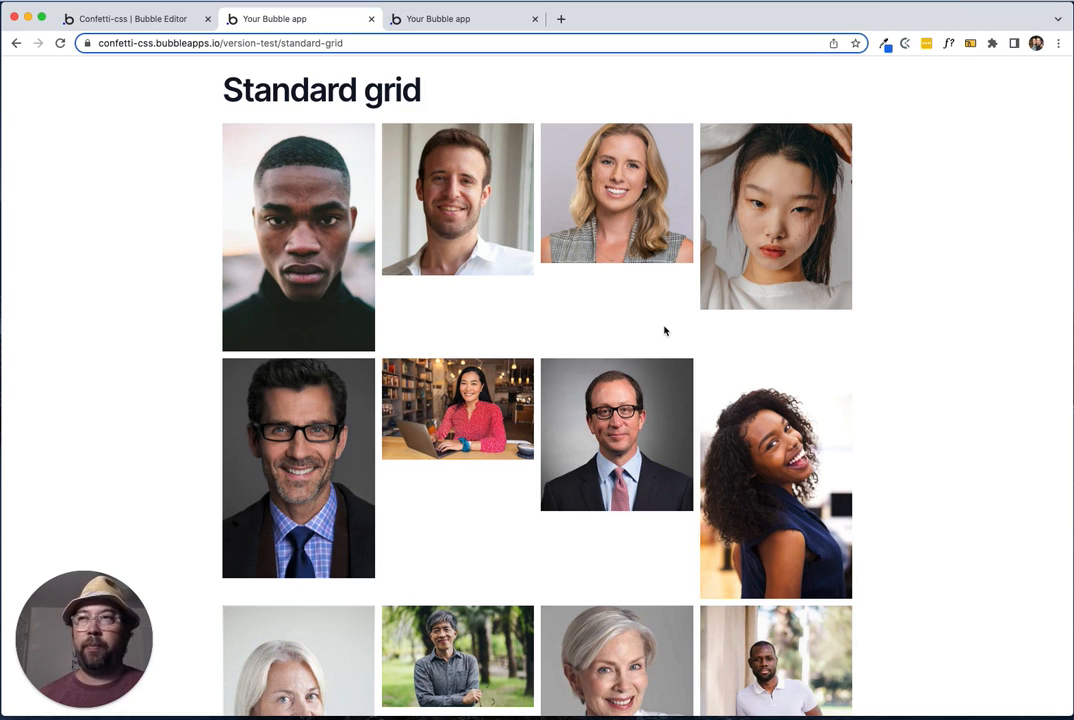
Switch to the third browser tab showing the masonry-grid page.
click(458, 18)
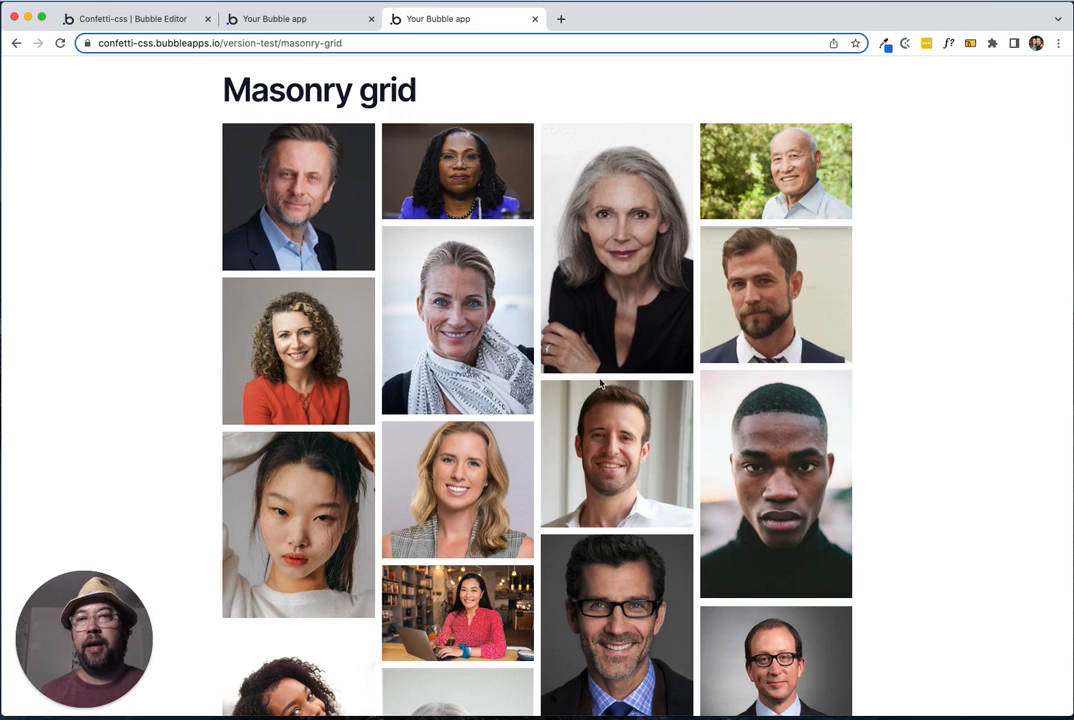
mouse_move(705, 342)
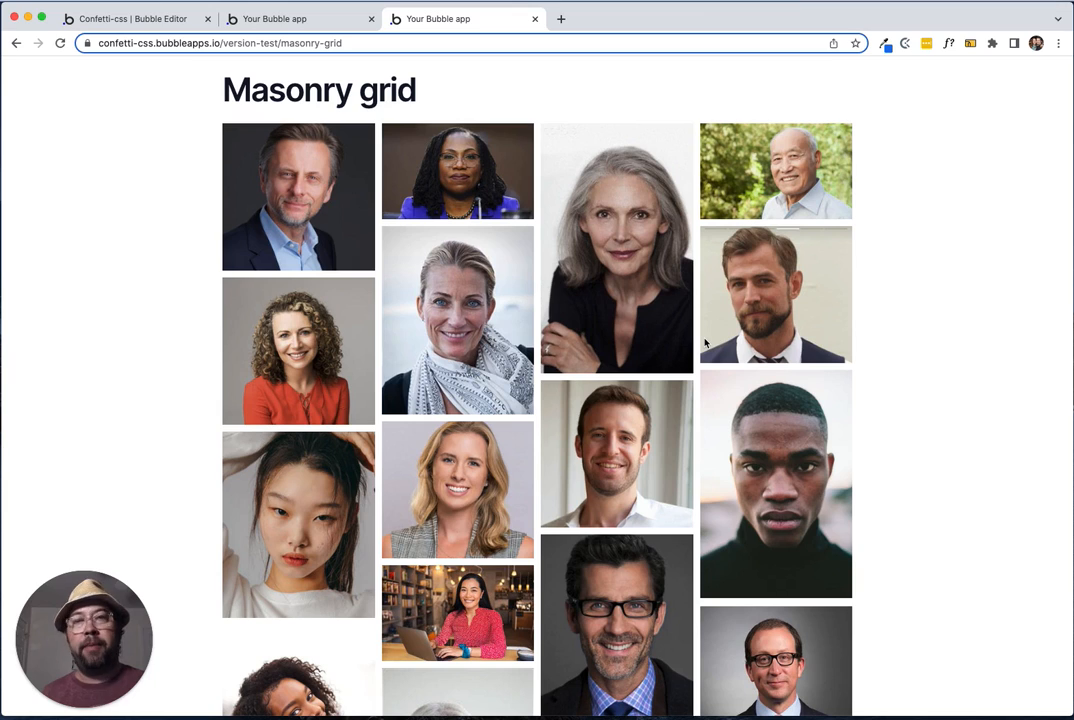
mouse_move(499, 442)
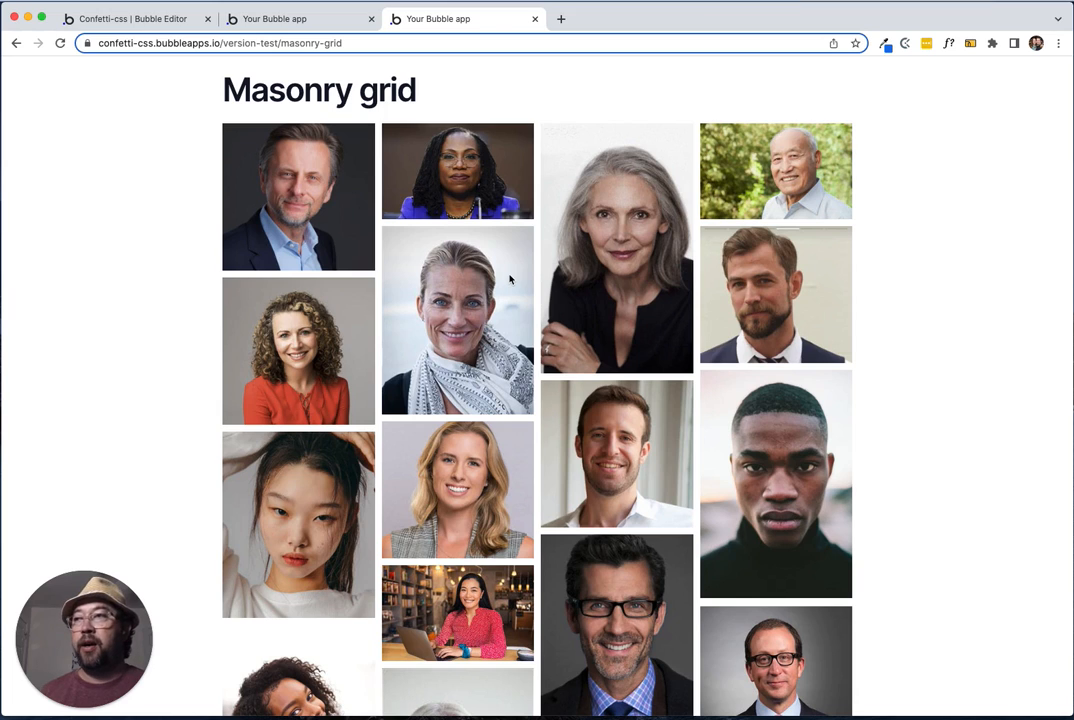
mouse_move(584, 326)
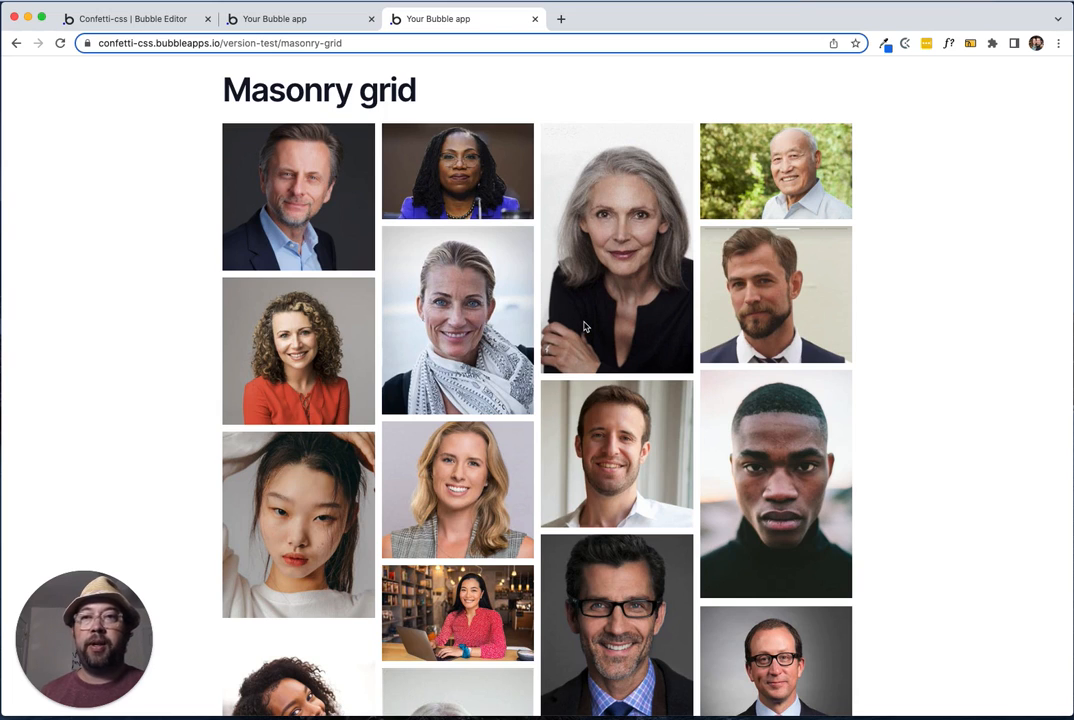
mouse_move(670, 320)
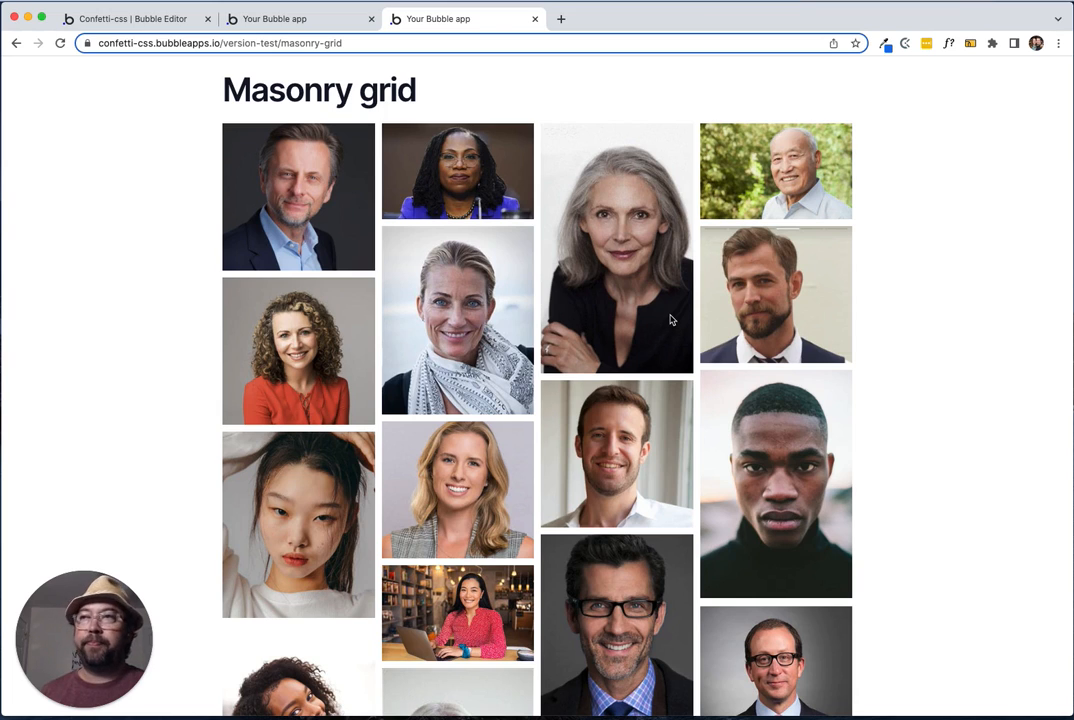
mouse_move(598, 275)
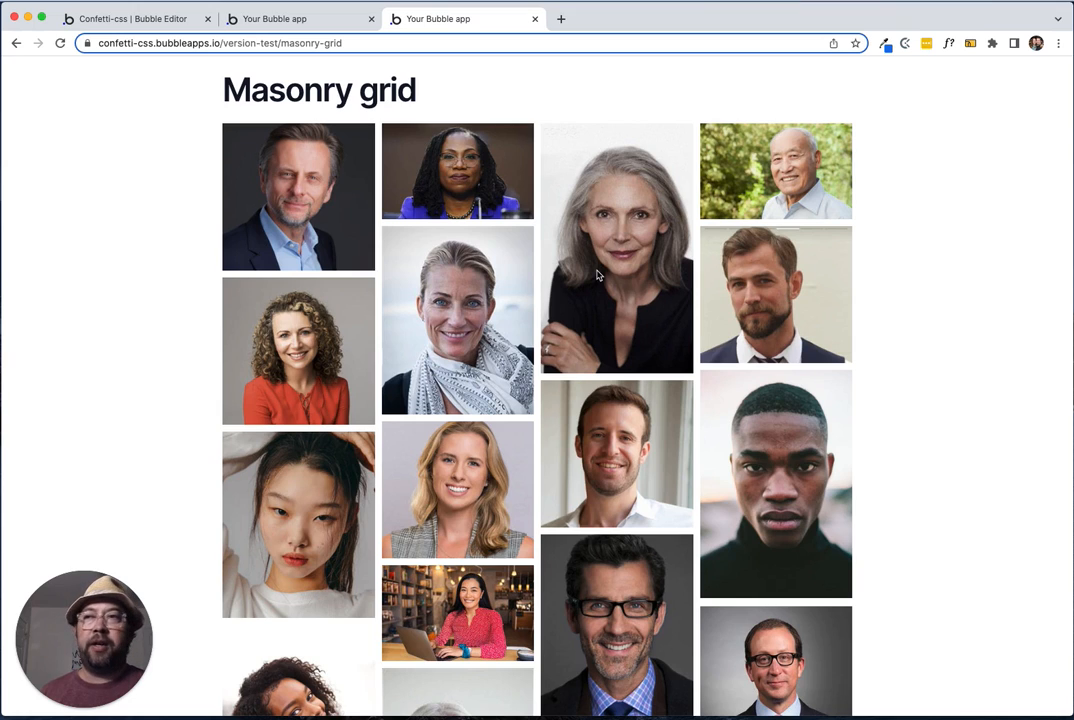
mouse_move(644, 364)
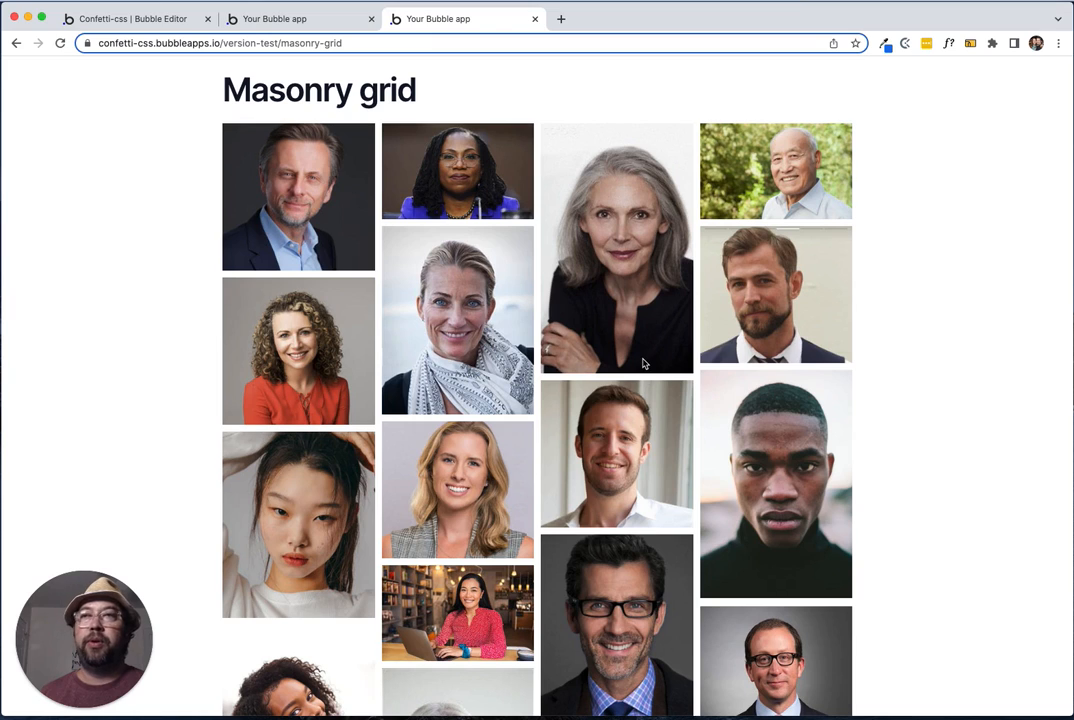
mouse_move(581, 405)
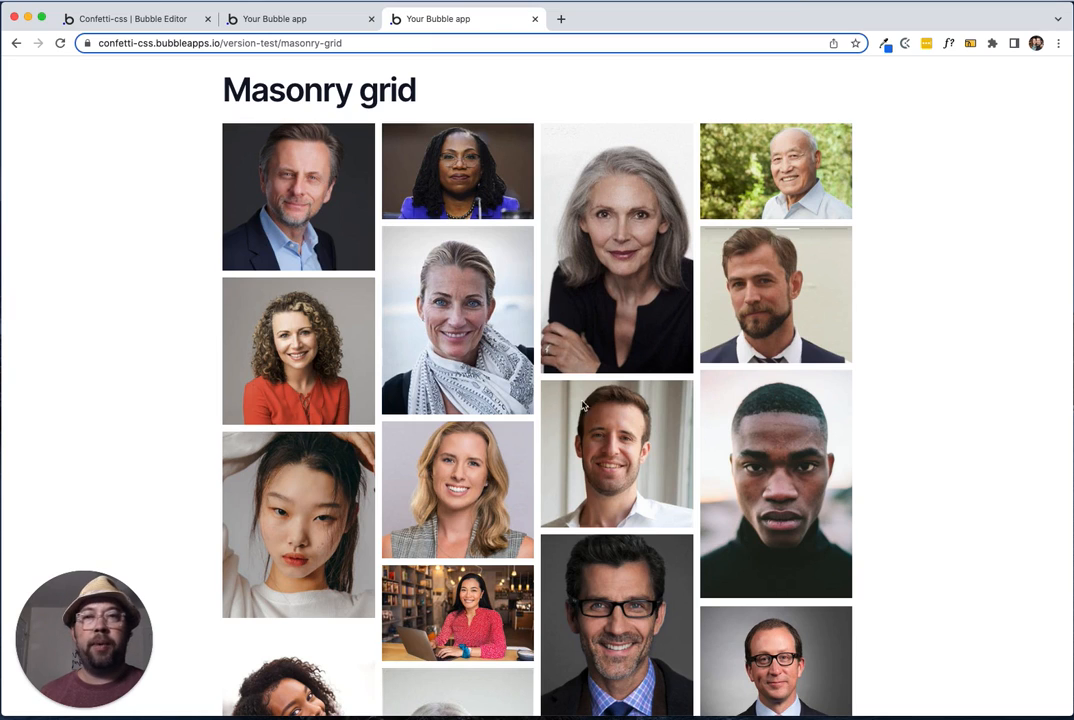
mouse_move(627, 400)
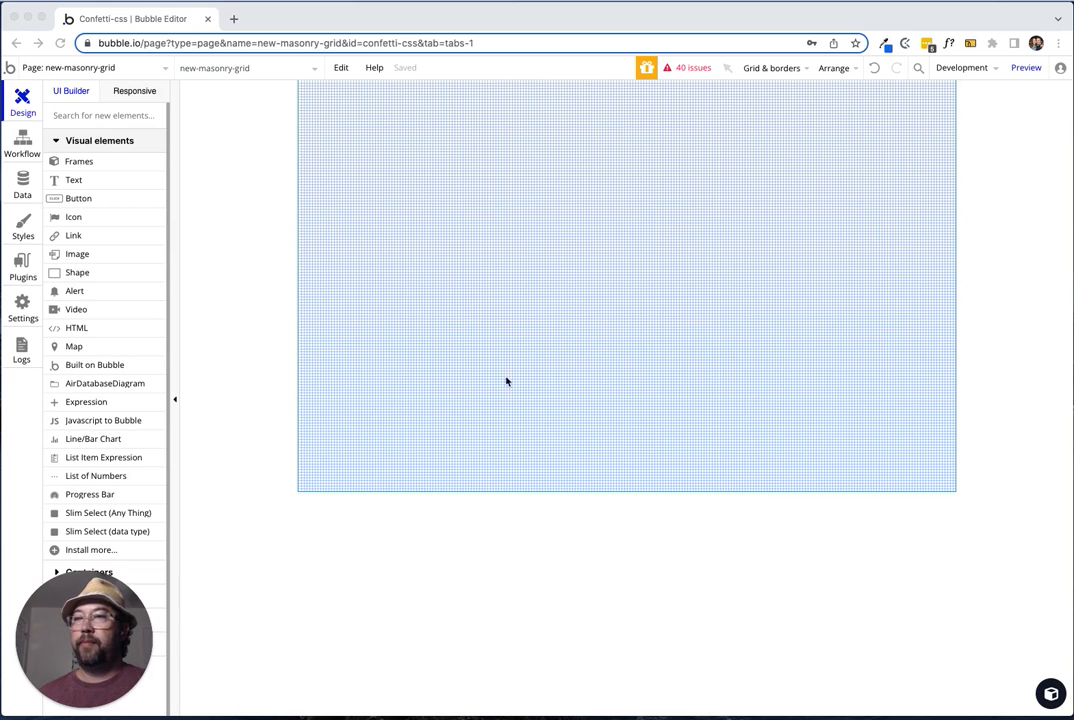
mouse_move(514, 393)
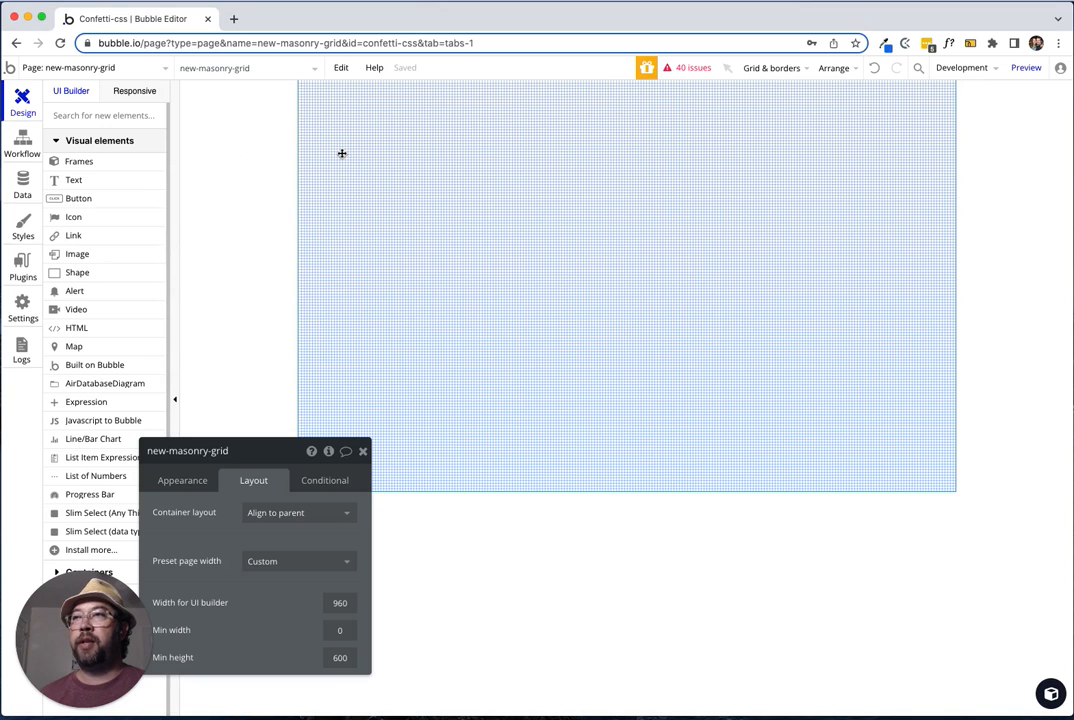
Drag the page property editor aside to clear the canvas.
drag(187, 450, 101, 202)
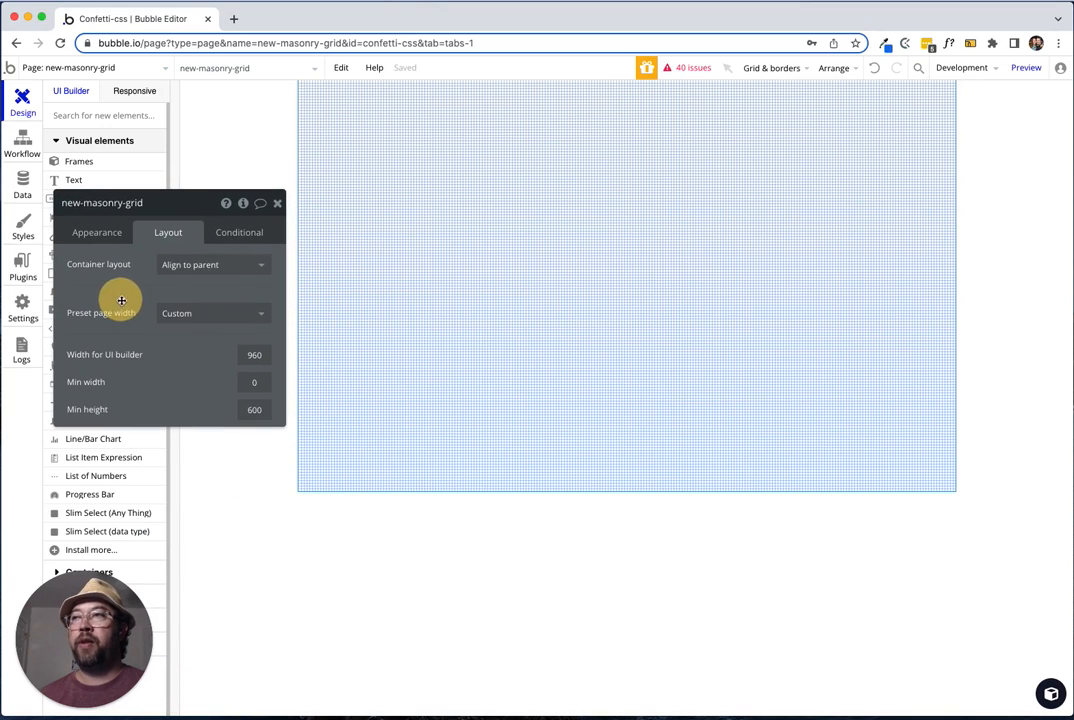
mouse_move(125, 271)
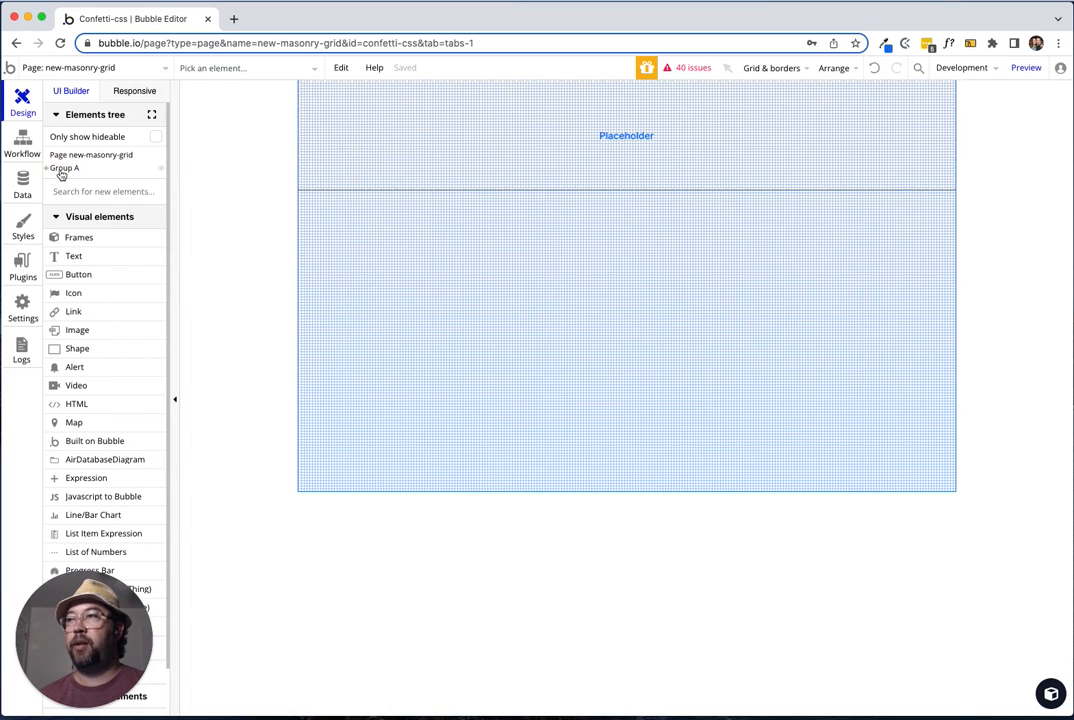
Set Group A's Padding Top to 20, then add a Repeating Group from Containers.
click(66, 169)
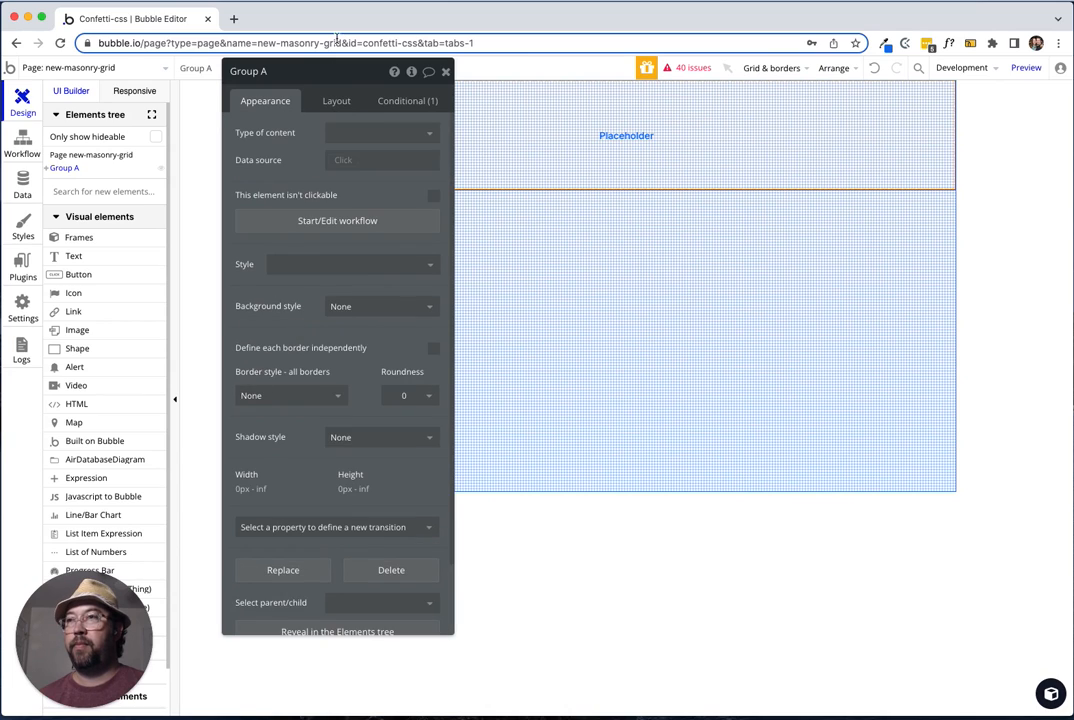
click(341, 100)
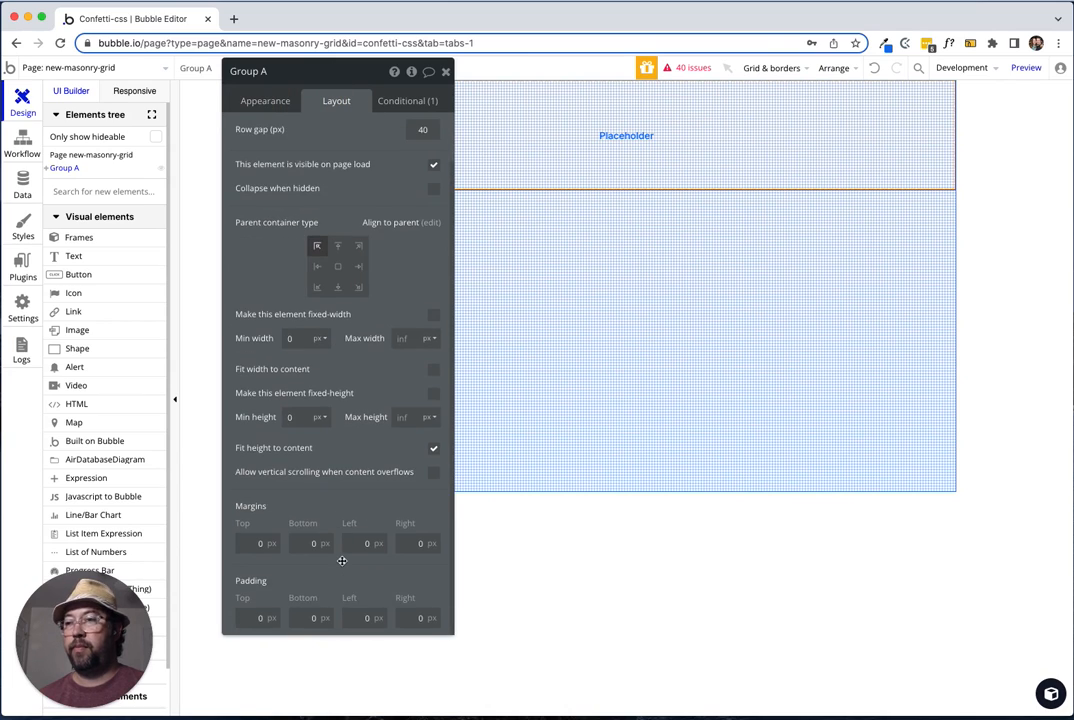
click(250, 618)
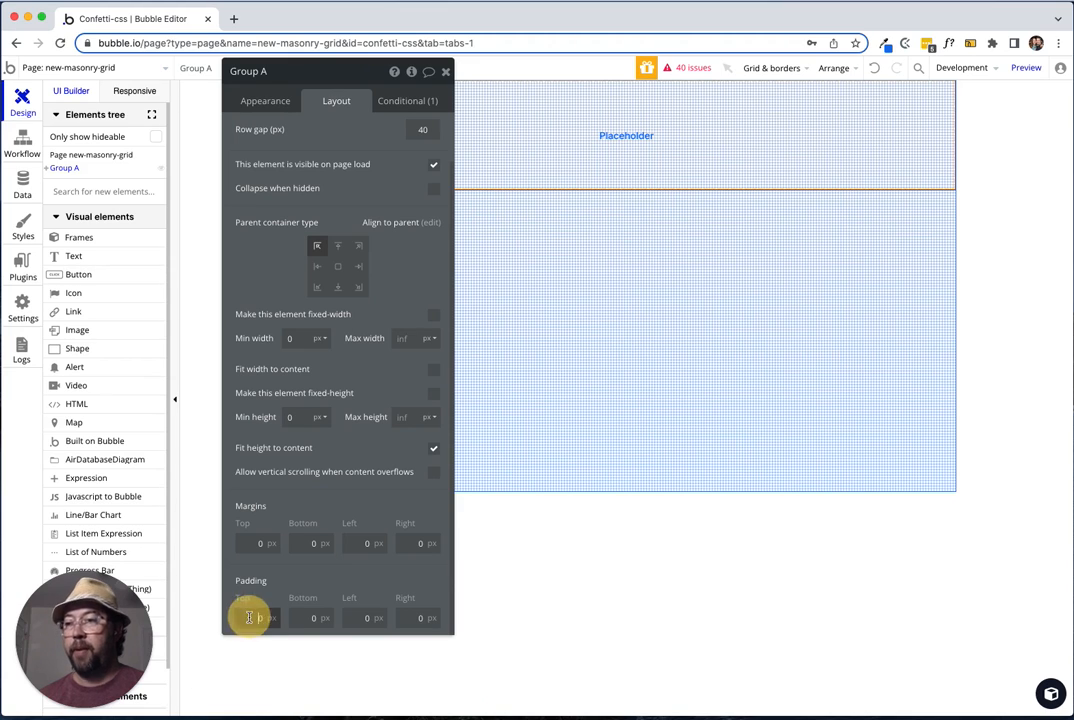
text(20)
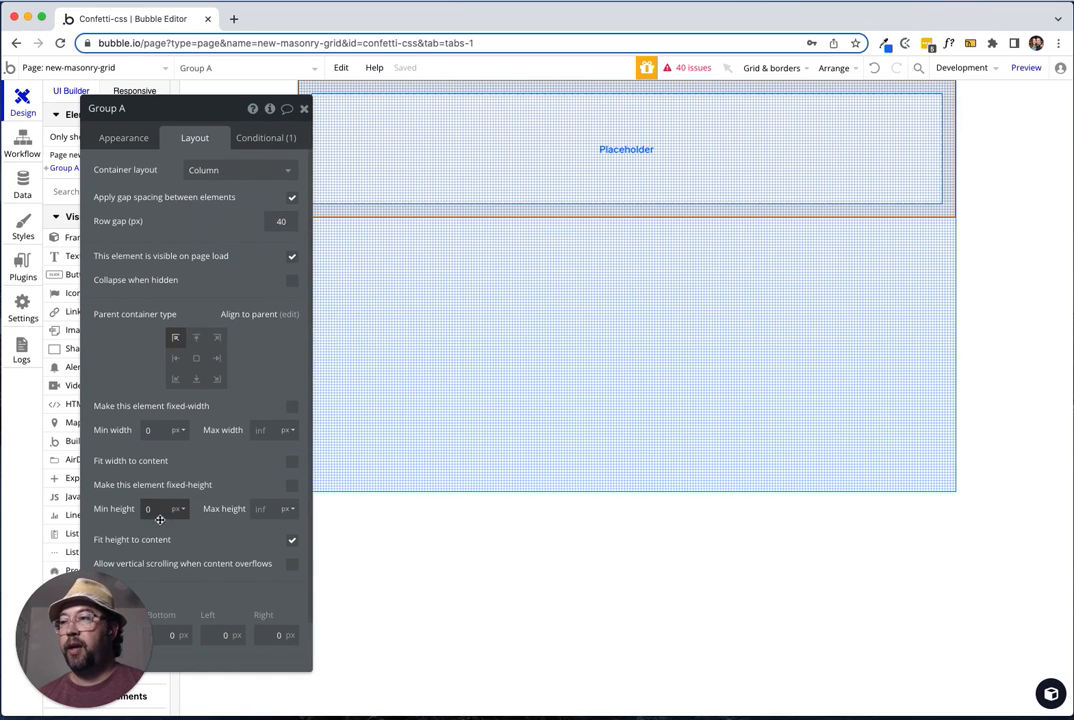
click(150, 509)
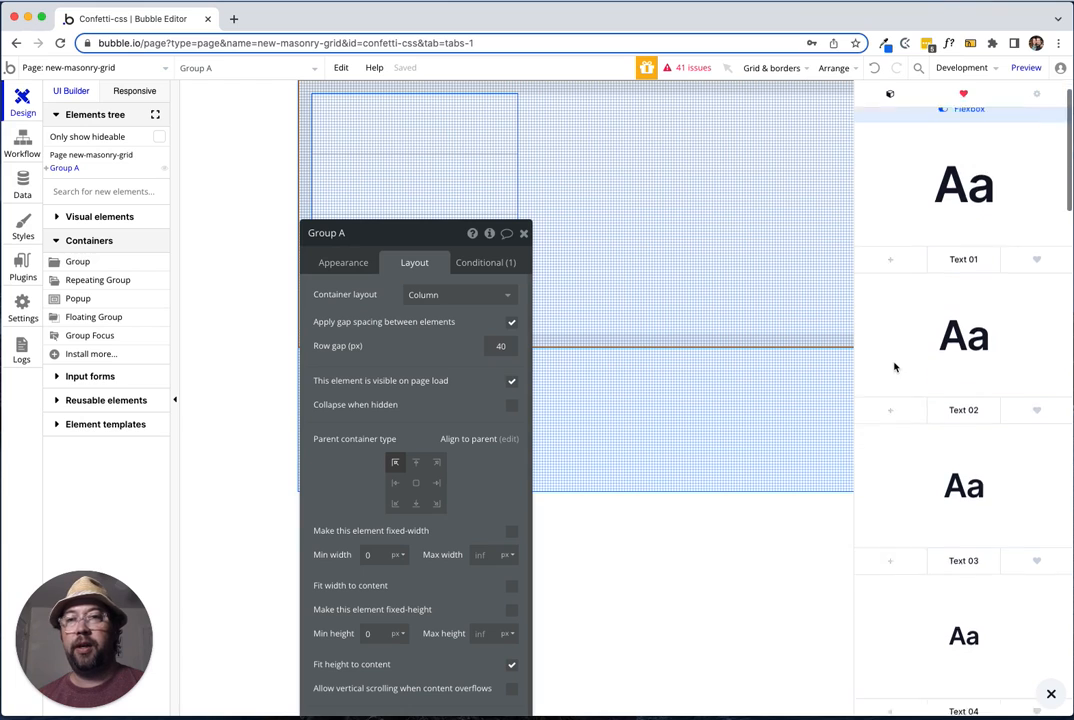
Paste a large heading into Group A, retitle it 'Masonry grid', and select RepeatingGroup A.
scroll(down, 3)
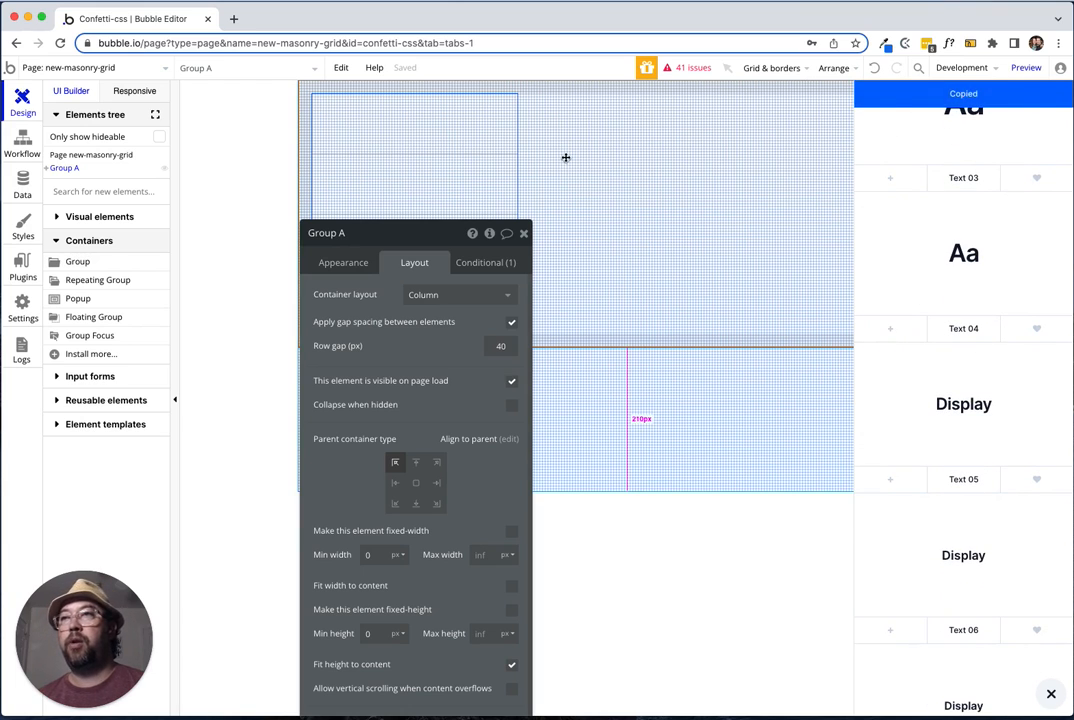
right_click(565, 158)
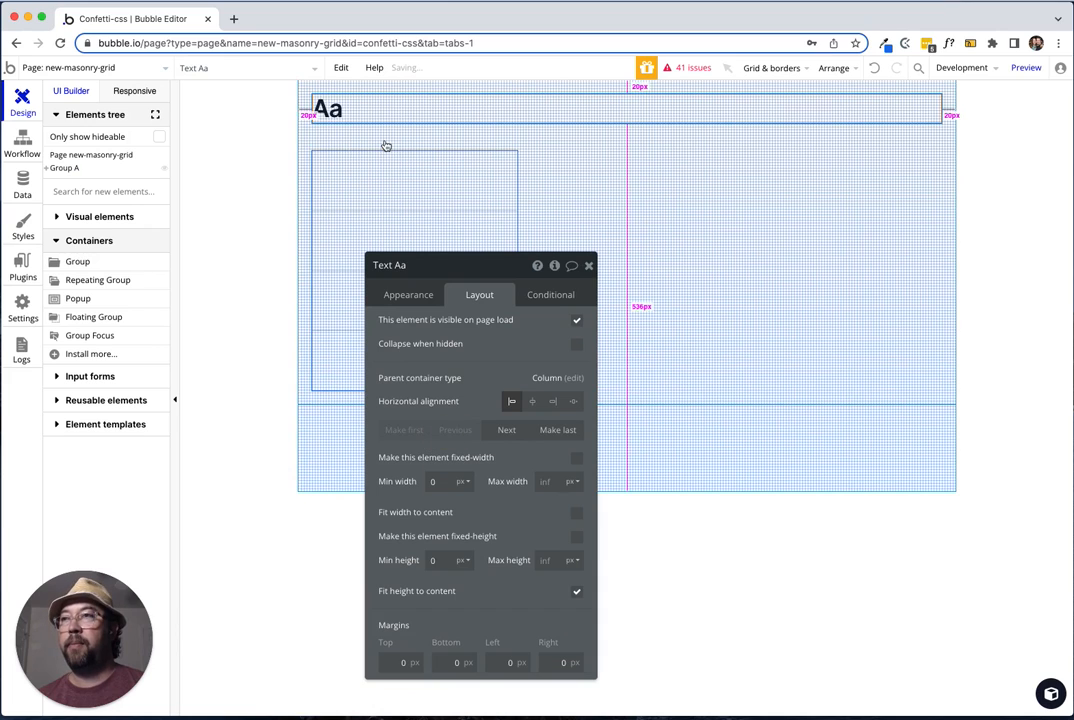
click(407, 294)
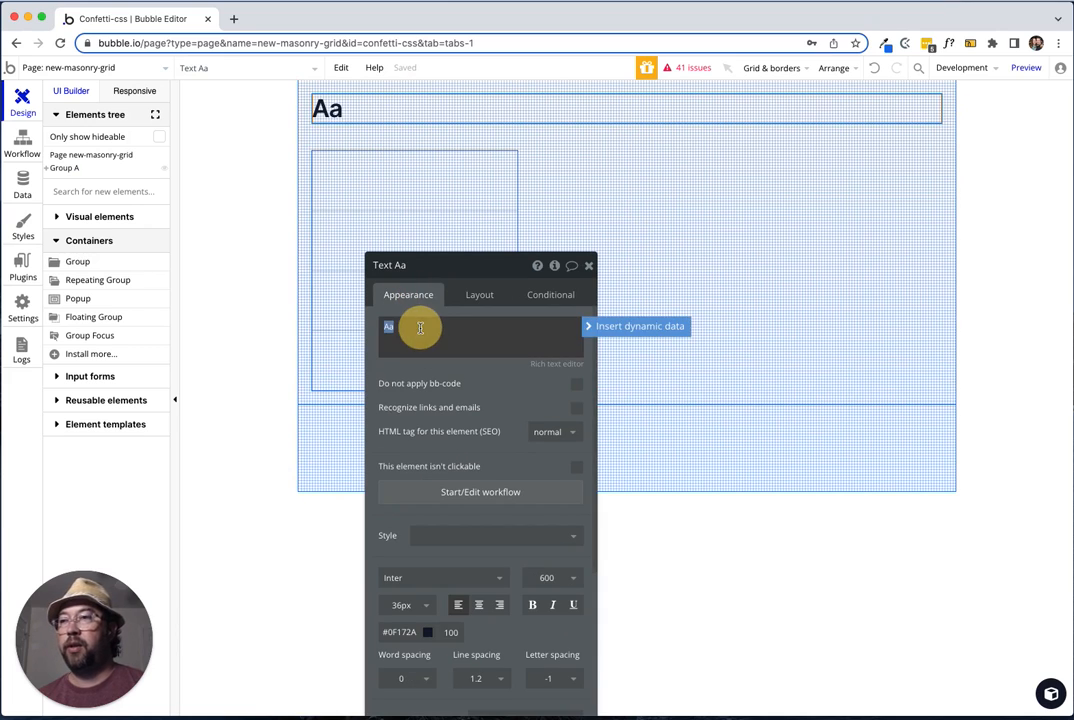
text(Ma)
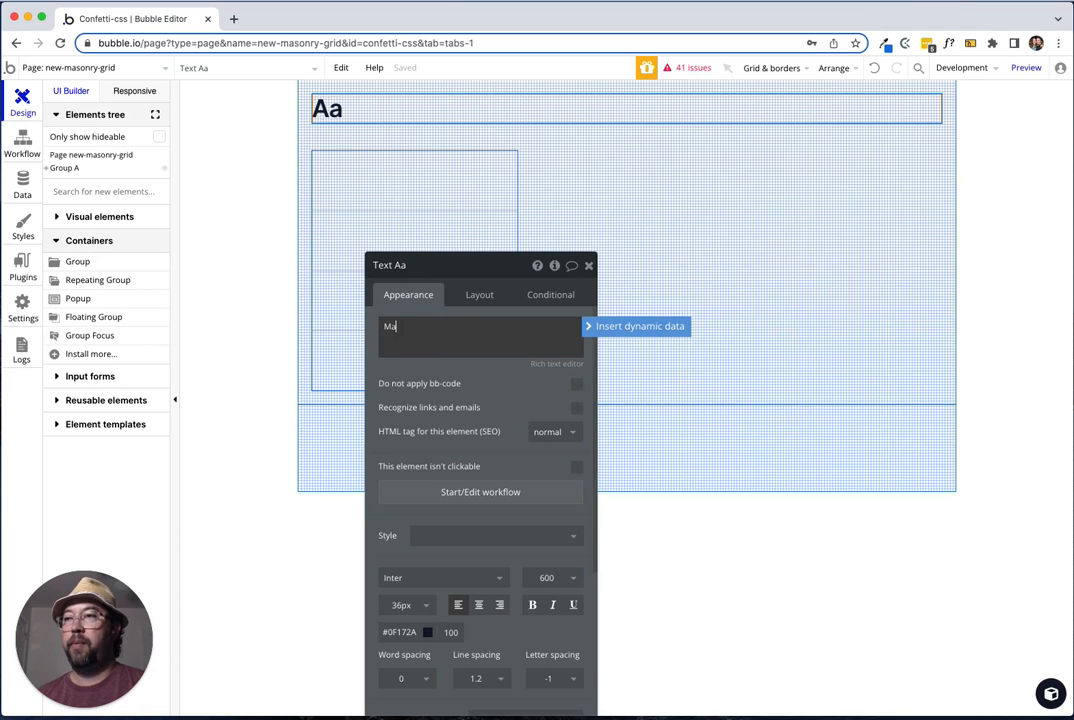
text(Masonry)
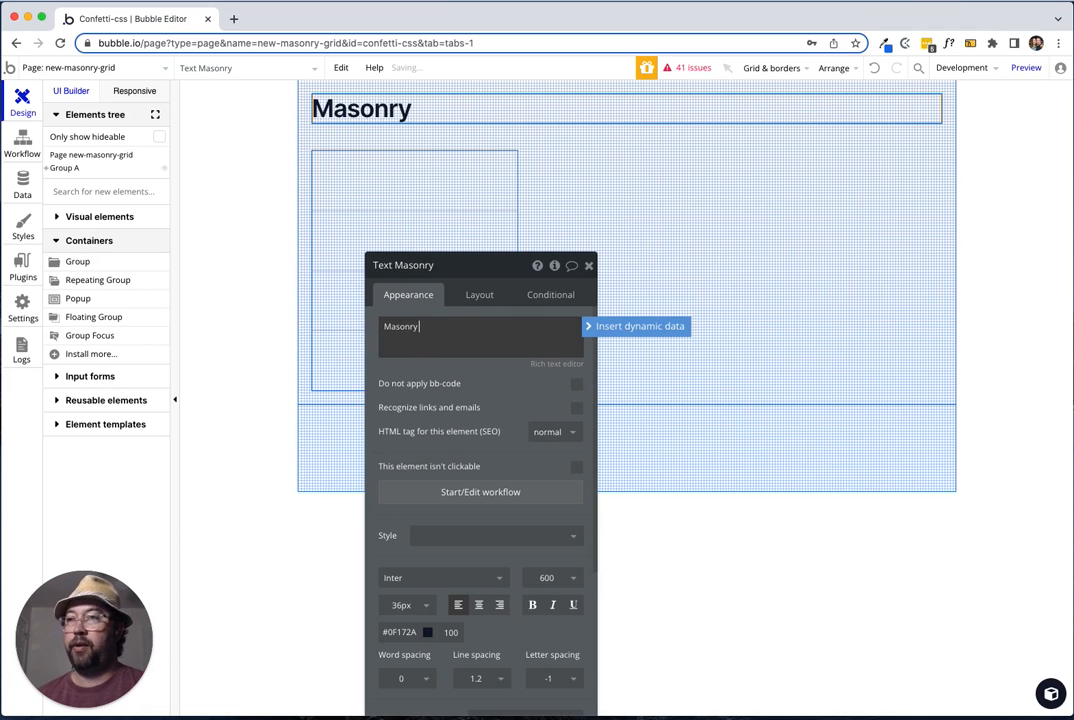
text(gi)
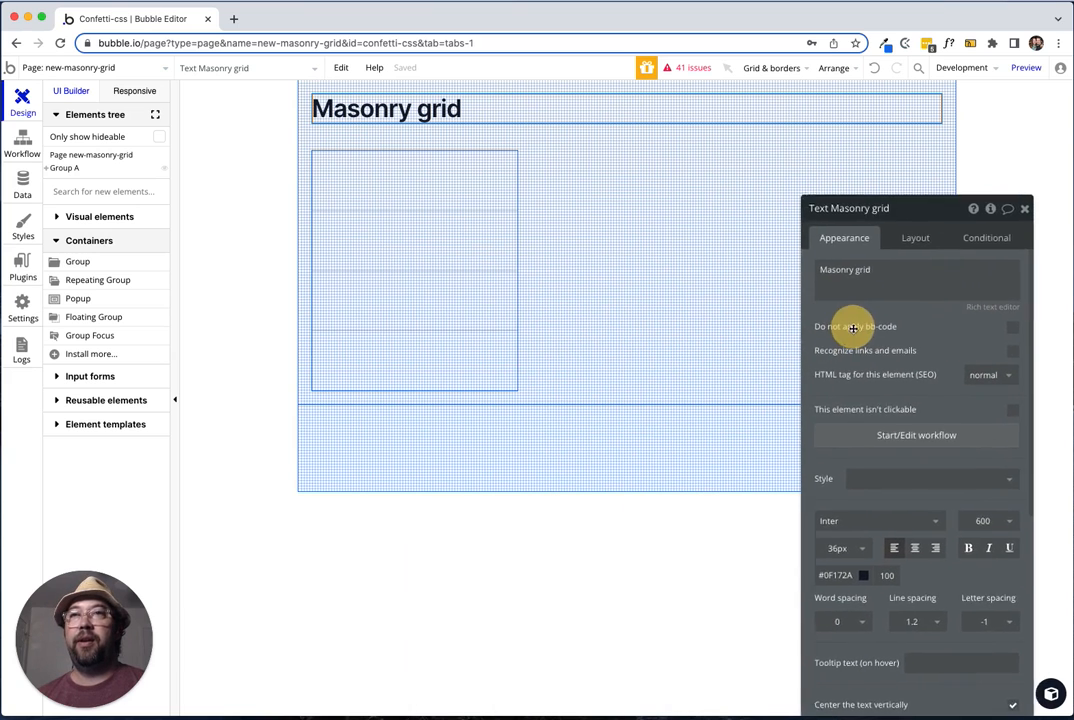
click(414, 270)
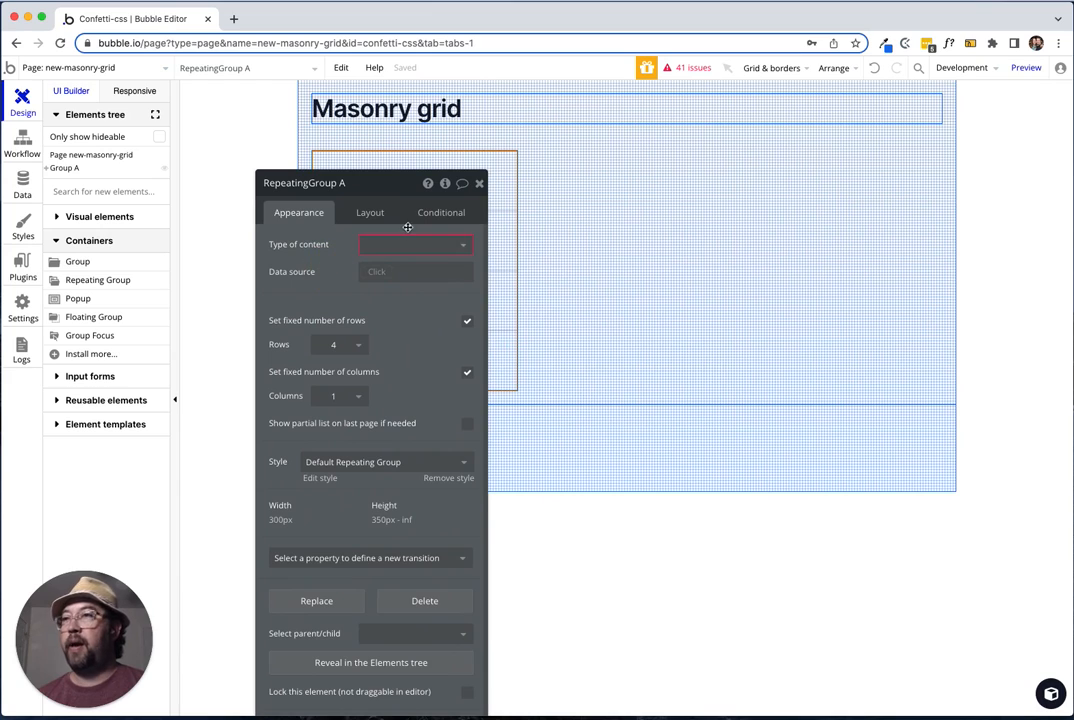
Set content type to Image, data source to Do a search for Image, sorted randomly.
click(413, 245)
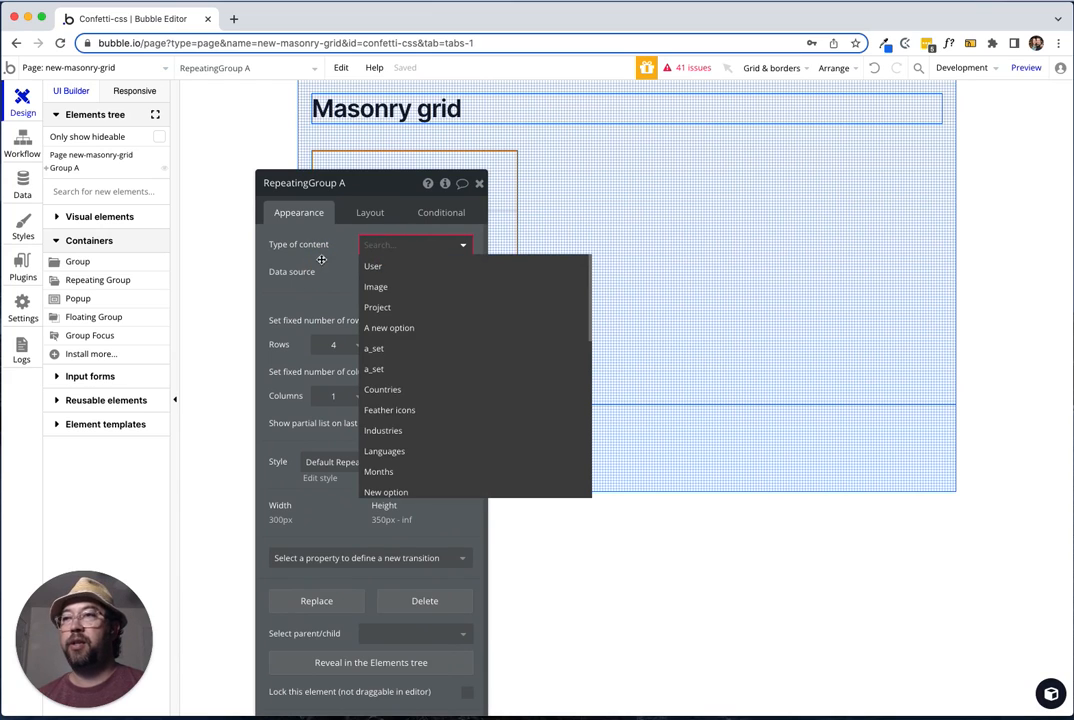
click(375, 287)
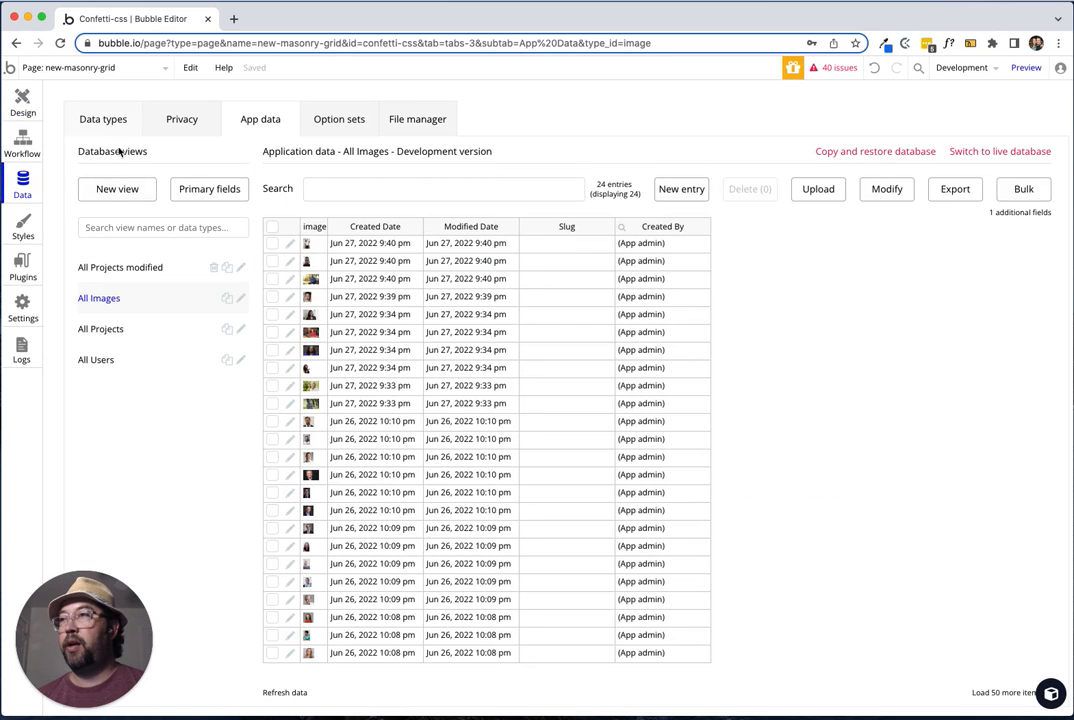
click(22, 112)
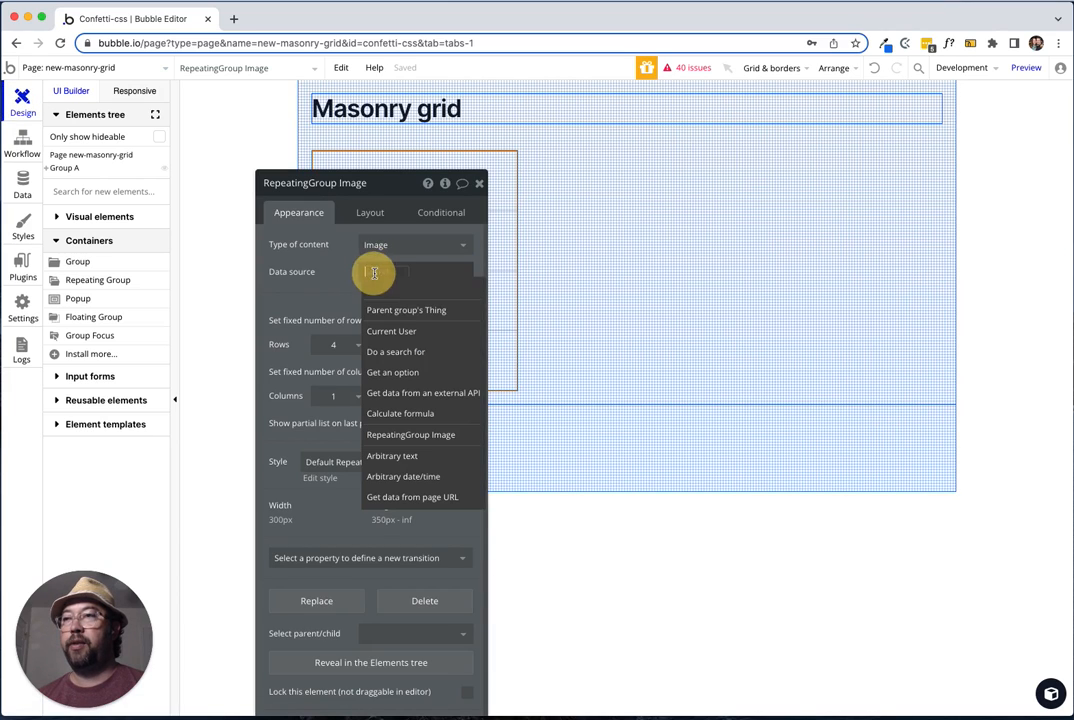
click(395, 351)
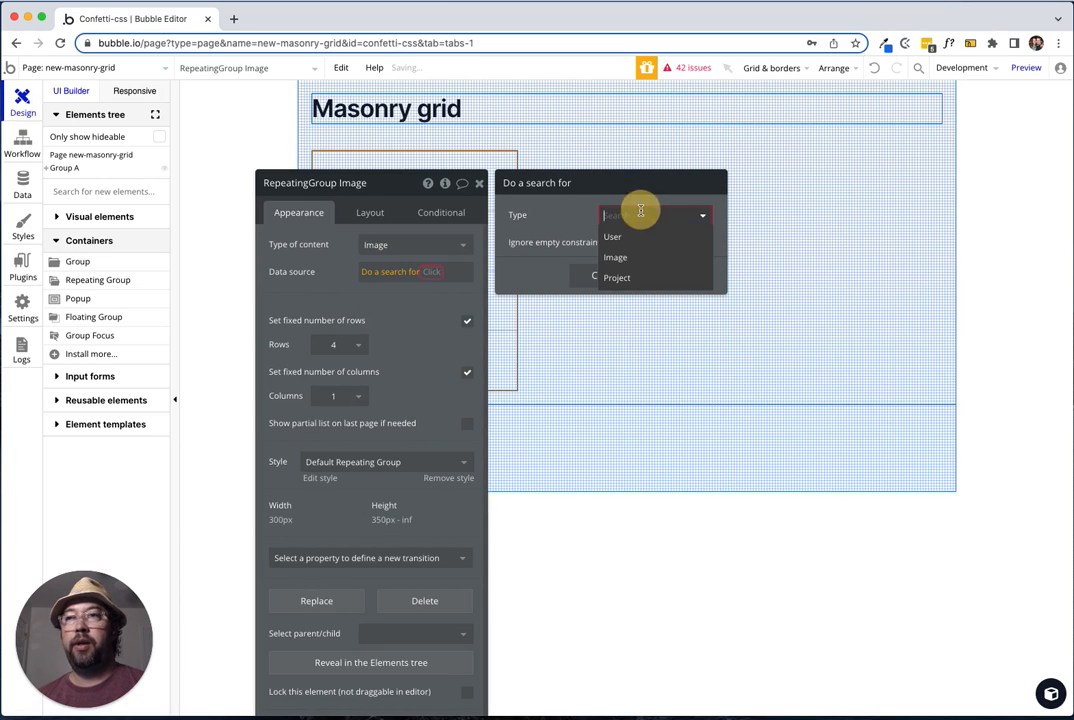
click(615, 257)
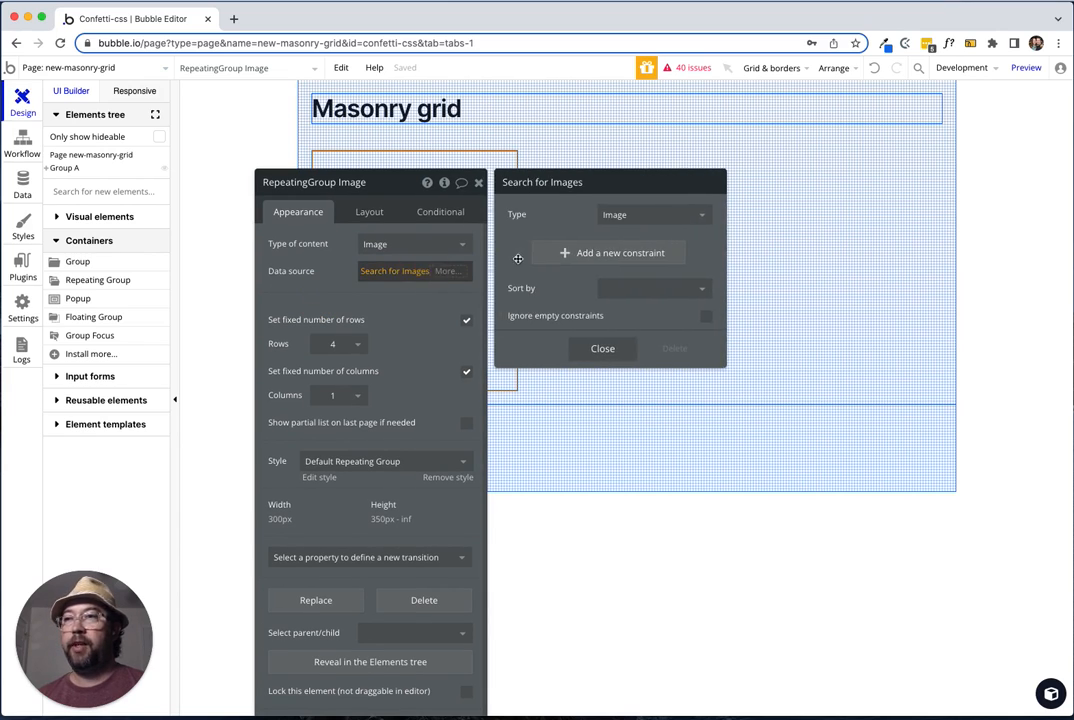
click(654, 288)
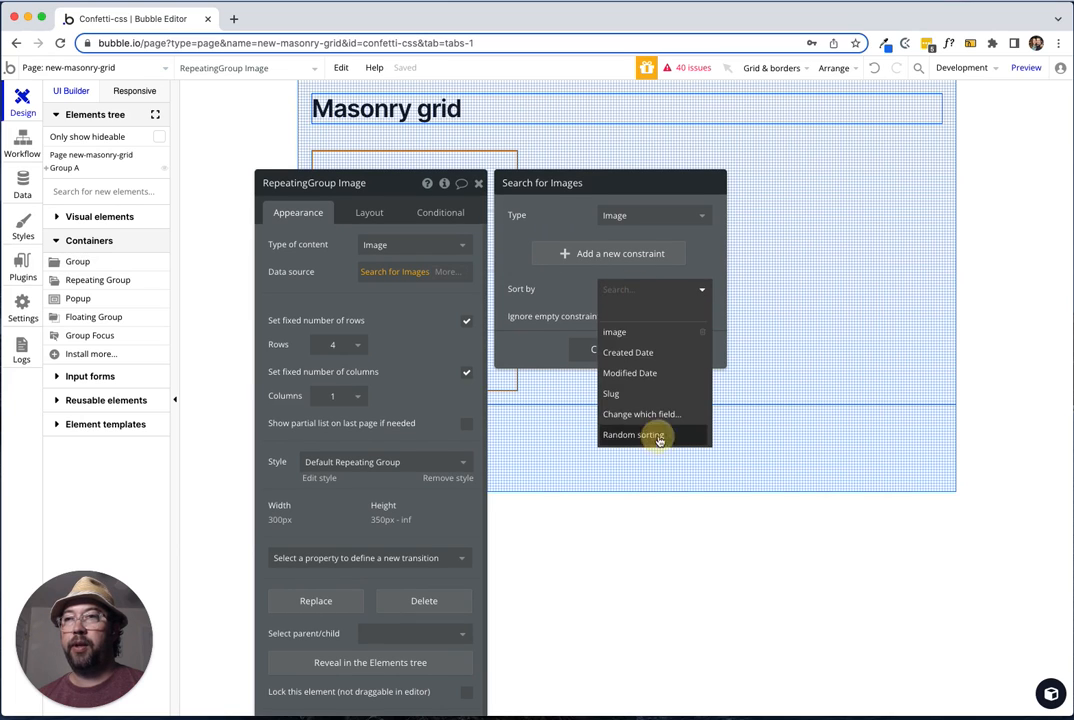
click(634, 434)
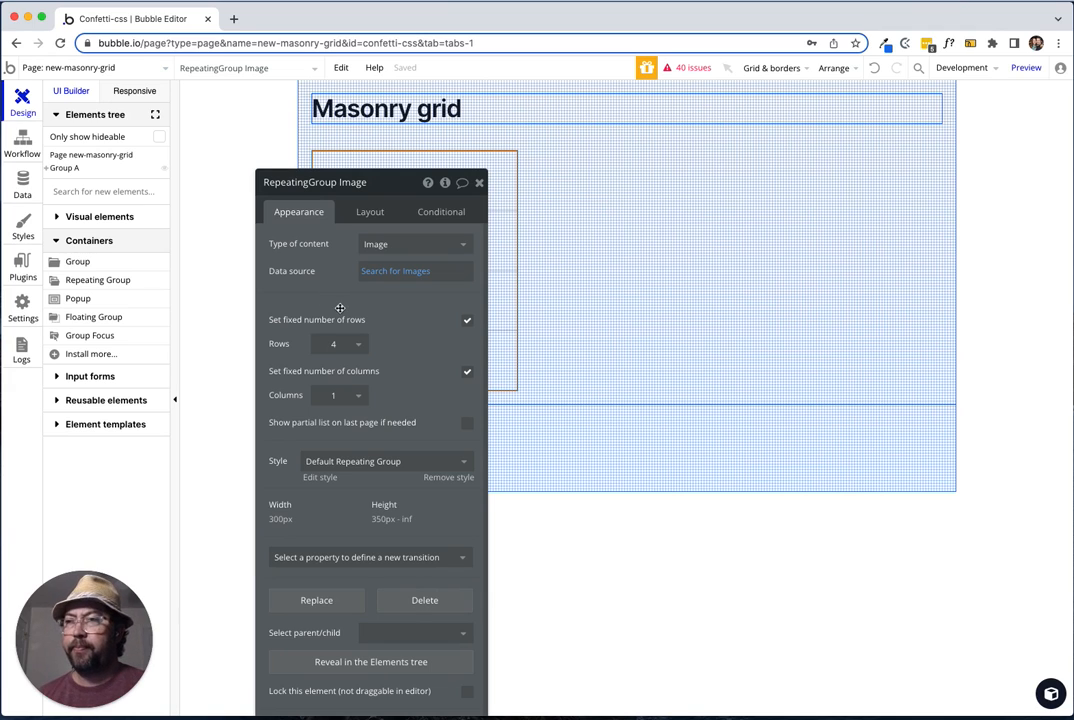
Unfix the repeating group's rows and columns and set the minimum row height to 20.
click(466, 320)
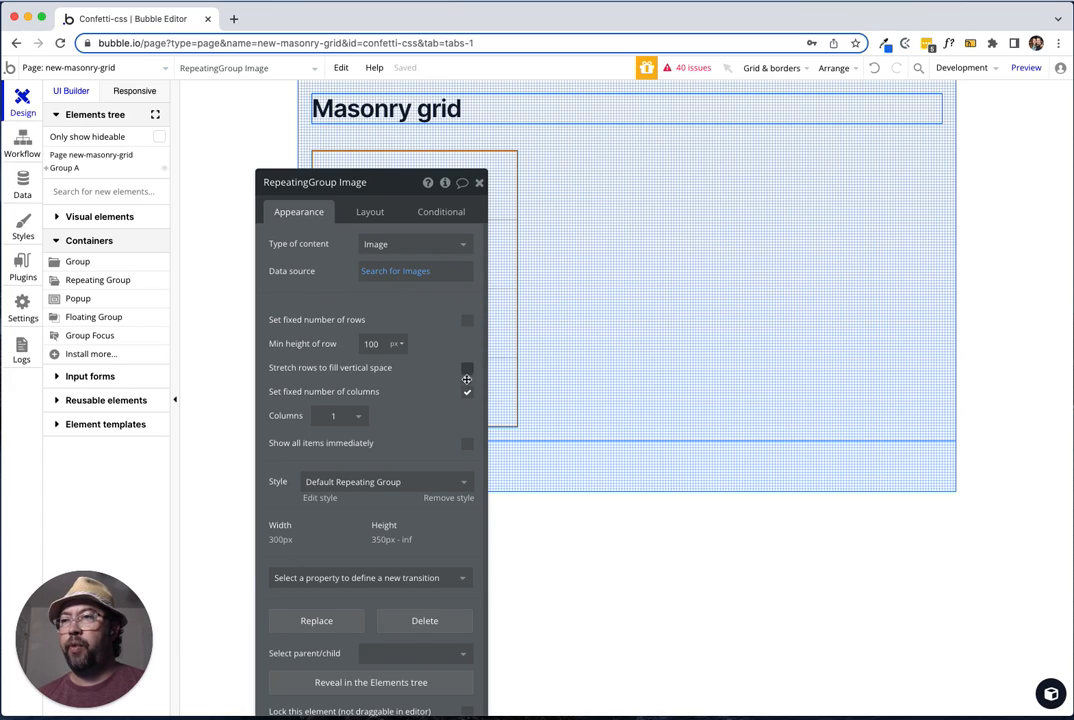
click(466, 392)
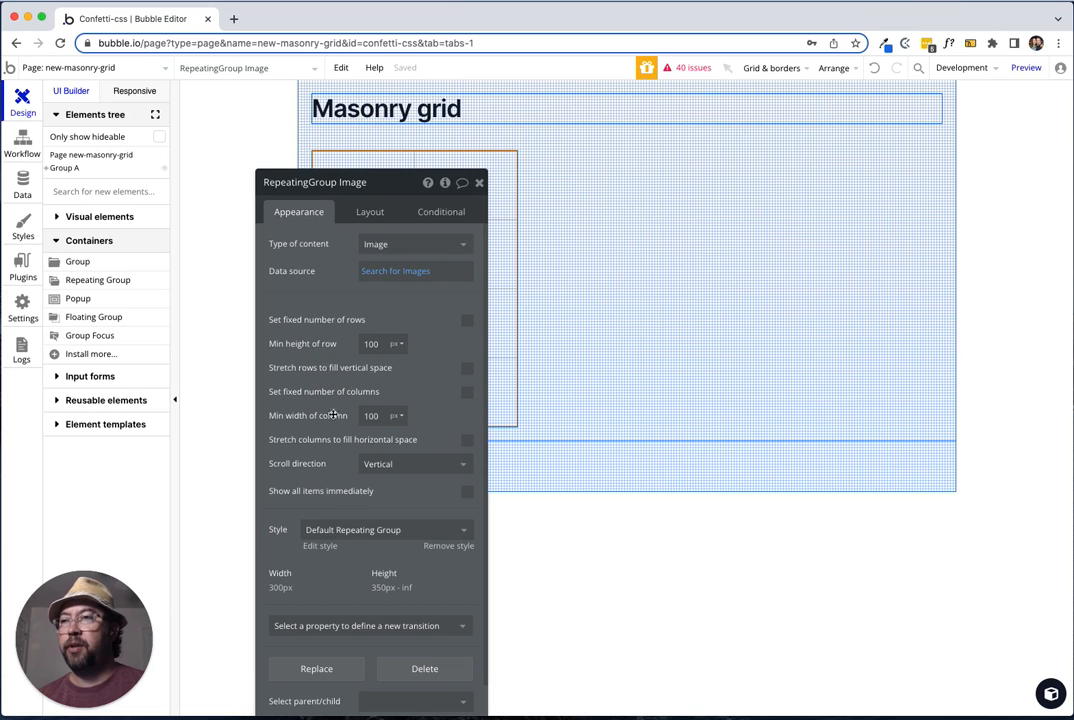
click(371, 343)
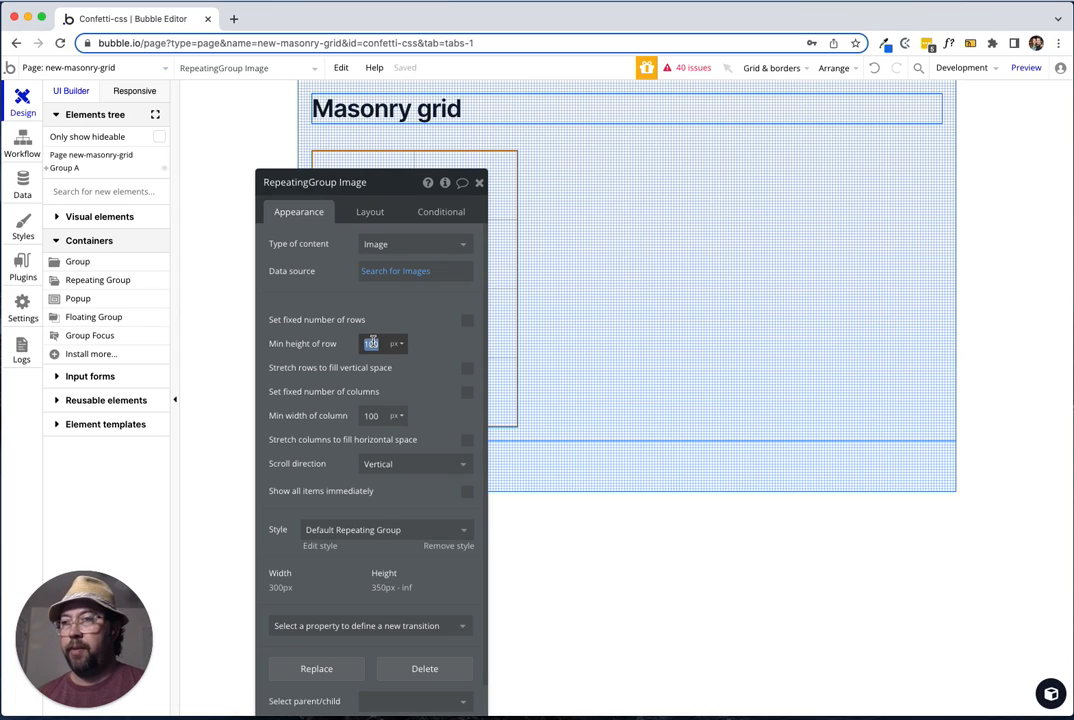
text(20)
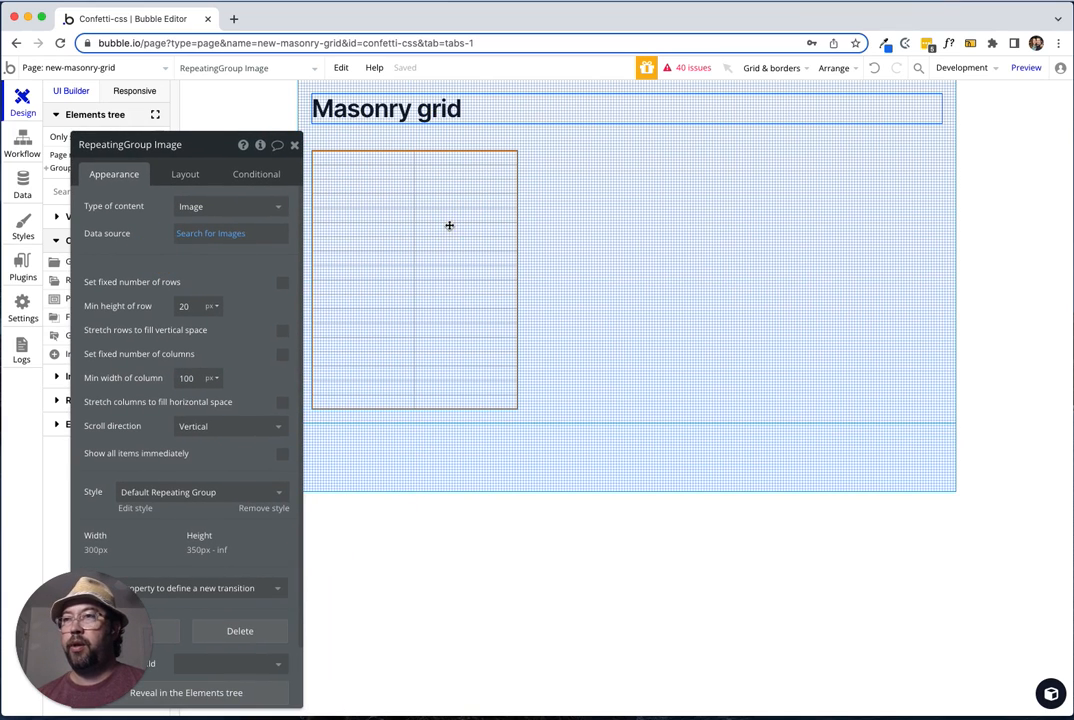
Make the repeating group not fixed-width, with a minimum width of 20.
click(185, 174)
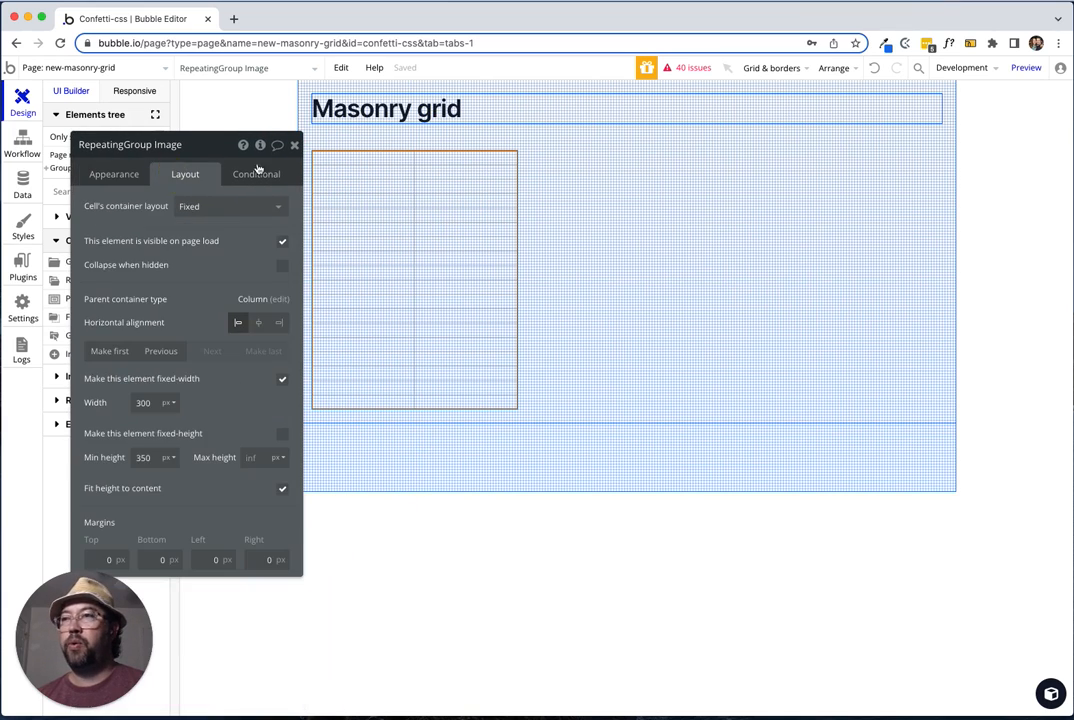
click(282, 378)
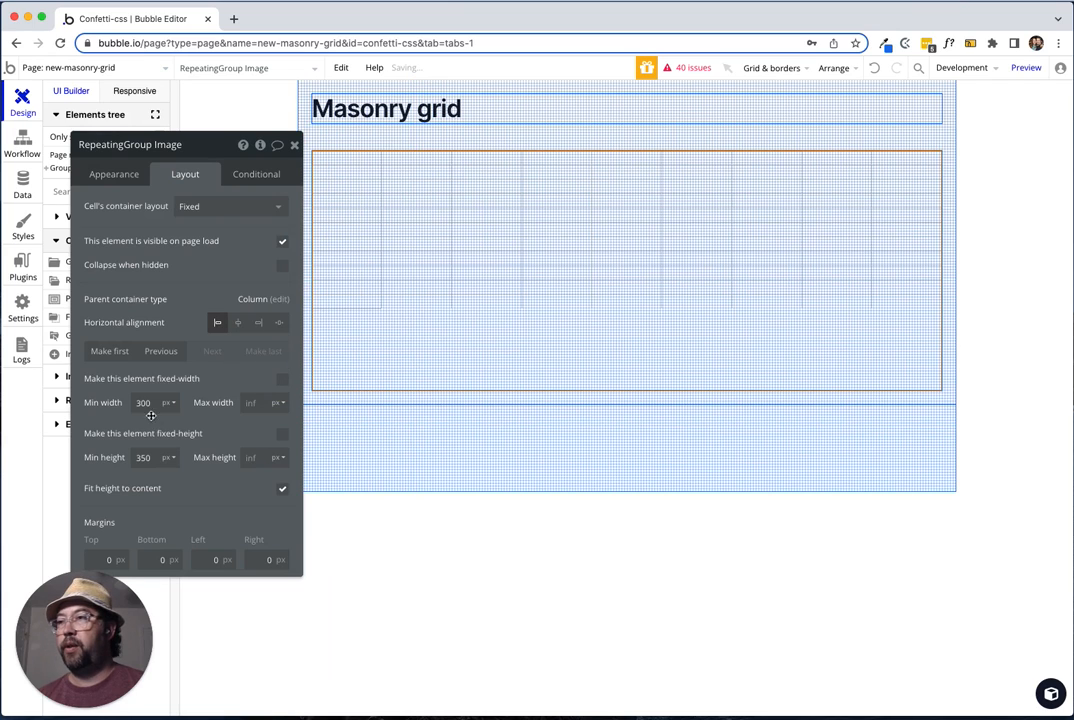
text(20)
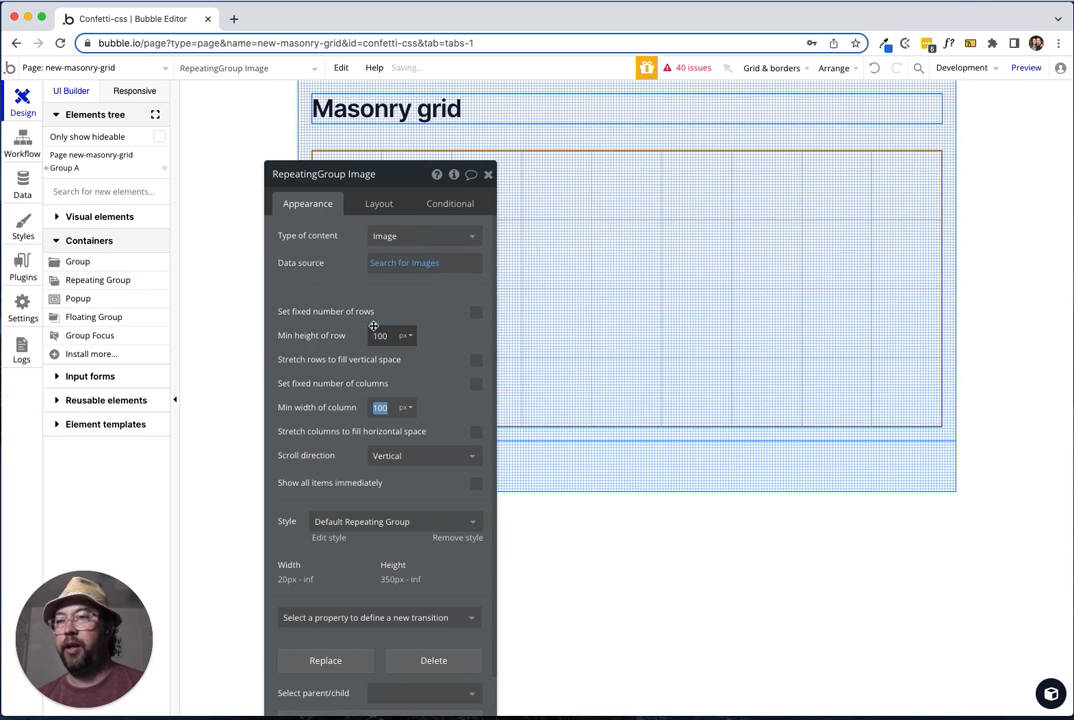
Draw an Image element in the first cell and set the cell layout to Align to parent.
drag(324, 174, 665, 191)
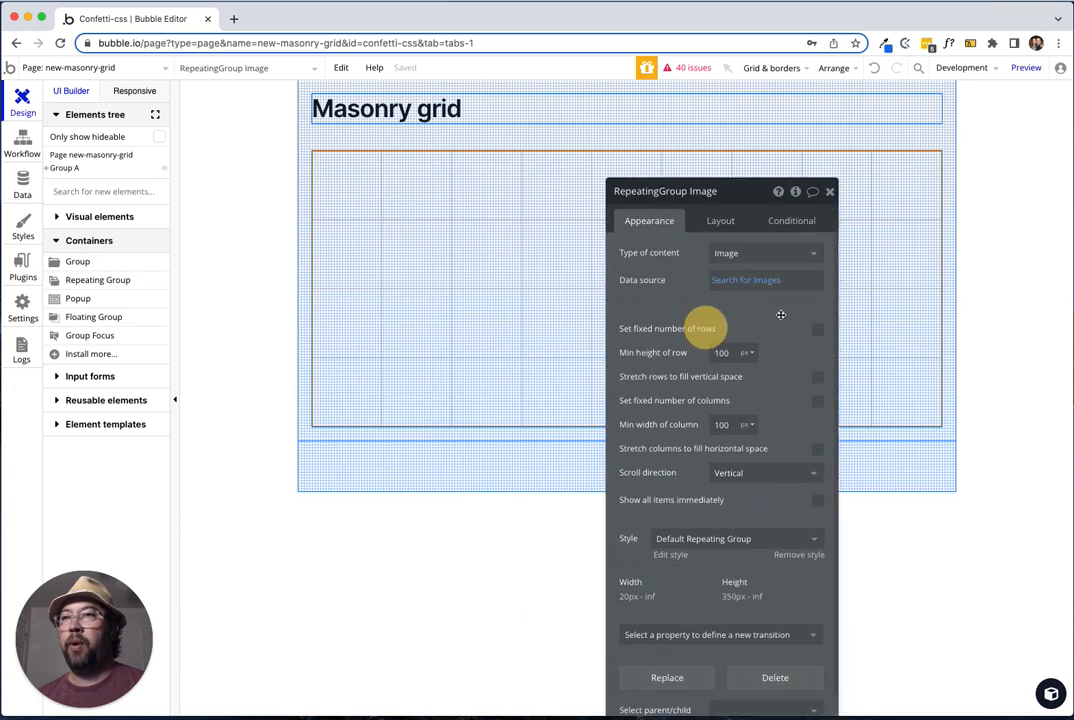
drag(665, 190, 858, 129)
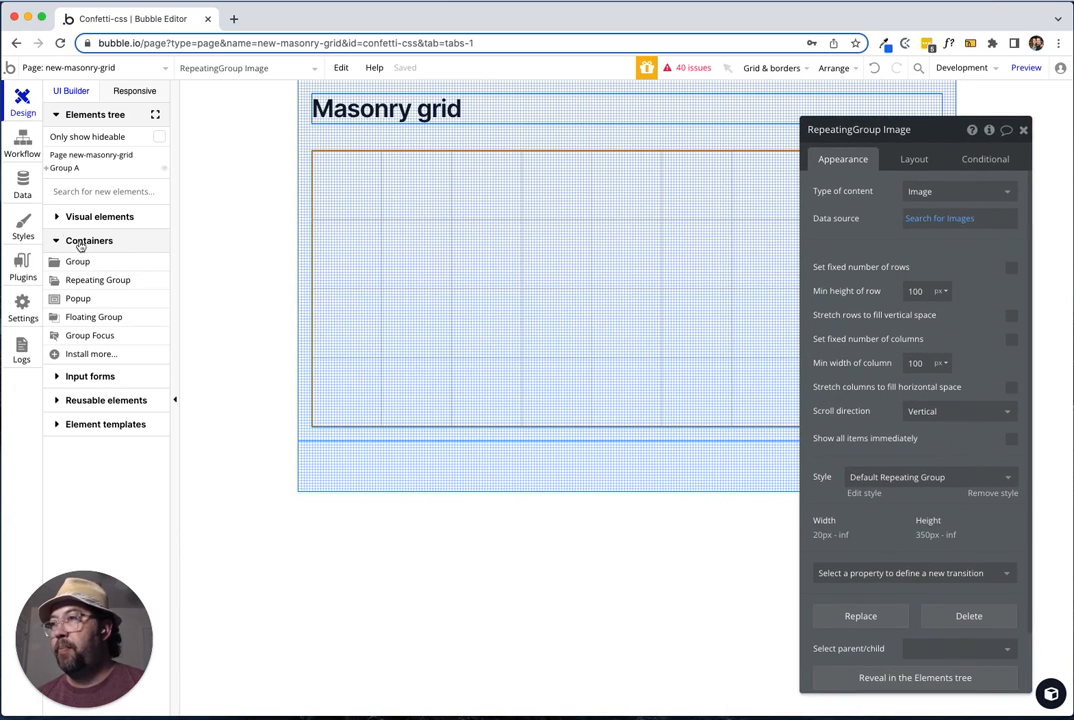
click(98, 217)
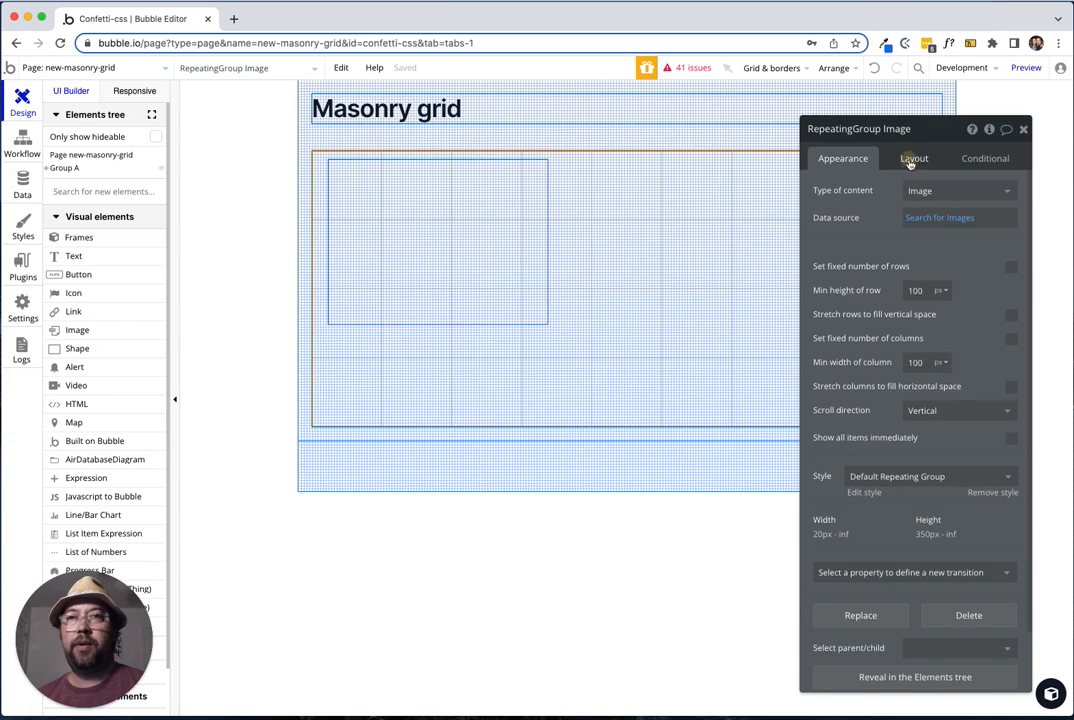
click(913, 158)
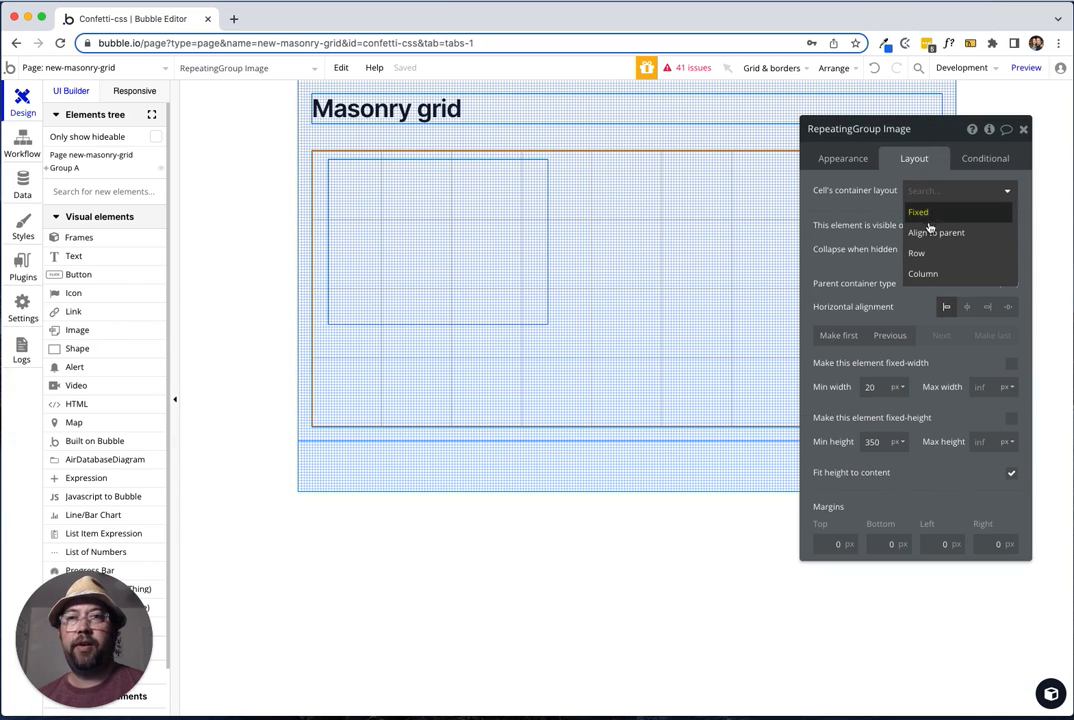
click(936, 232)
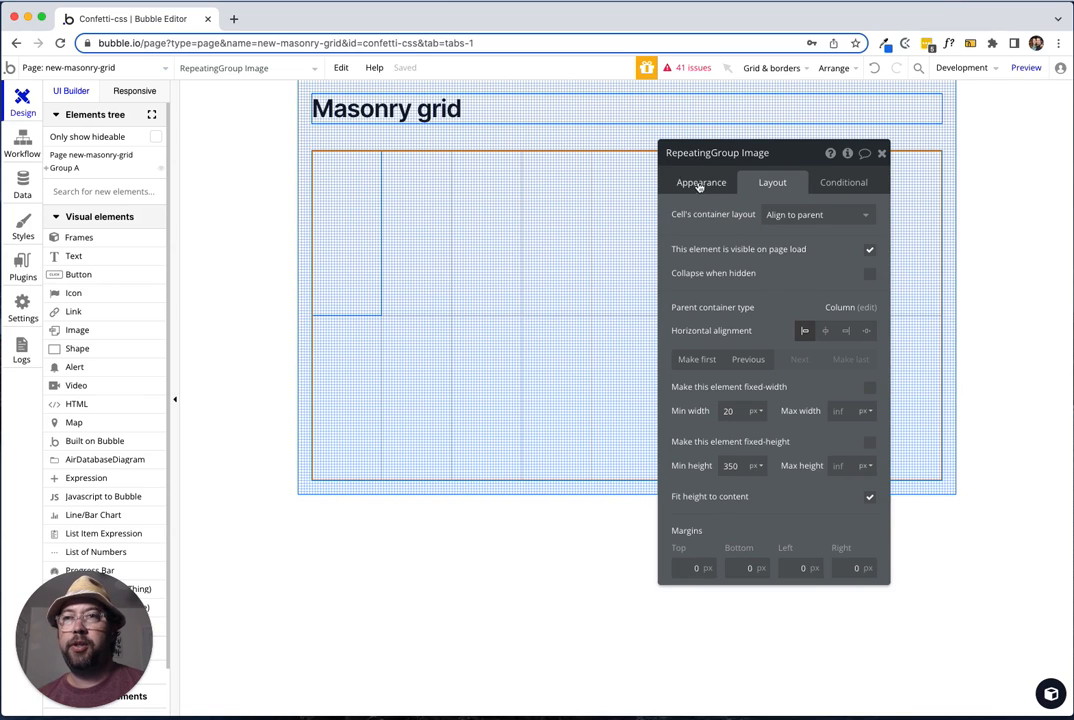
click(700, 182)
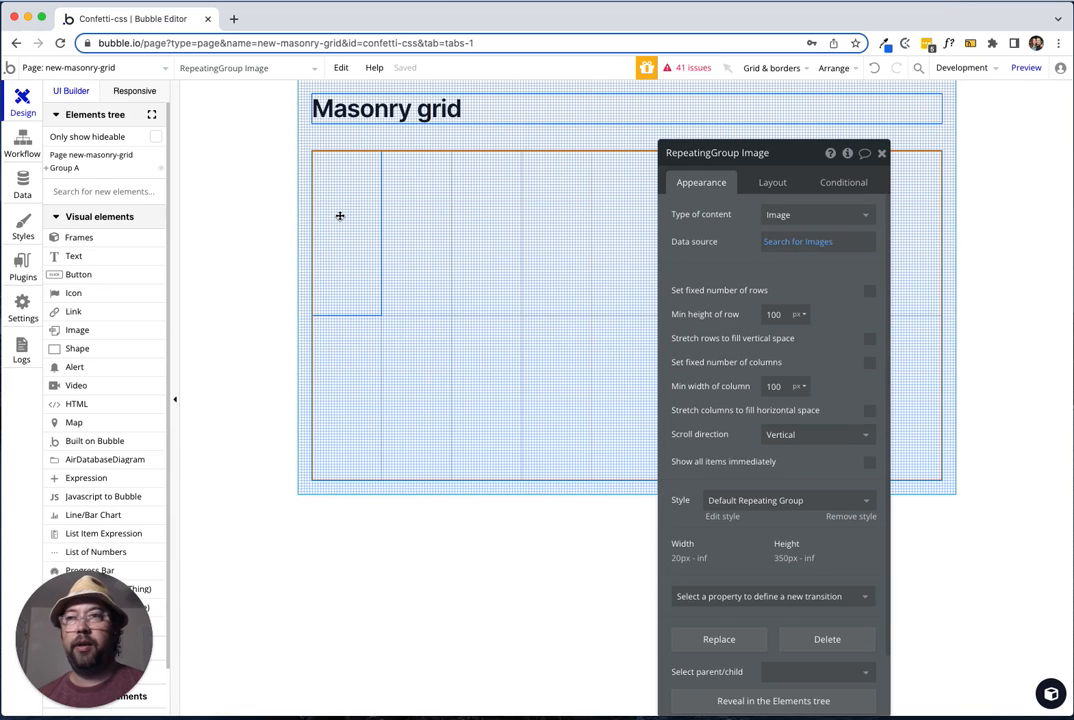
Set Image A's dynamic image to Current cell's Image's image and open a preview.
click(340, 216)
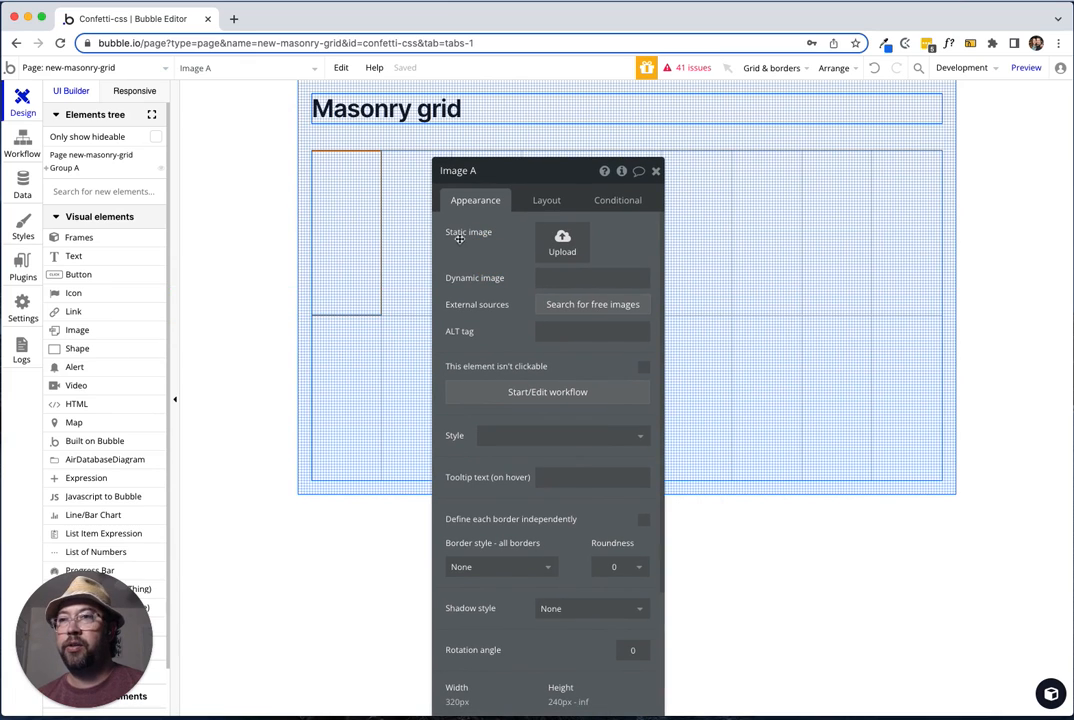
click(577, 278)
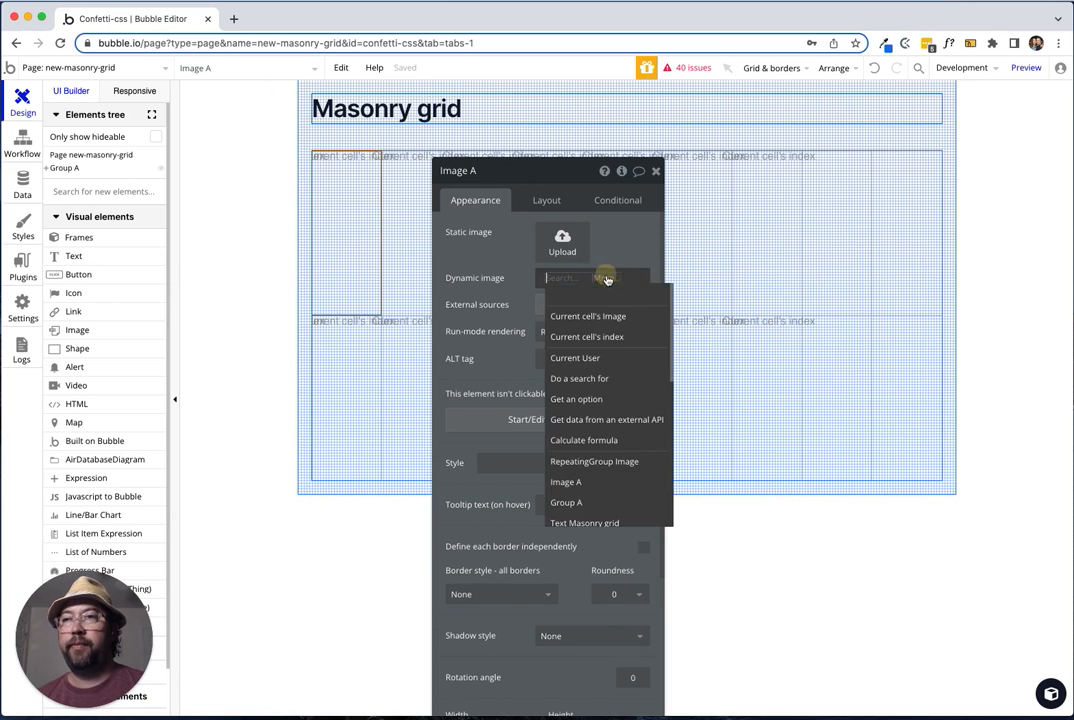
click(587, 316)
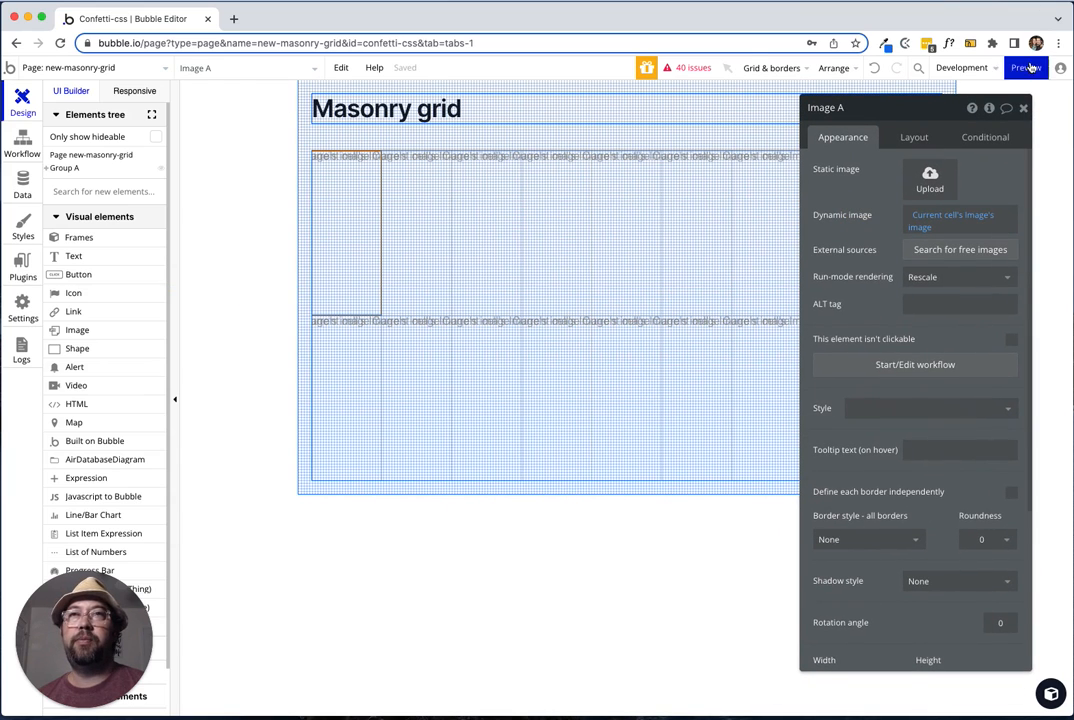
click(1046, 68)
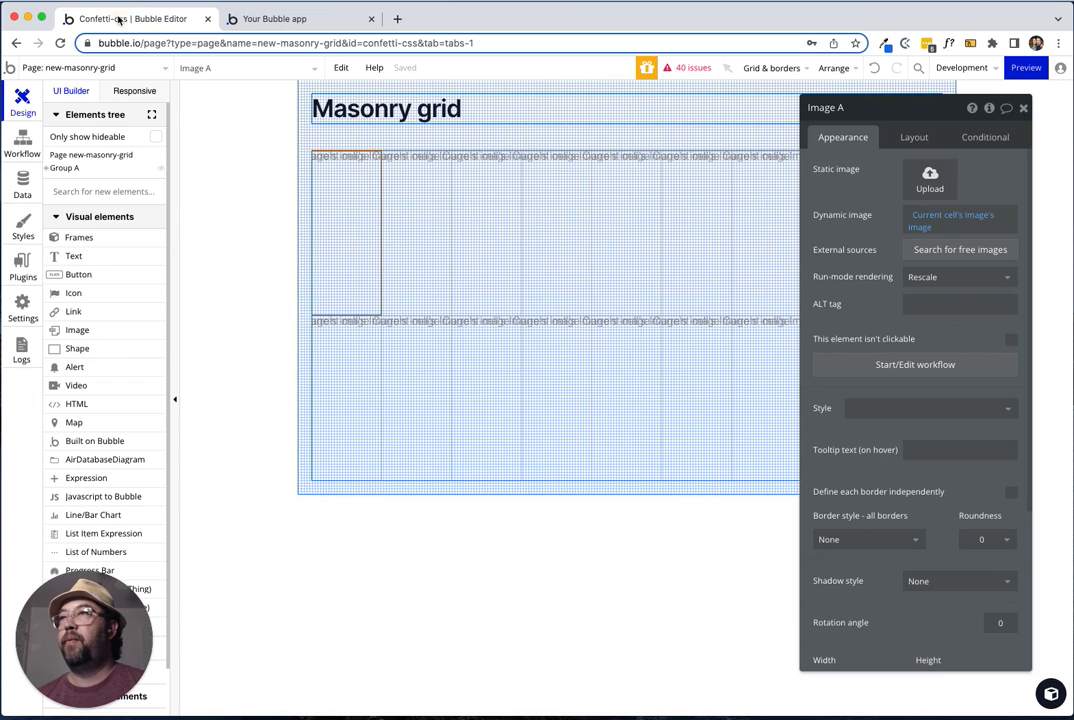
Give Group A a max width of 960 with top-center alignment.
click(386, 140)
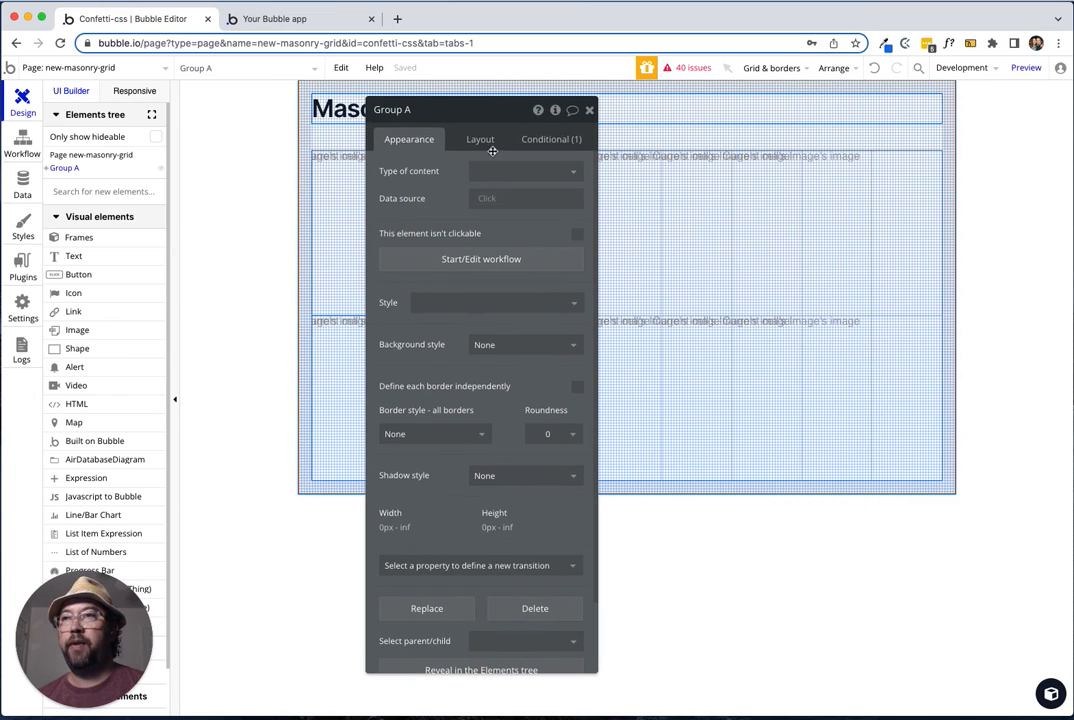
click(479, 139)
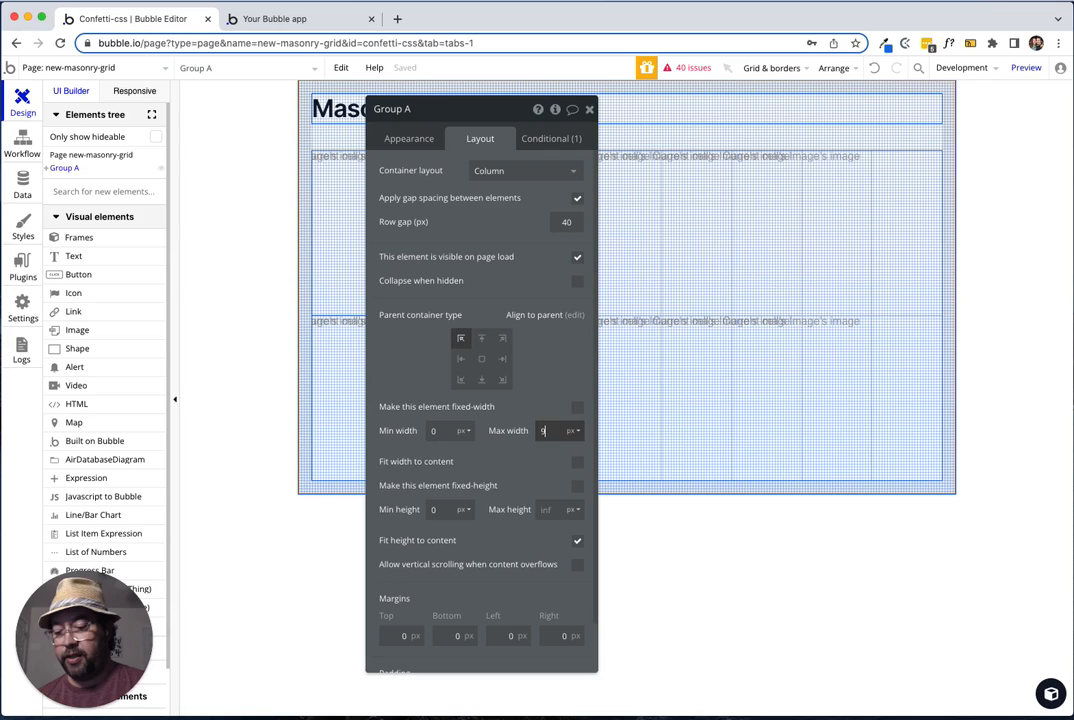
text(960)
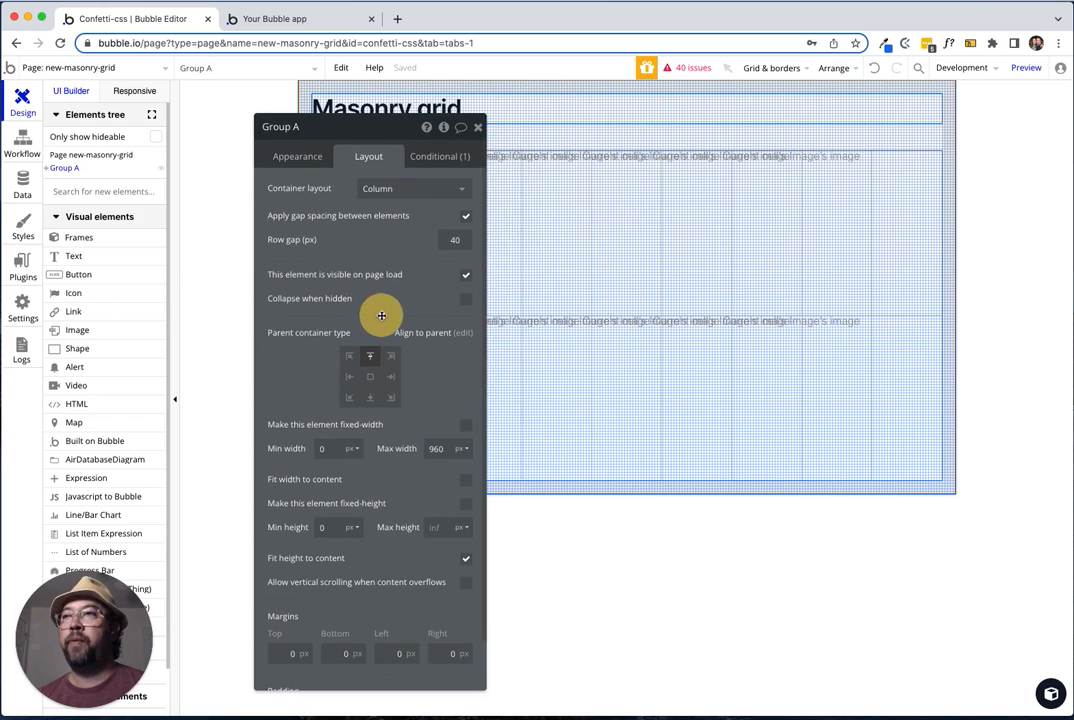
click(290, 18)
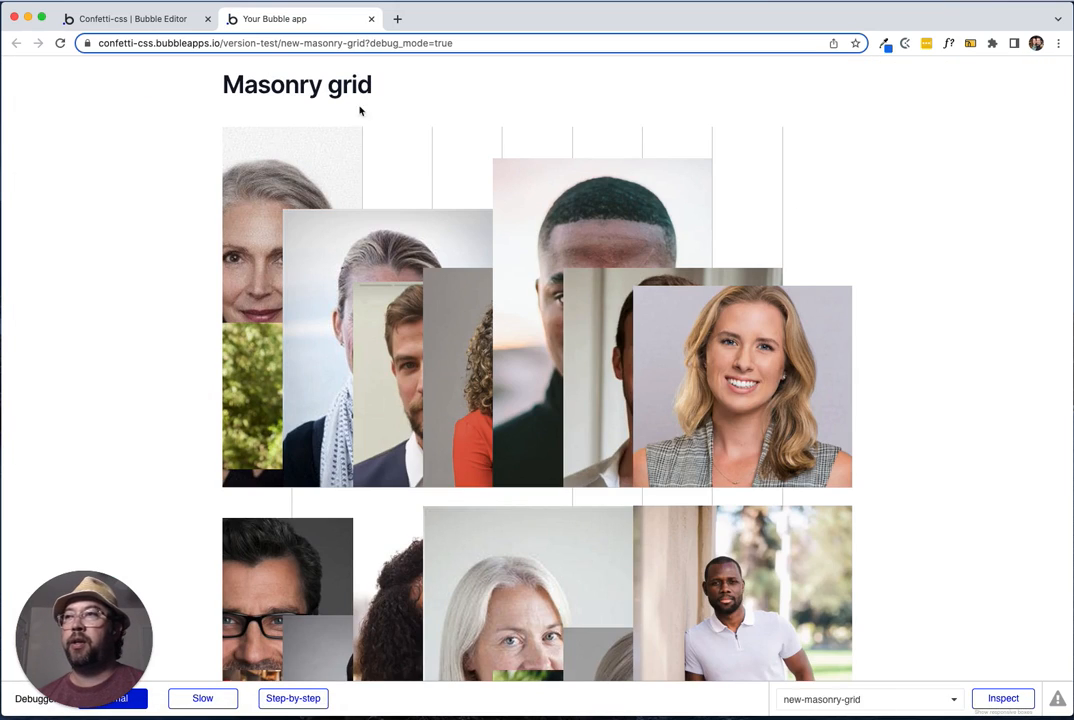
mouse_move(113, 322)
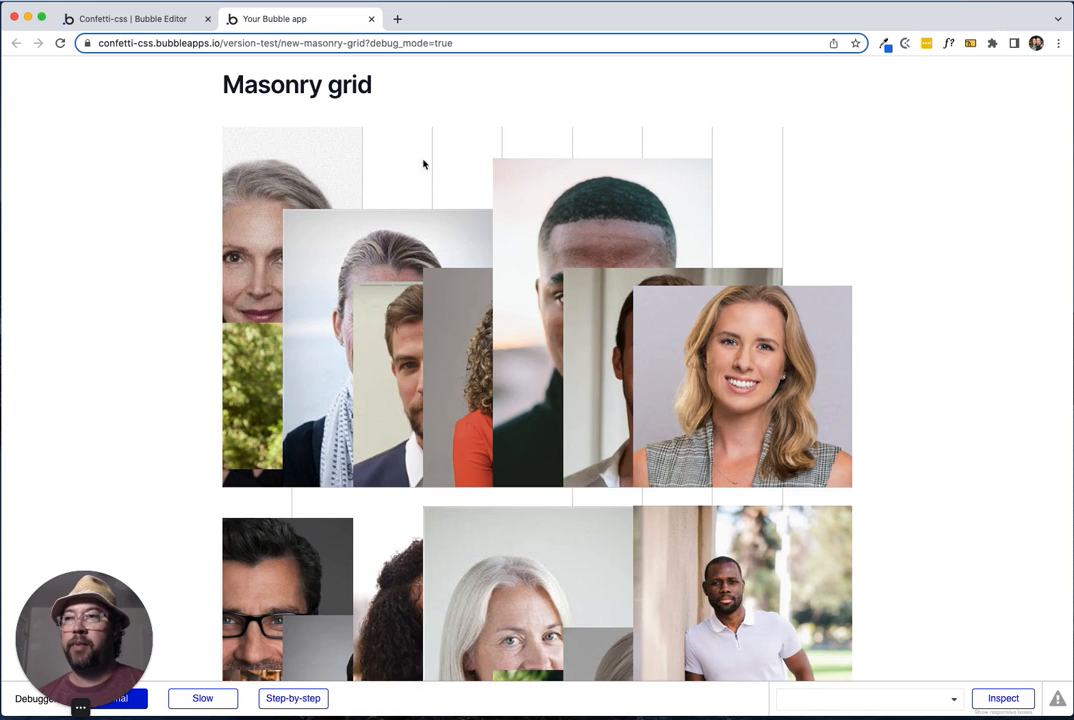
Switch to the preview tab showing the photos in overlapping columns.
click(120, 19)
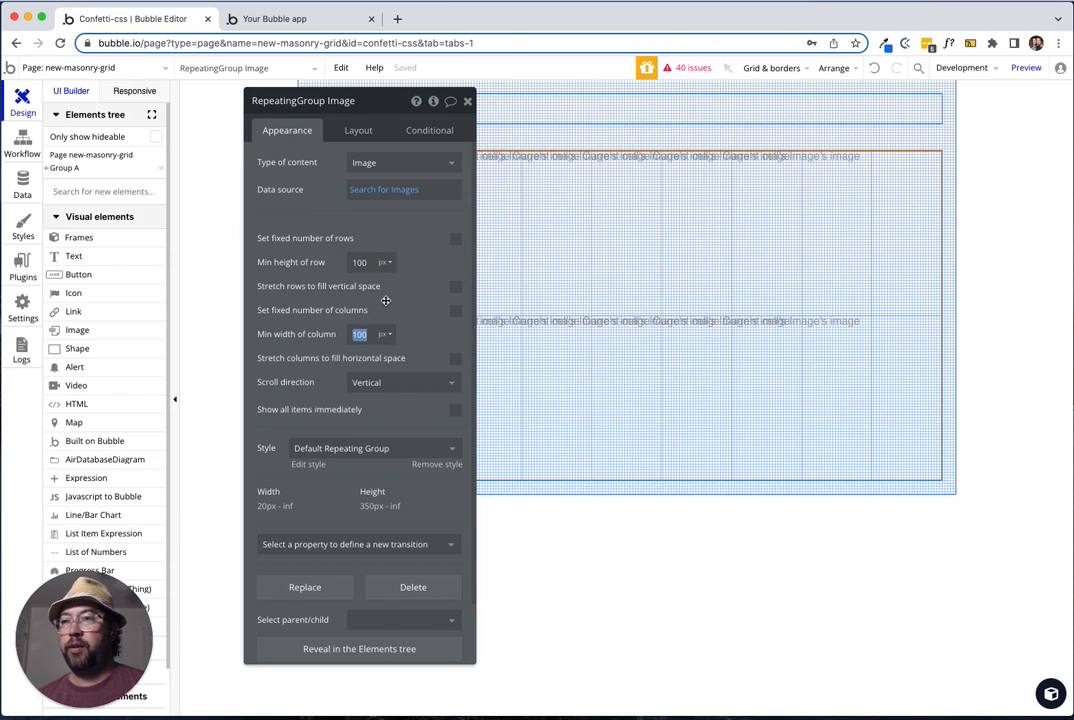
Set 200 px minimum column width; make Image A 100% wide with 10 px minimum height, then preview.
text(200)
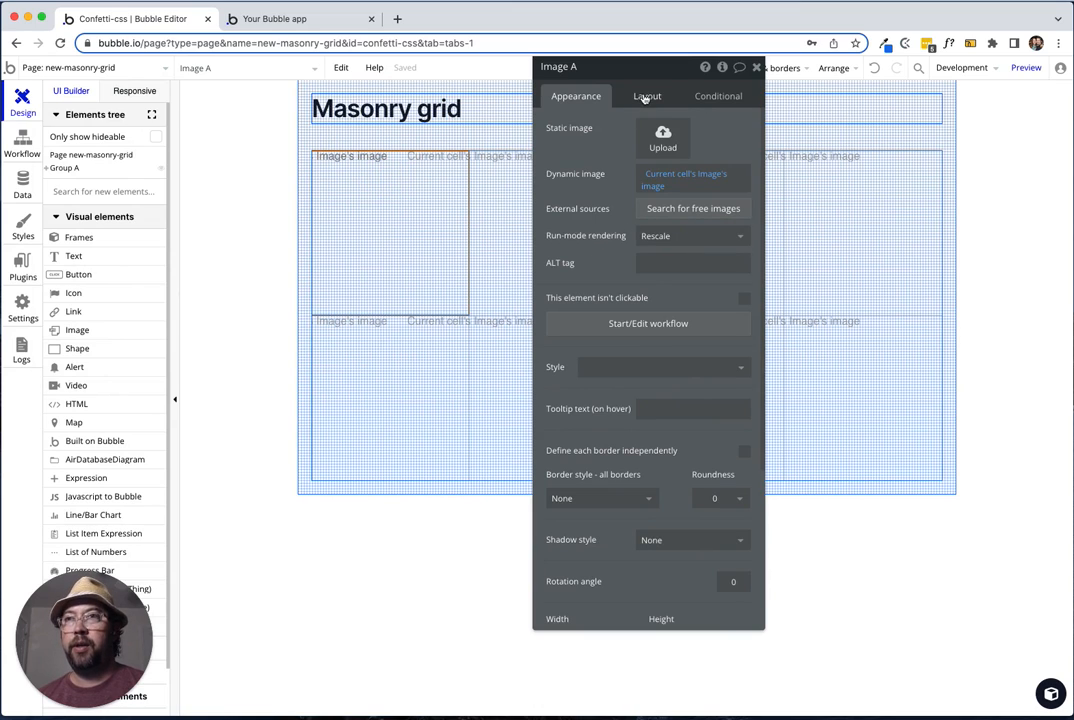
click(647, 95)
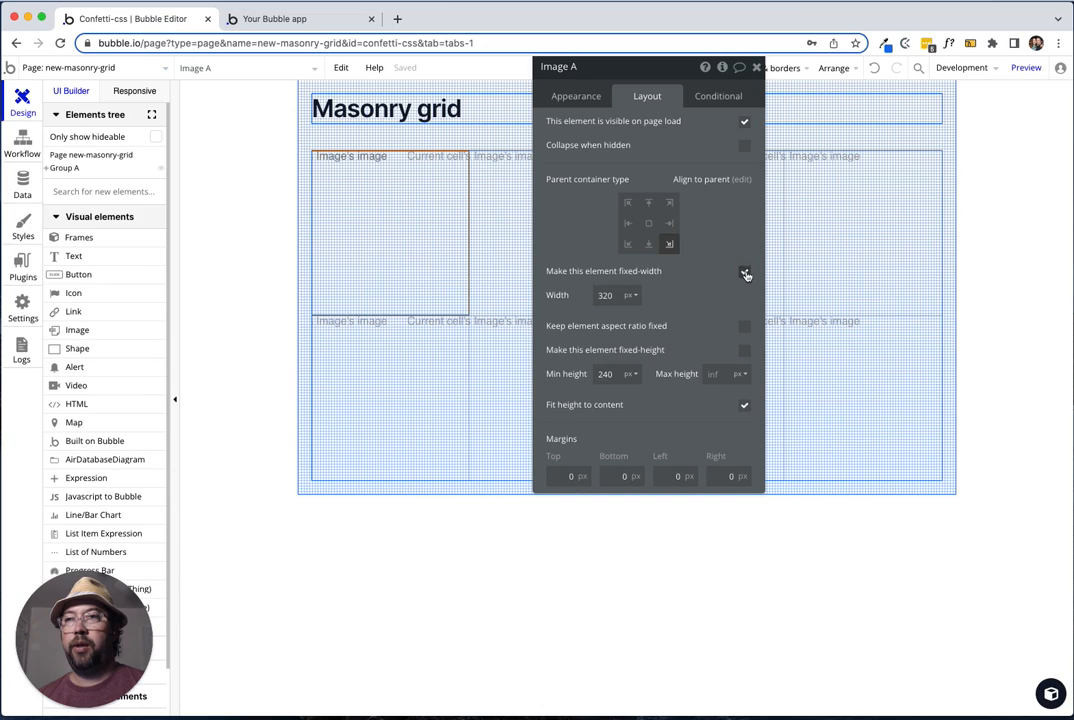
click(744, 272)
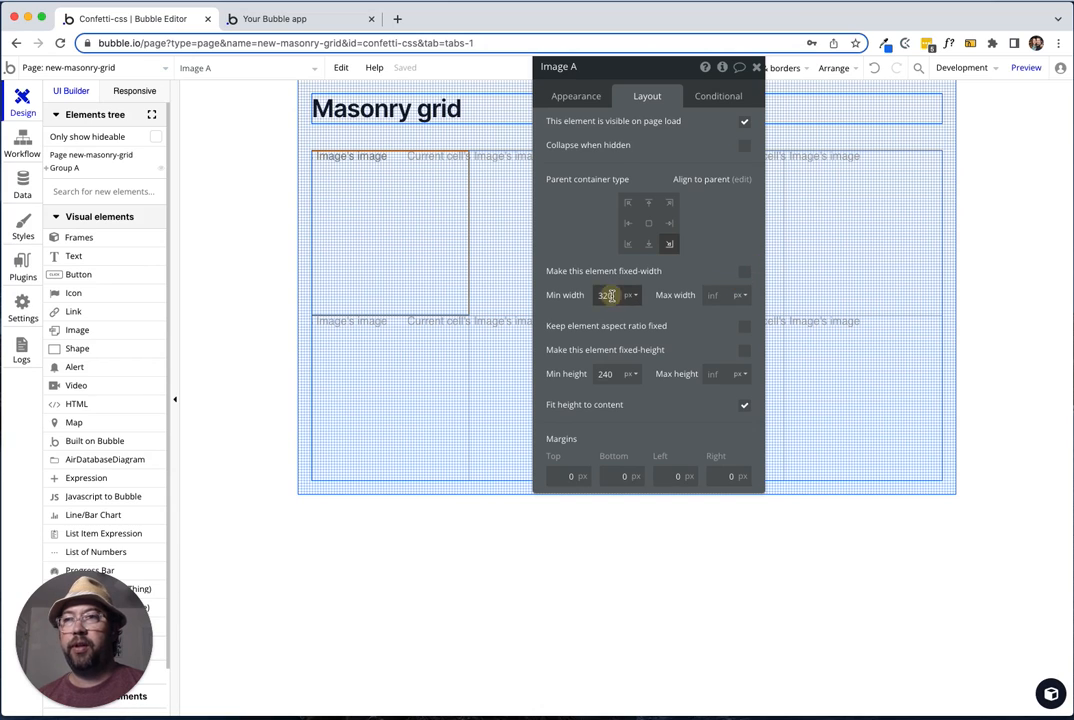
text(100)
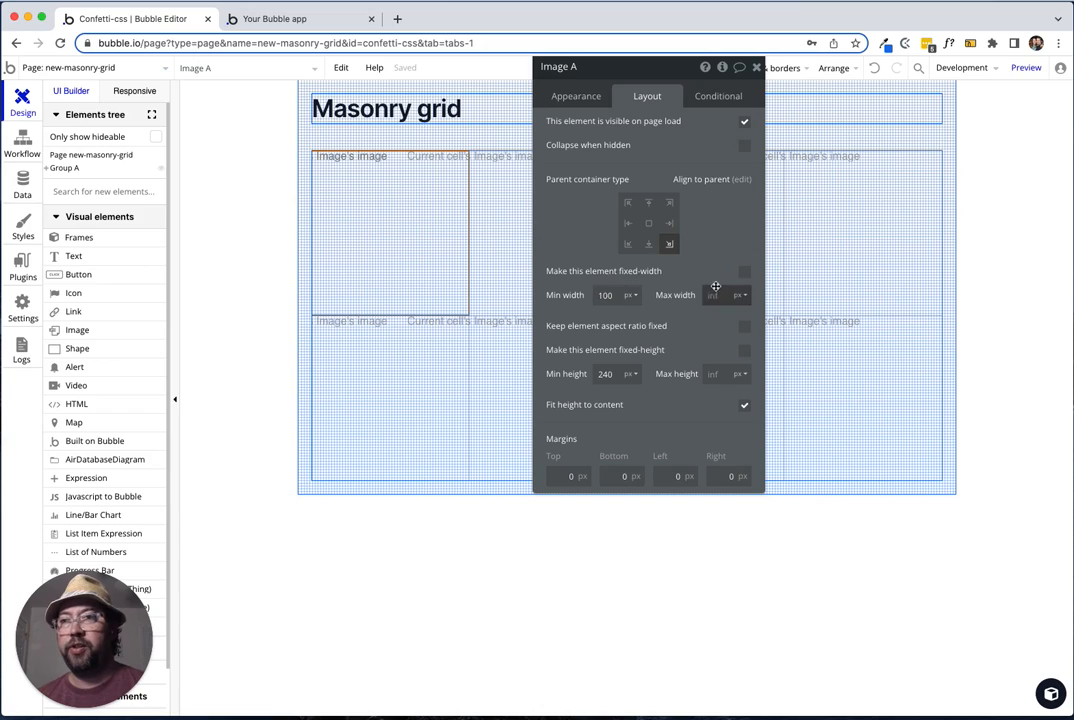
click(627, 294)
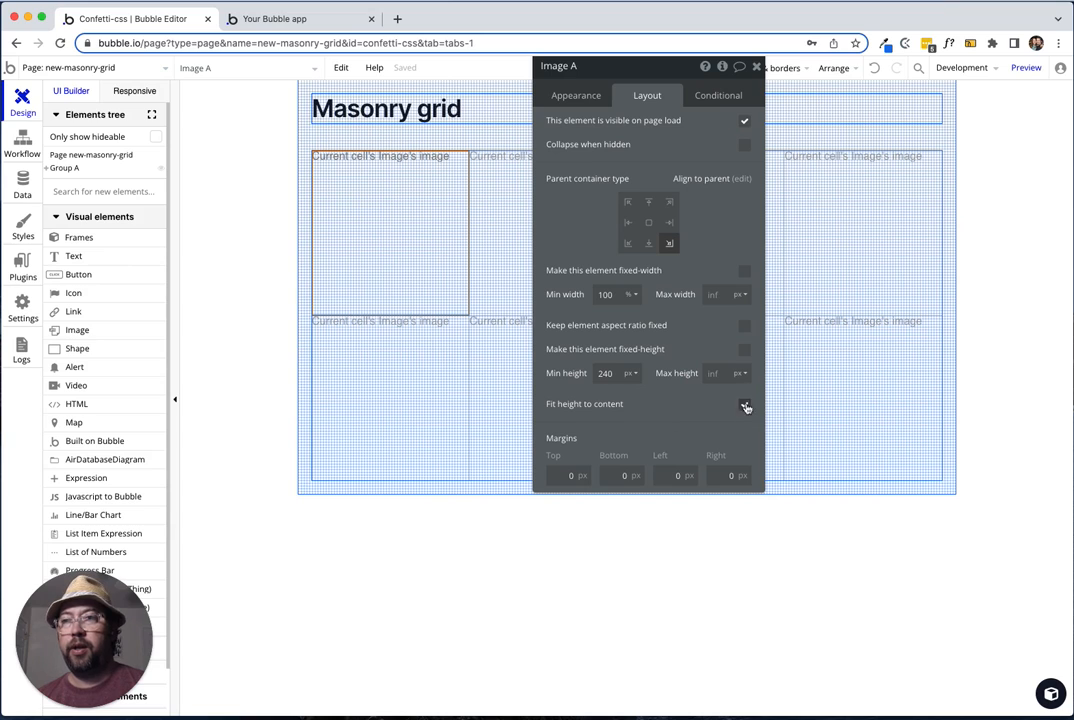
click(744, 404)
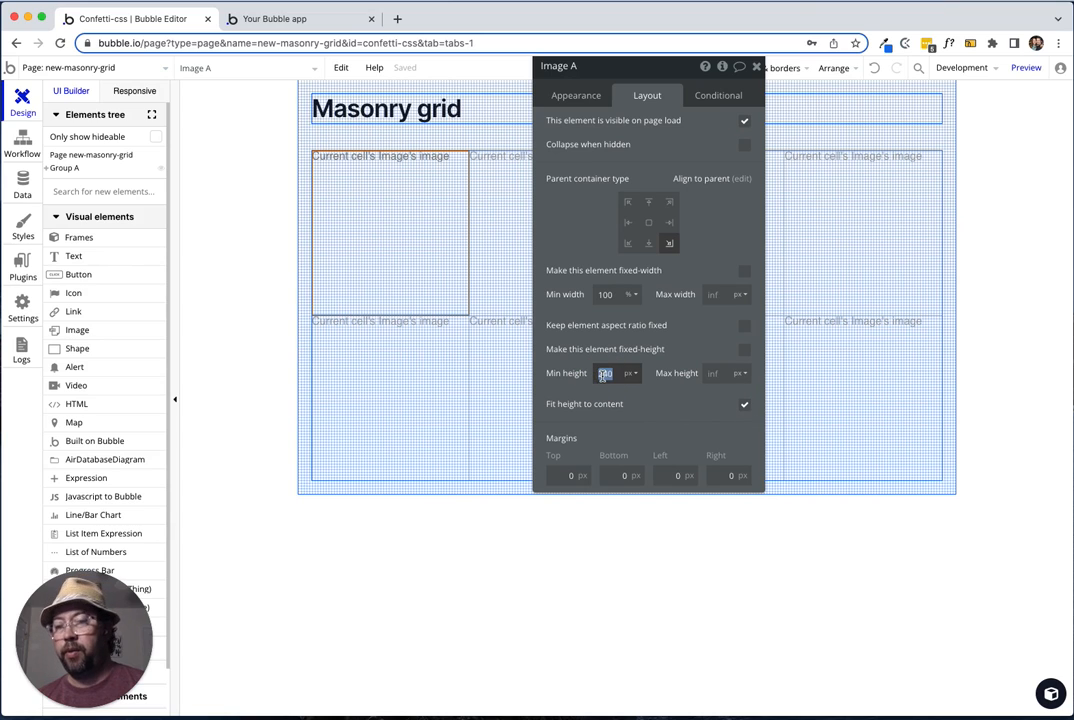
text(10)
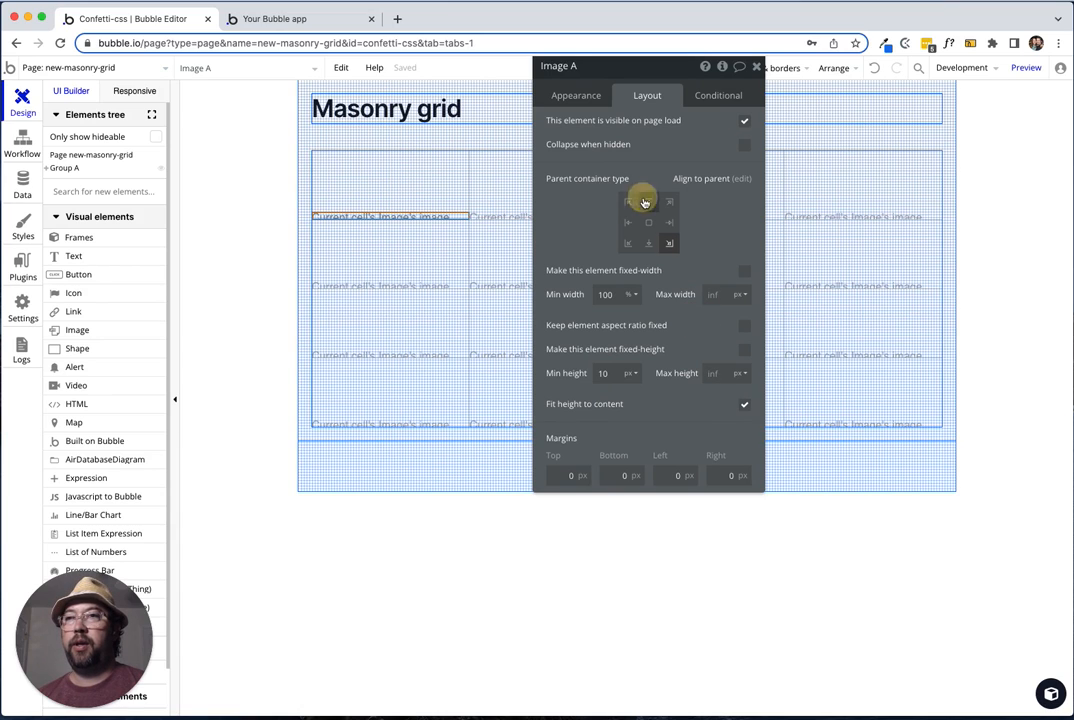
click(360, 187)
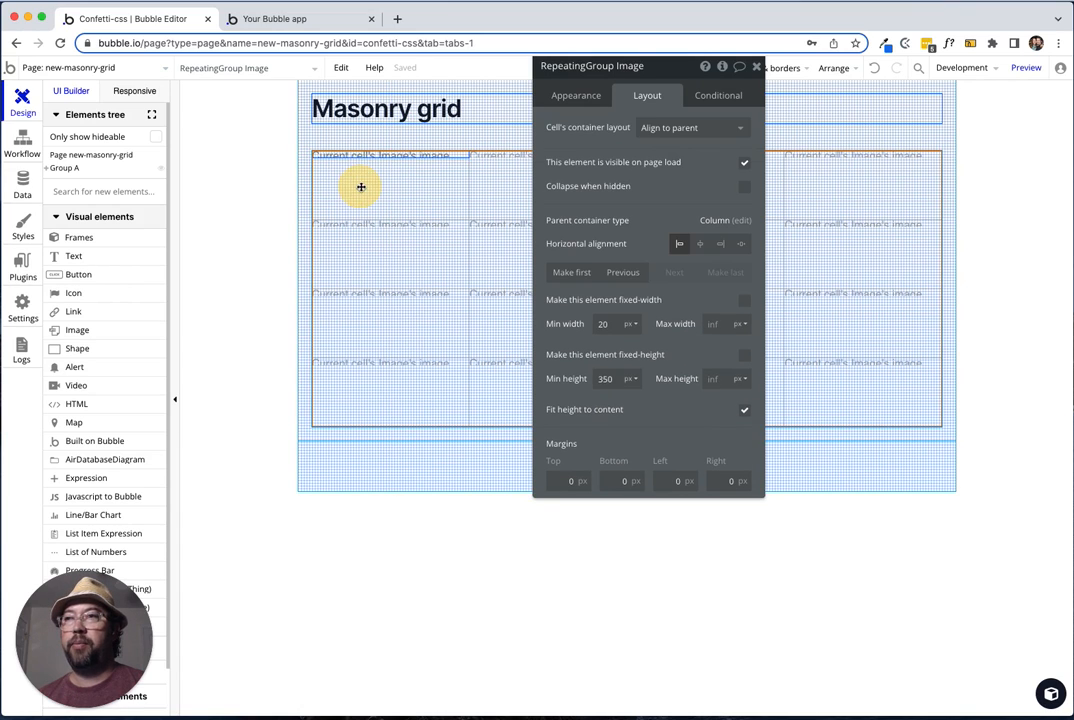
click(300, 20)
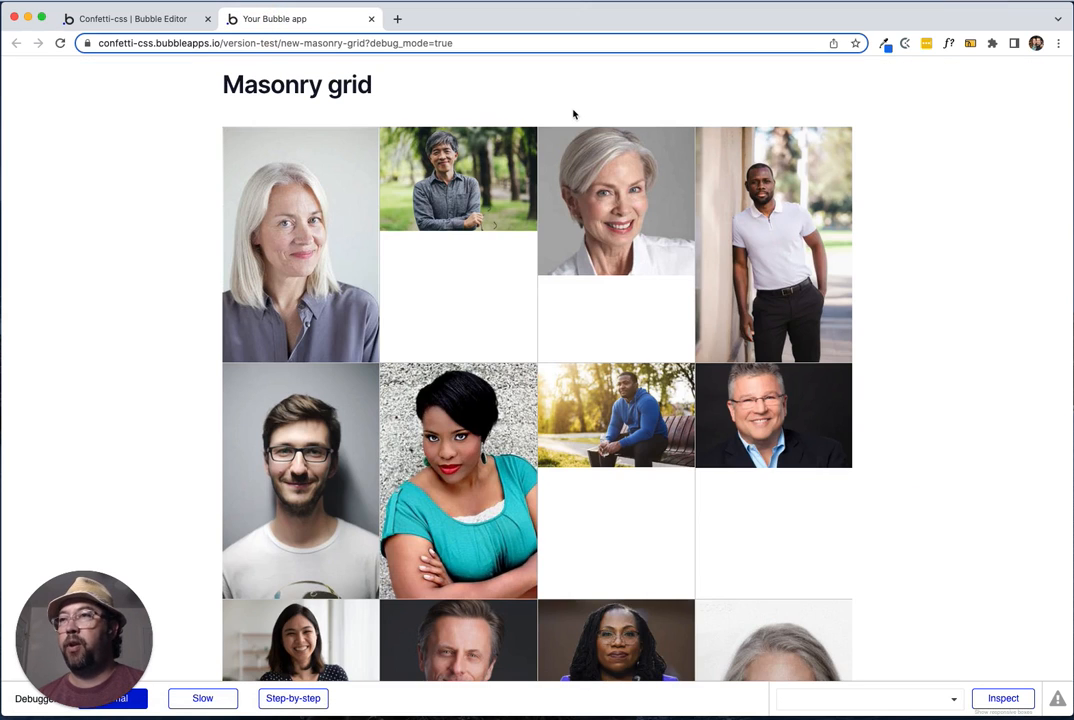
Scroll through the previewed four-column portrait grid and back to the top.
scroll(down, 3)
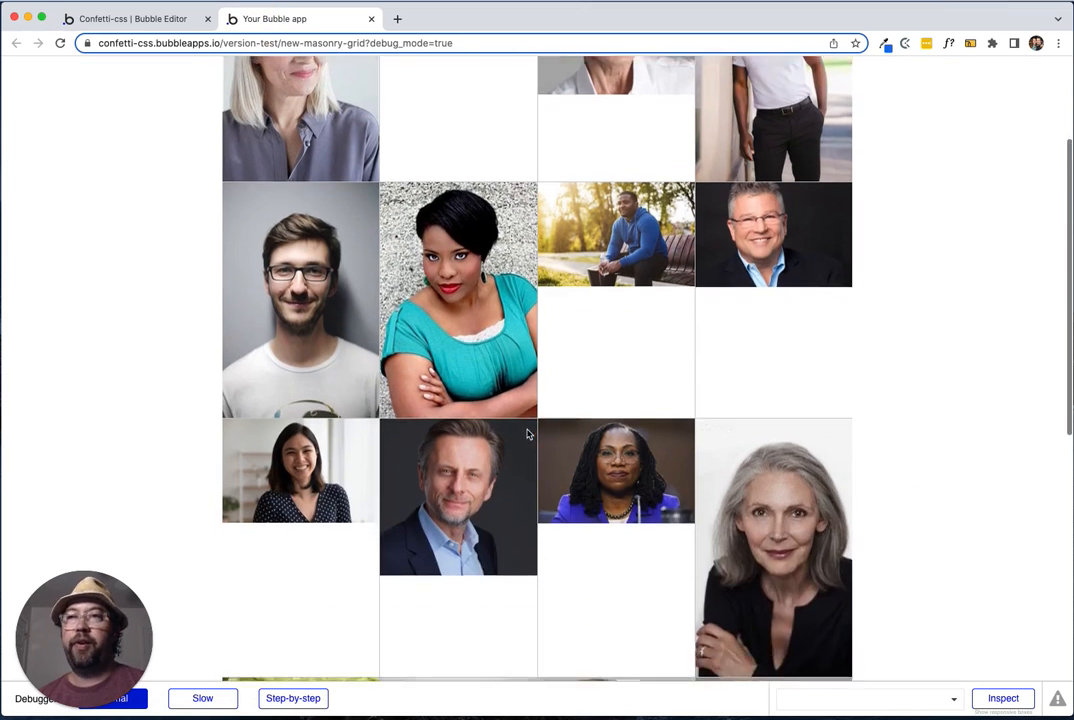
scroll(down, 3)
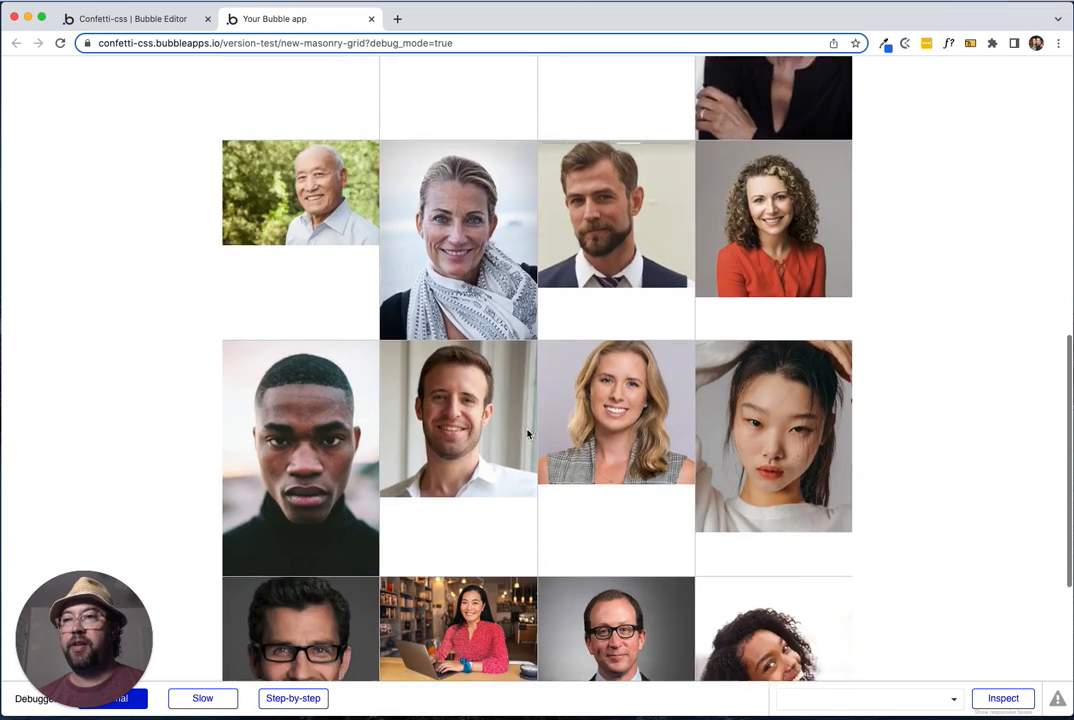
scroll(up, 3)
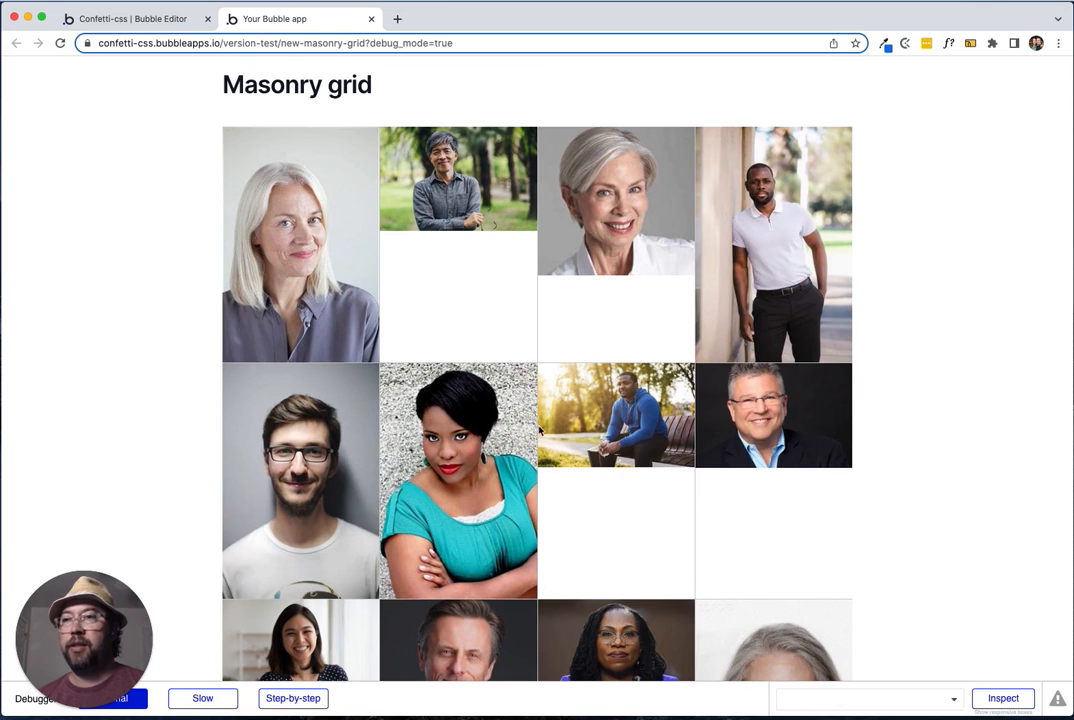
scroll(down, 3)
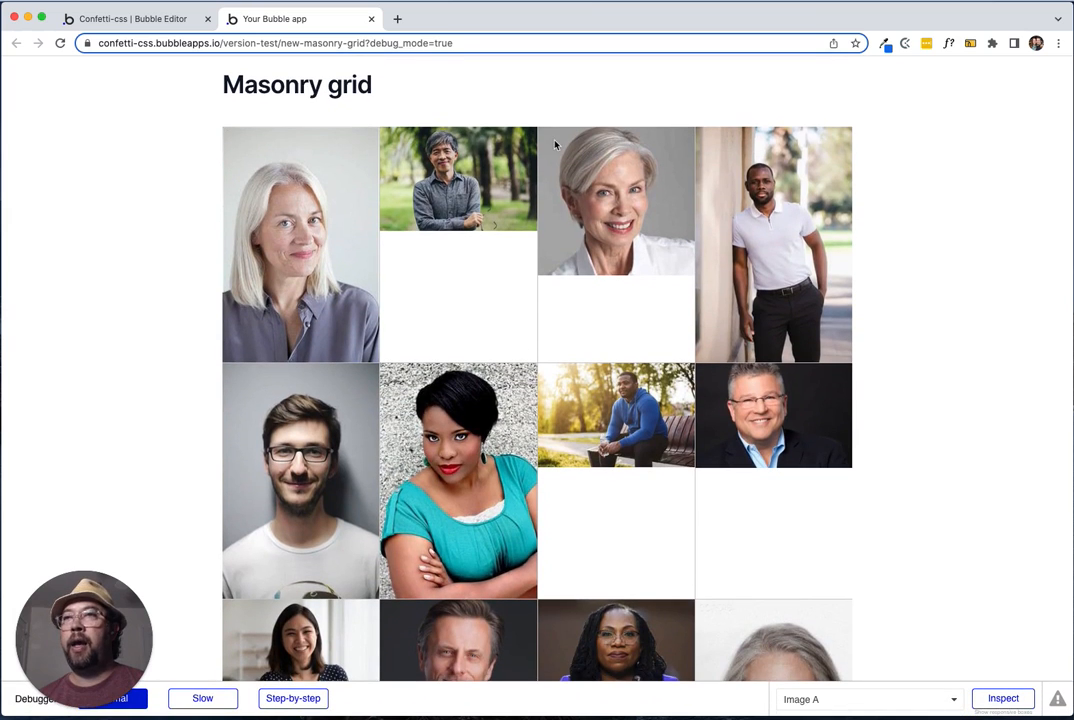
mouse_move(568, 270)
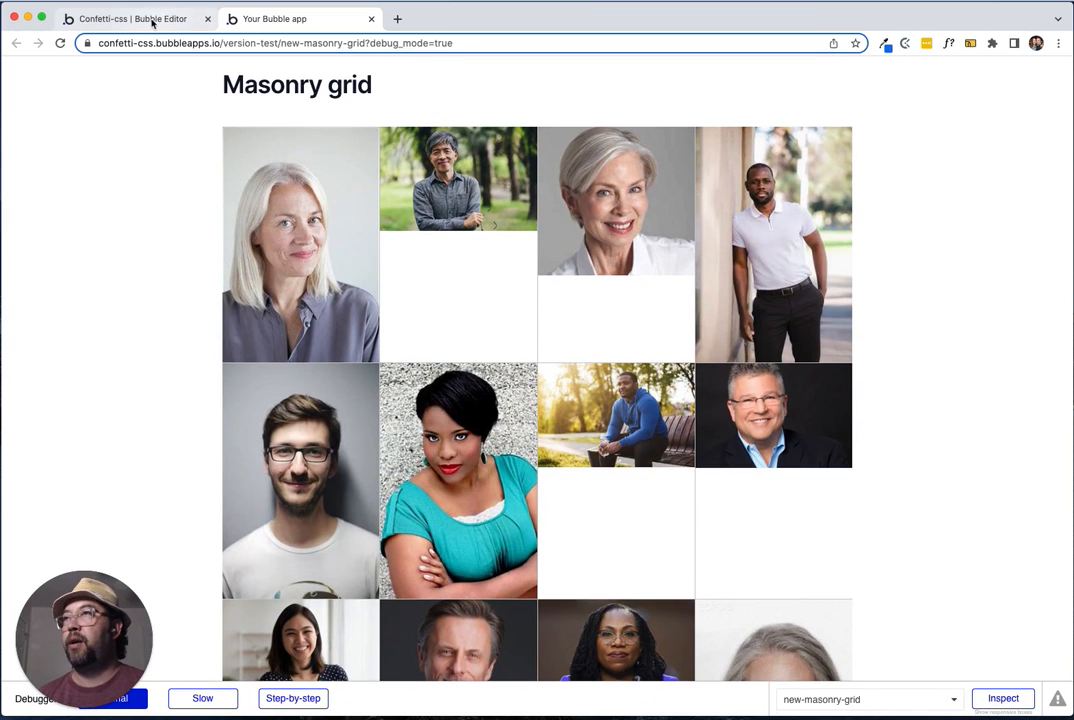
Give RepeatingGroup Image a solid 10 px separator and refresh the preview.
click(120, 18)
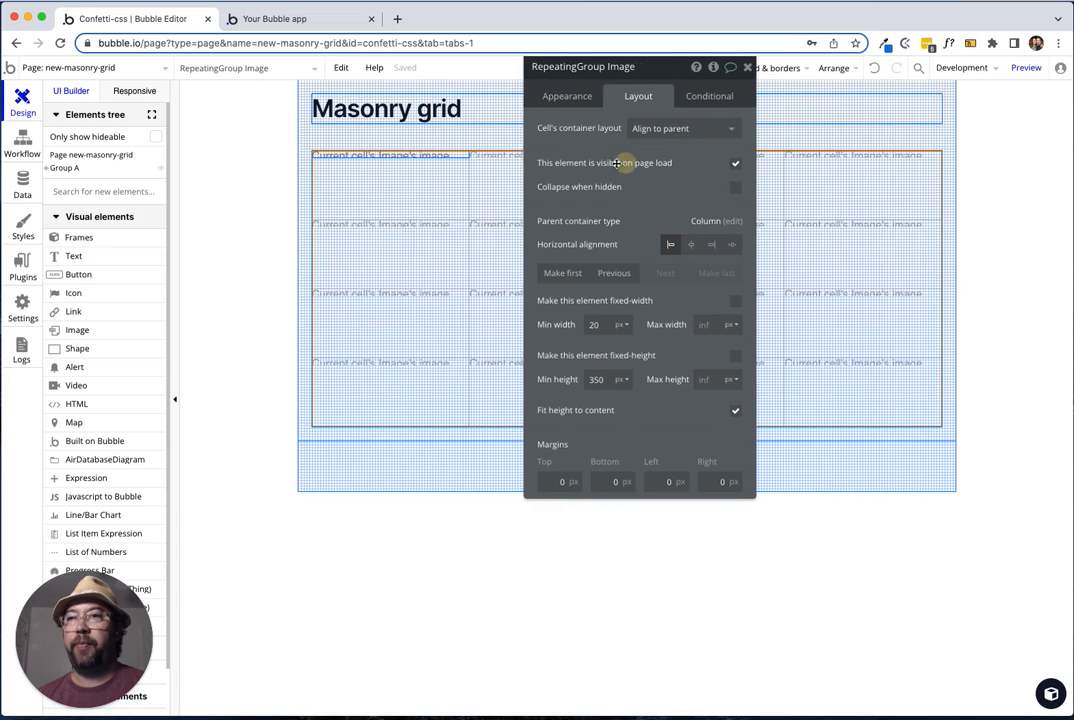
click(565, 96)
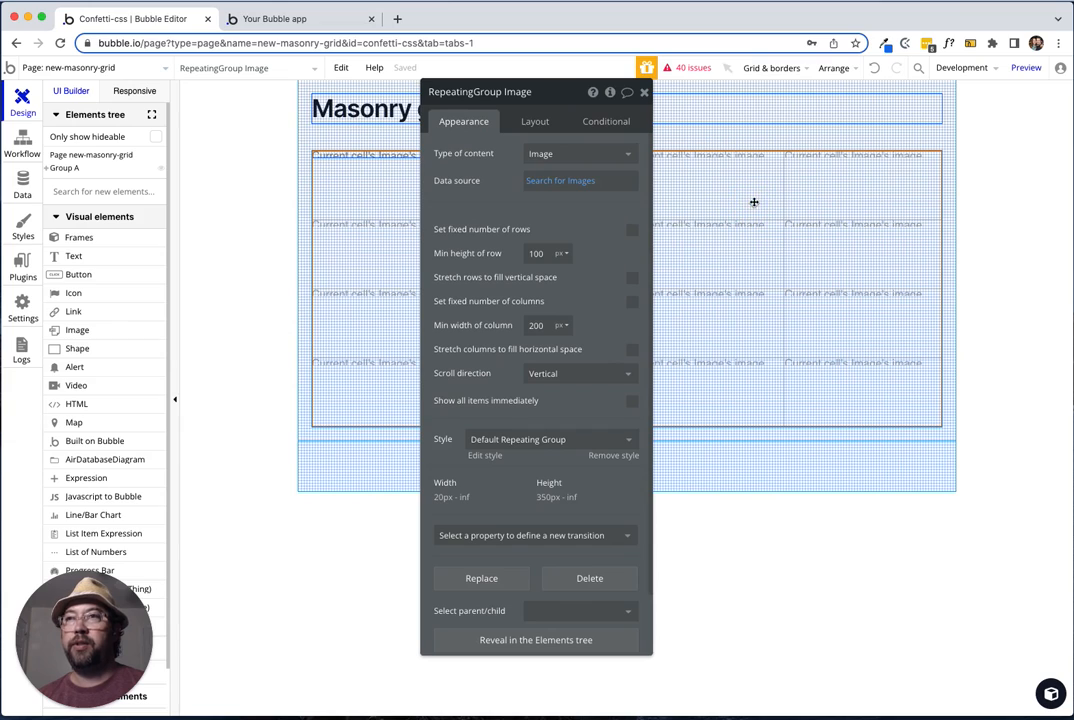
mouse_move(687, 232)
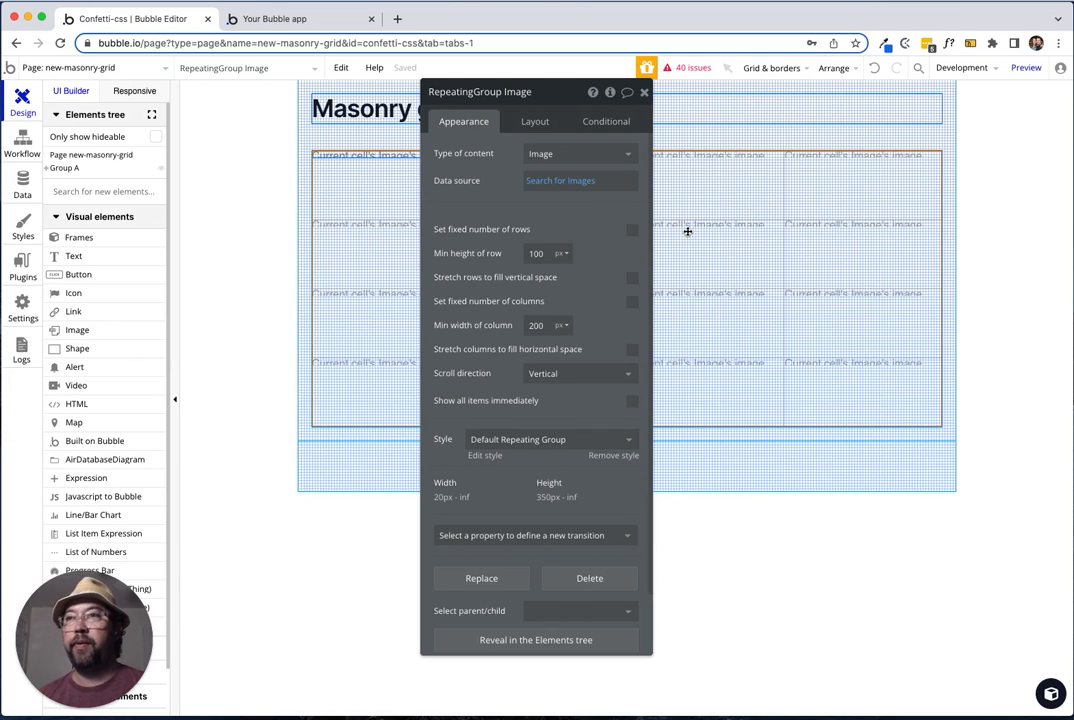
click(63, 168)
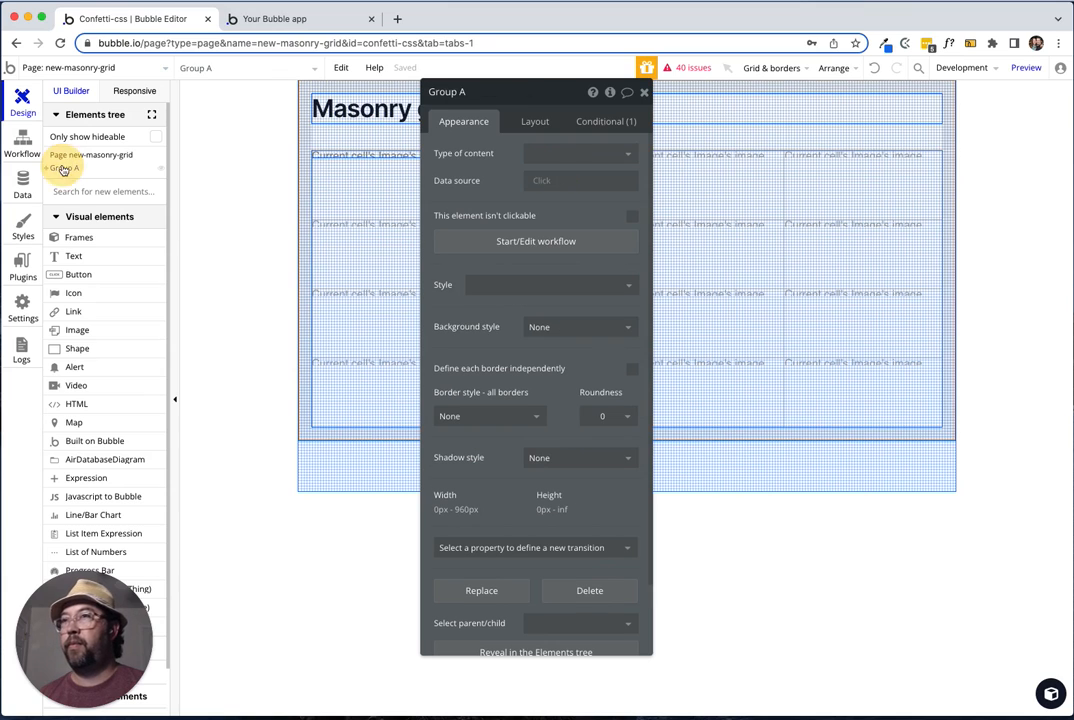
click(50, 177)
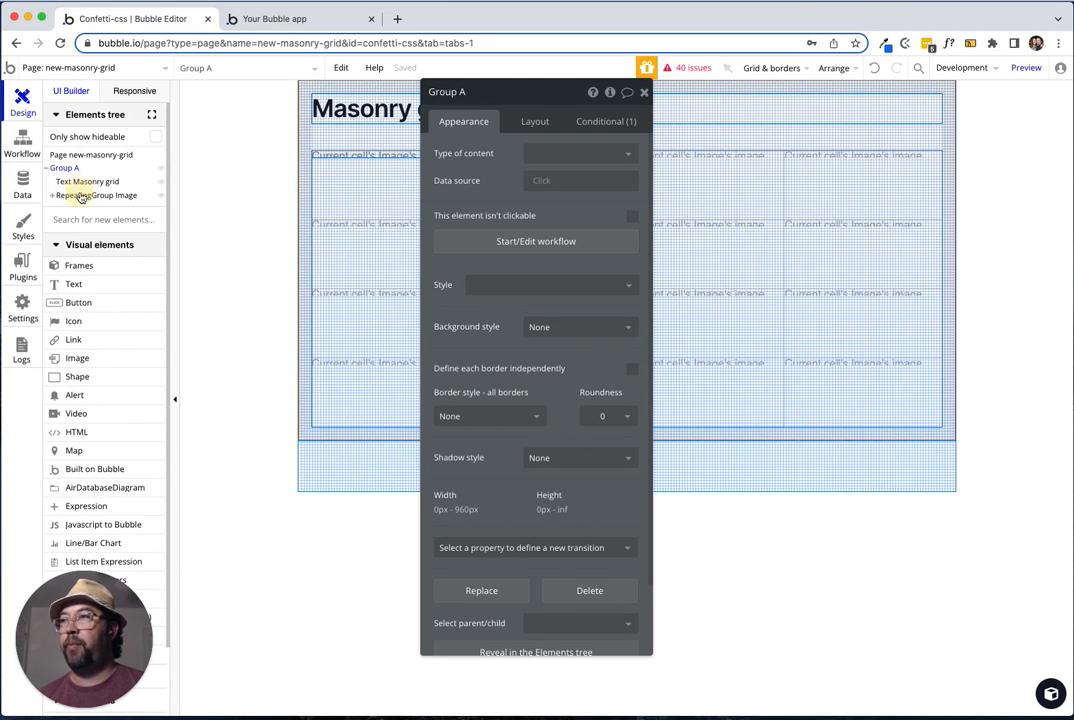
click(98, 195)
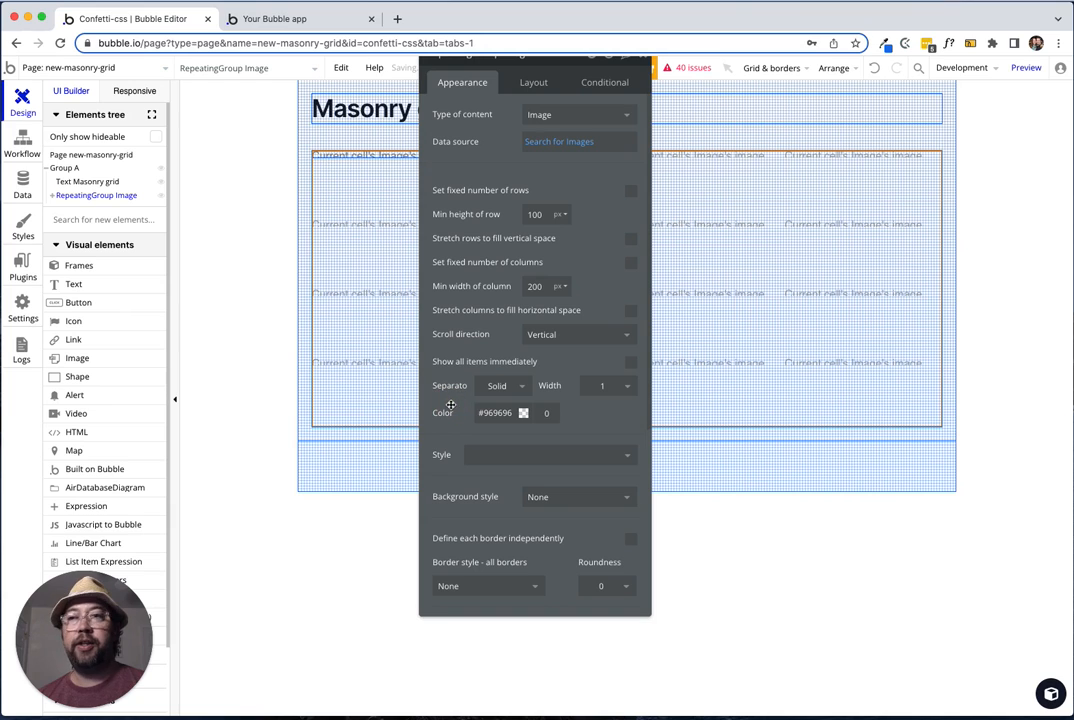
click(625, 385)
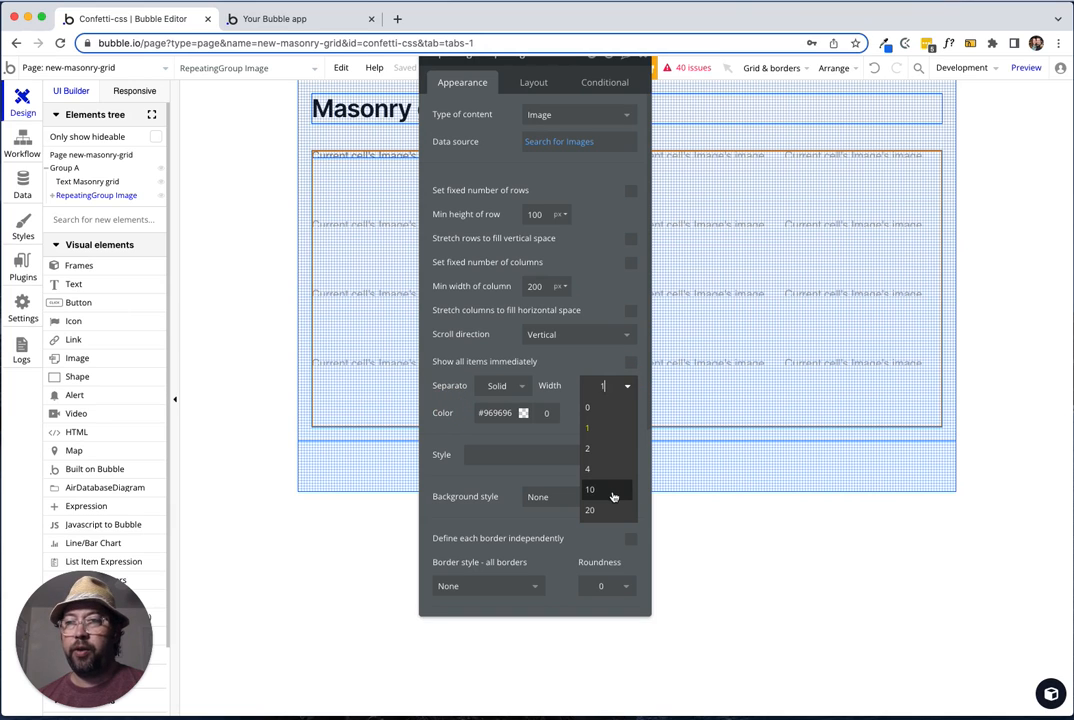
click(591, 489)
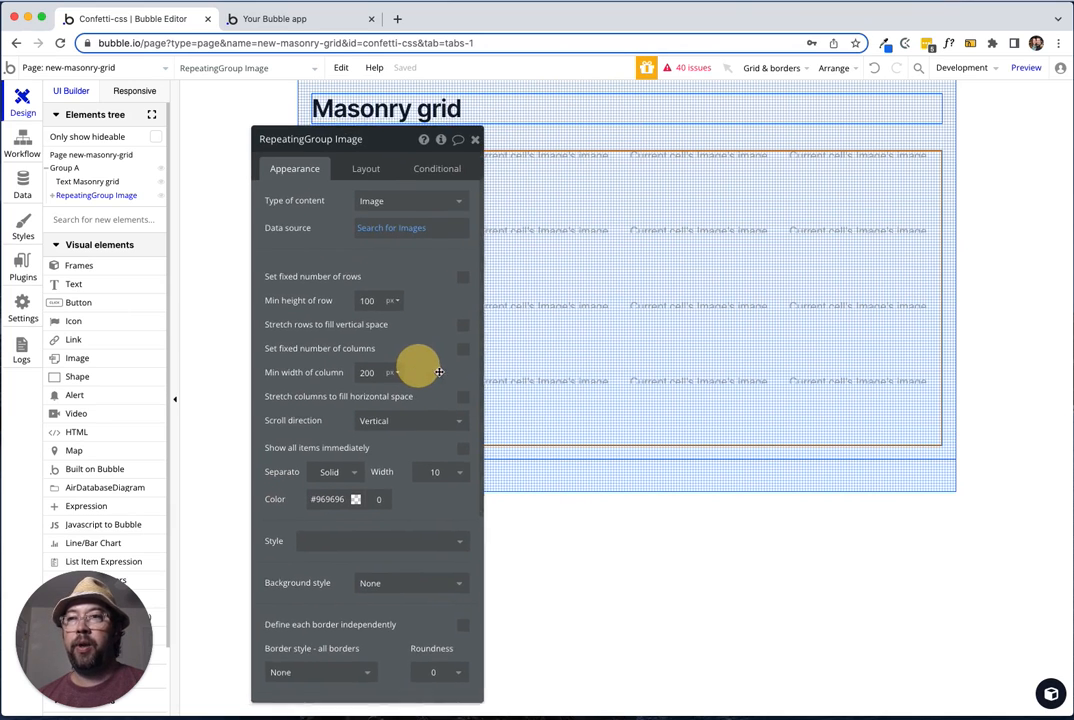
drag(311, 139, 351, 149)
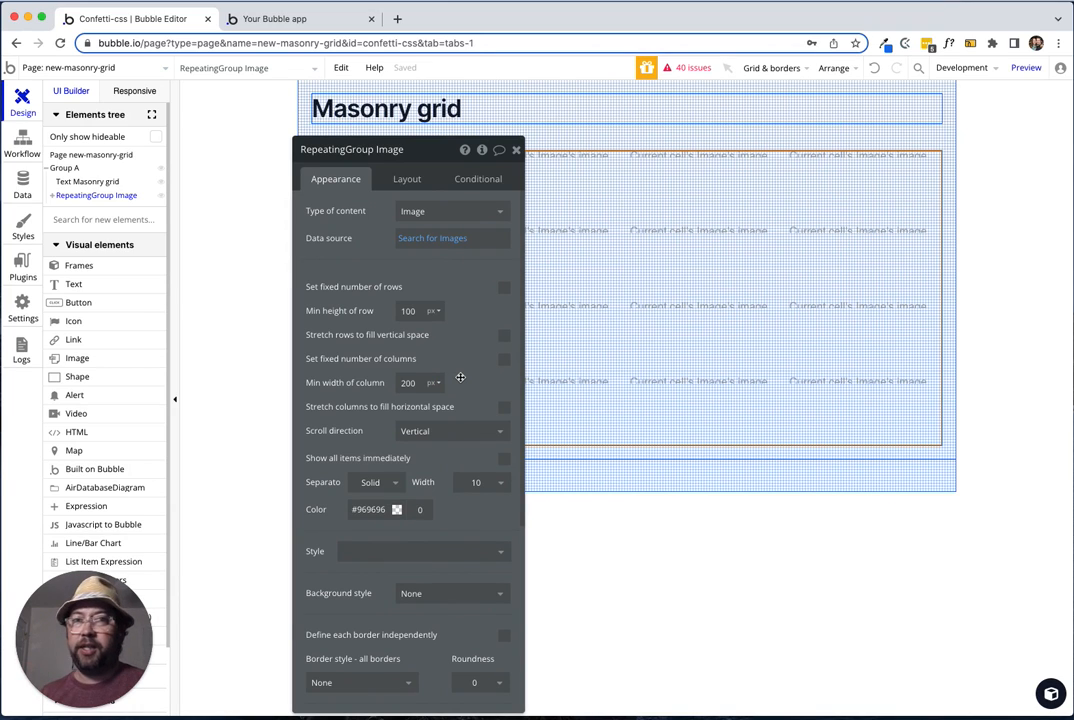
click(290, 21)
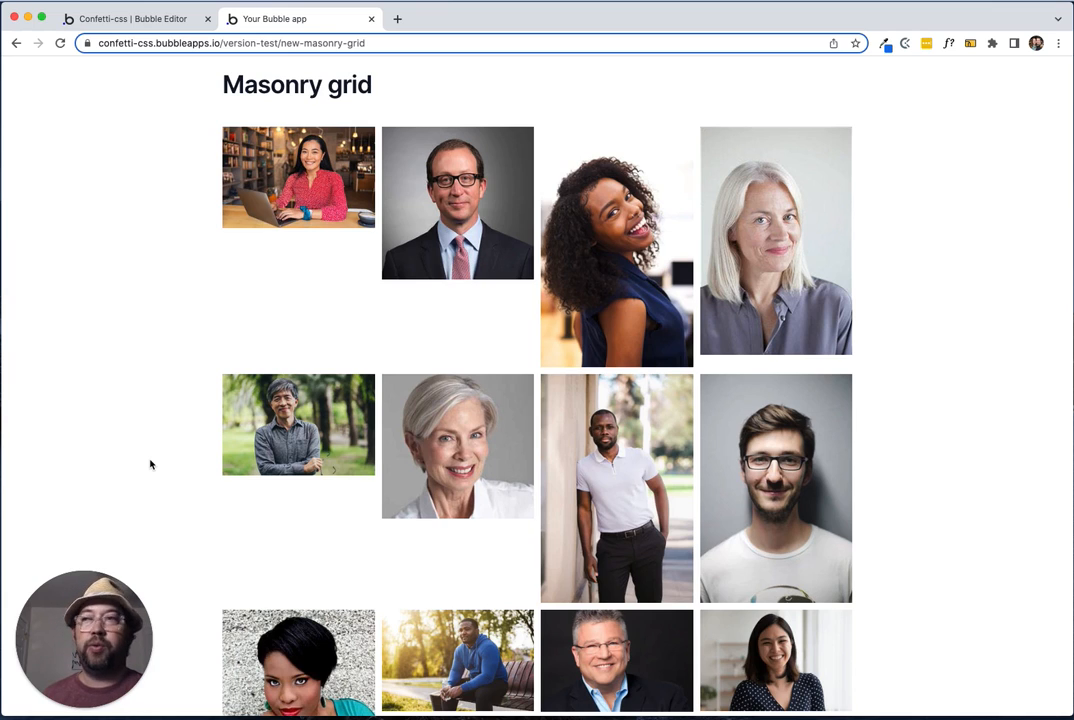
mouse_move(156, 444)
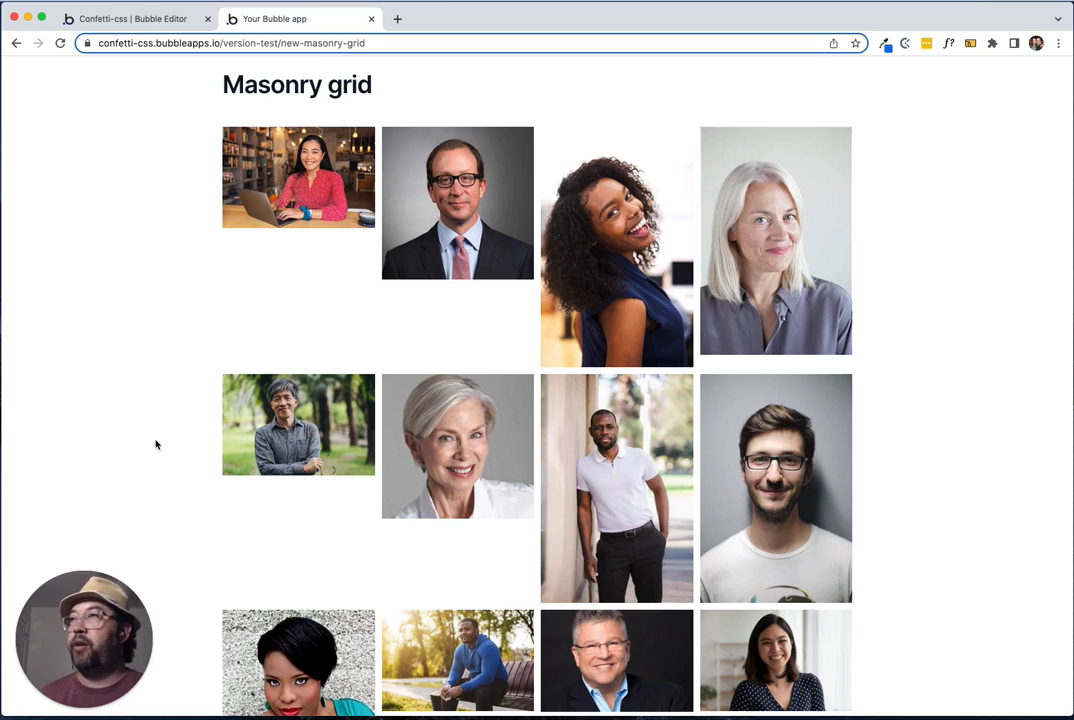
Give HTML A a fixed width and height of 1 px.
click(127, 18)
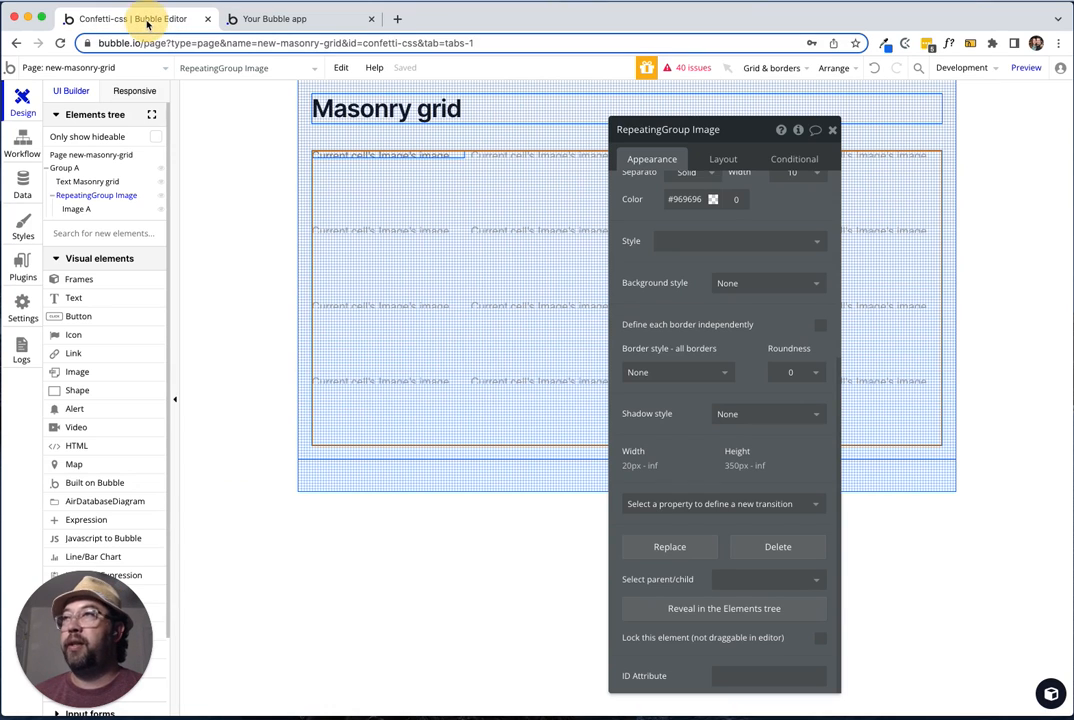
mouse_move(88, 427)
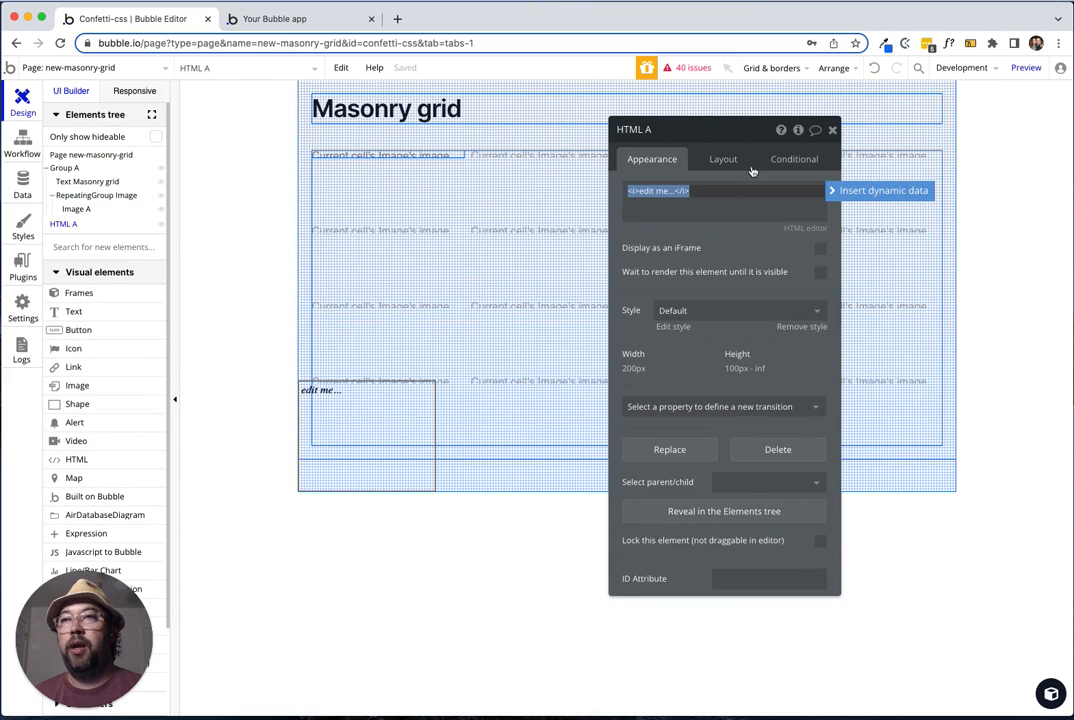
click(723, 159)
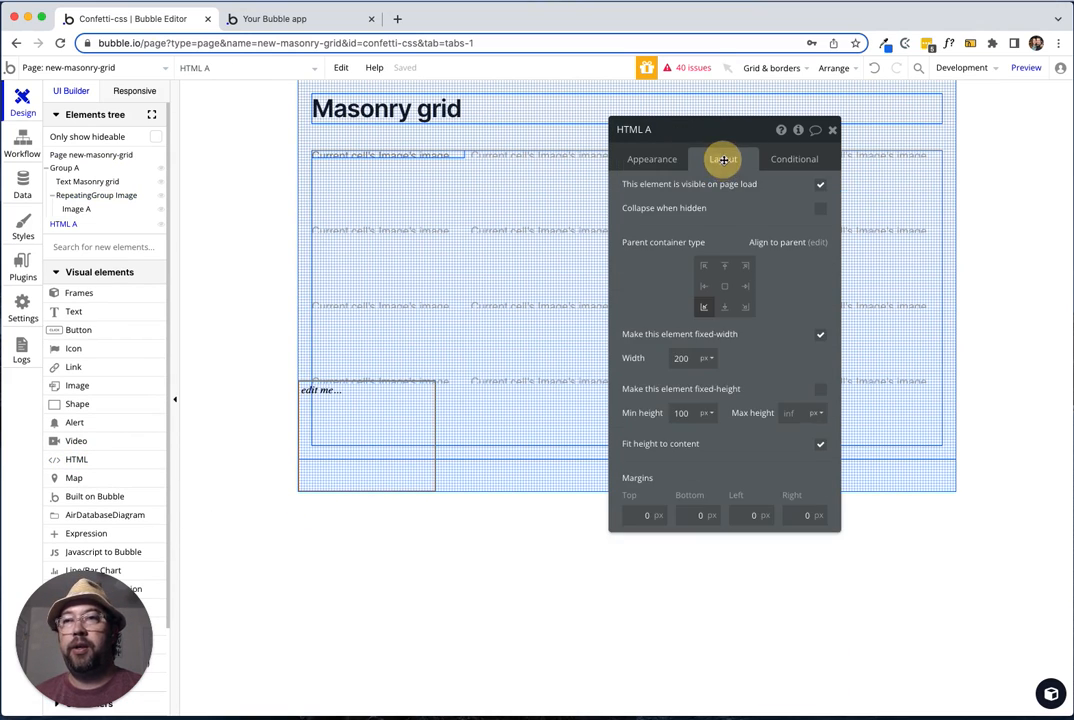
click(820, 389)
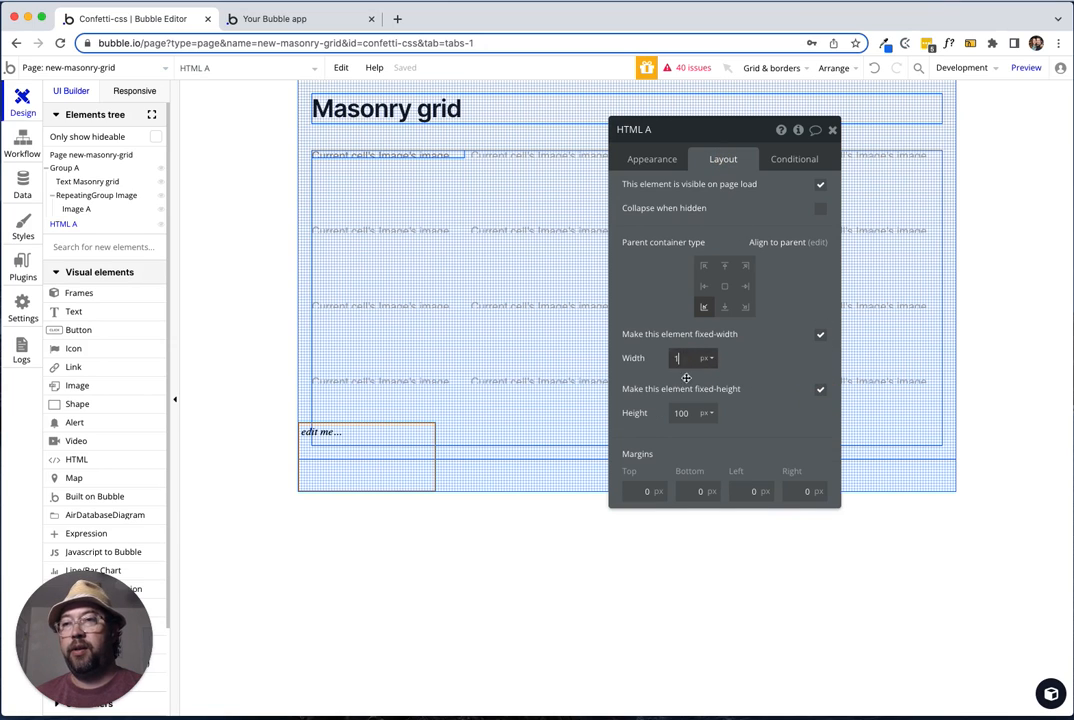
text(1)
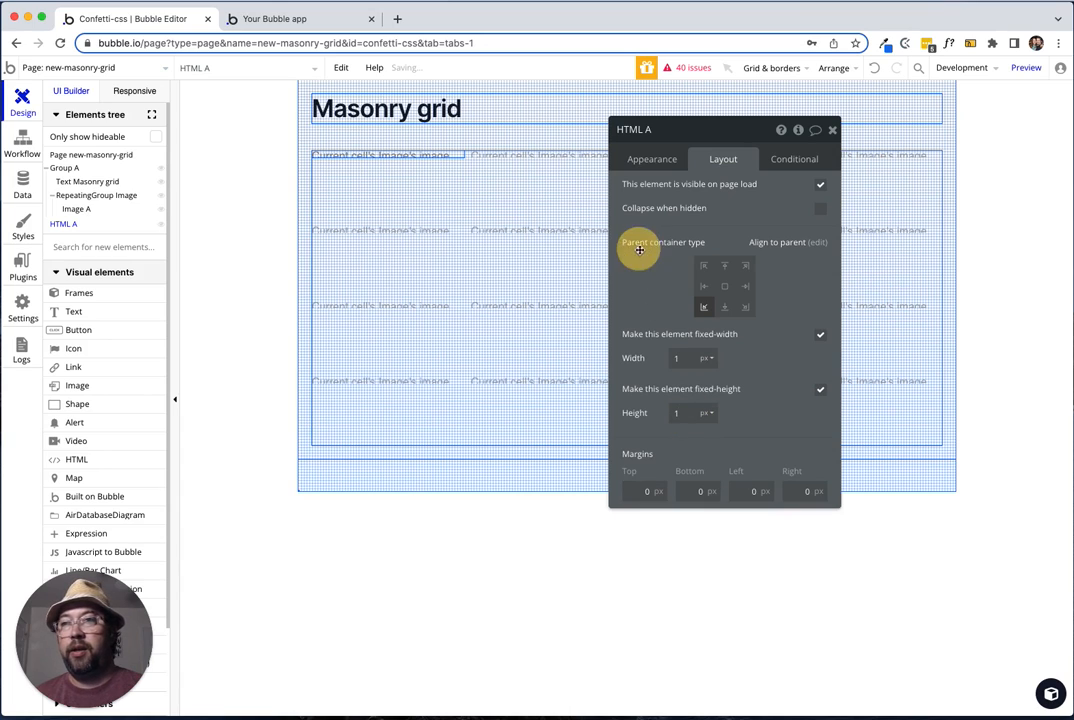
click(652, 159)
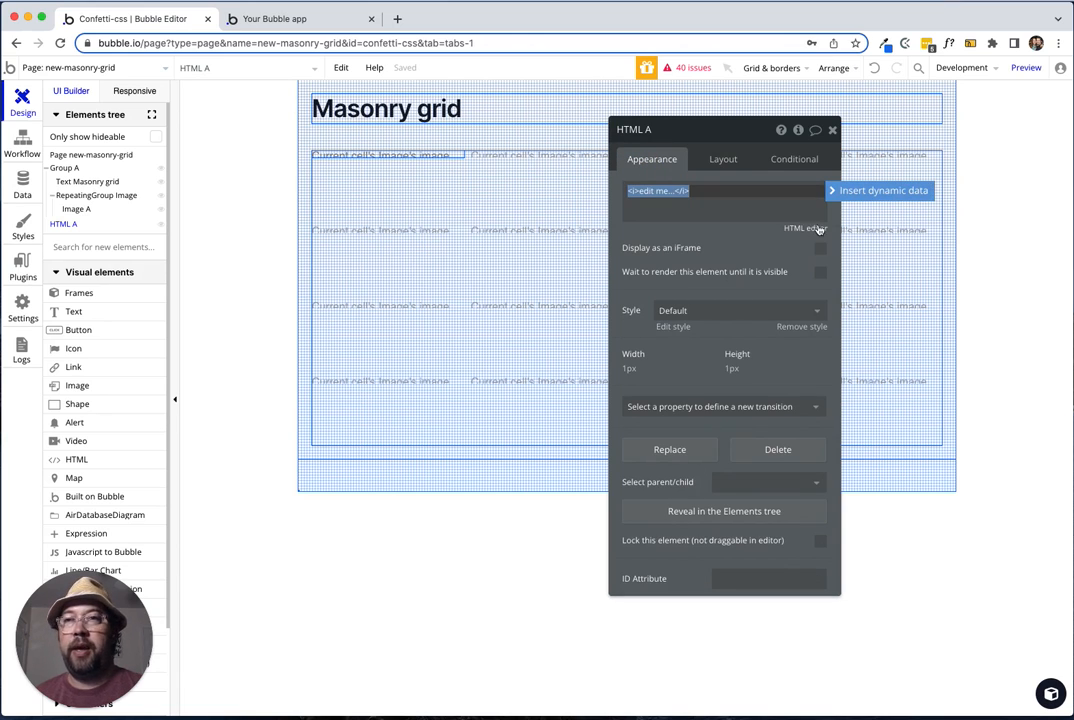
Write and save a <style> rule '#main-grid { grid-auto-rows: 5px!important; }' in HTML A.
click(805, 228)
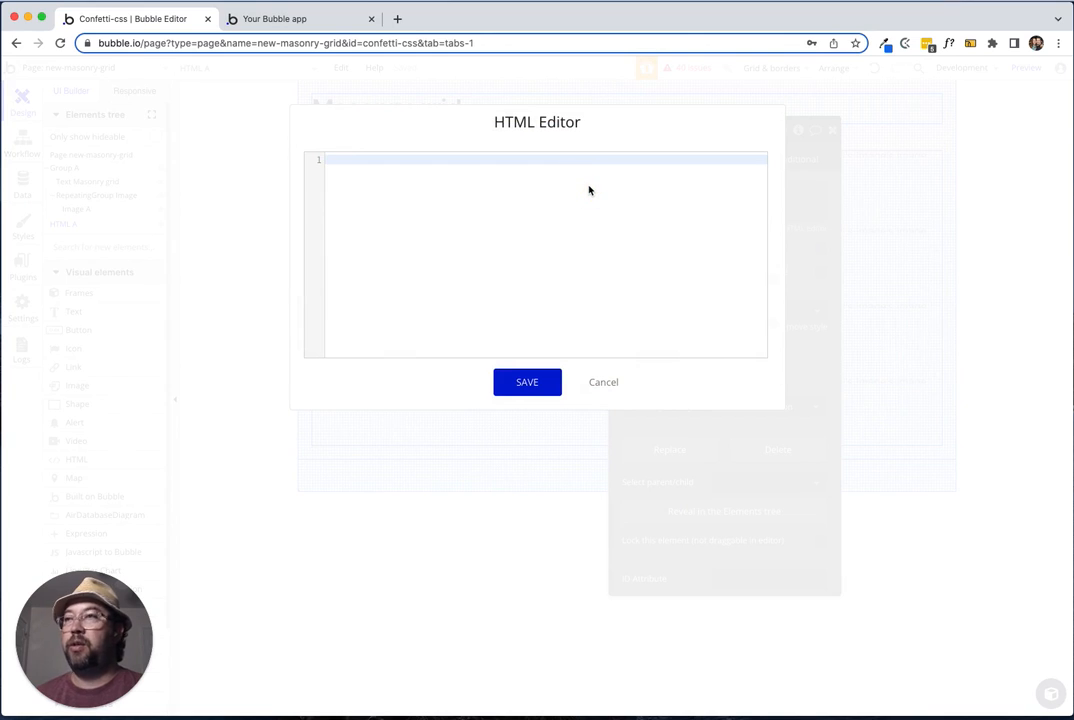
text(<style>)
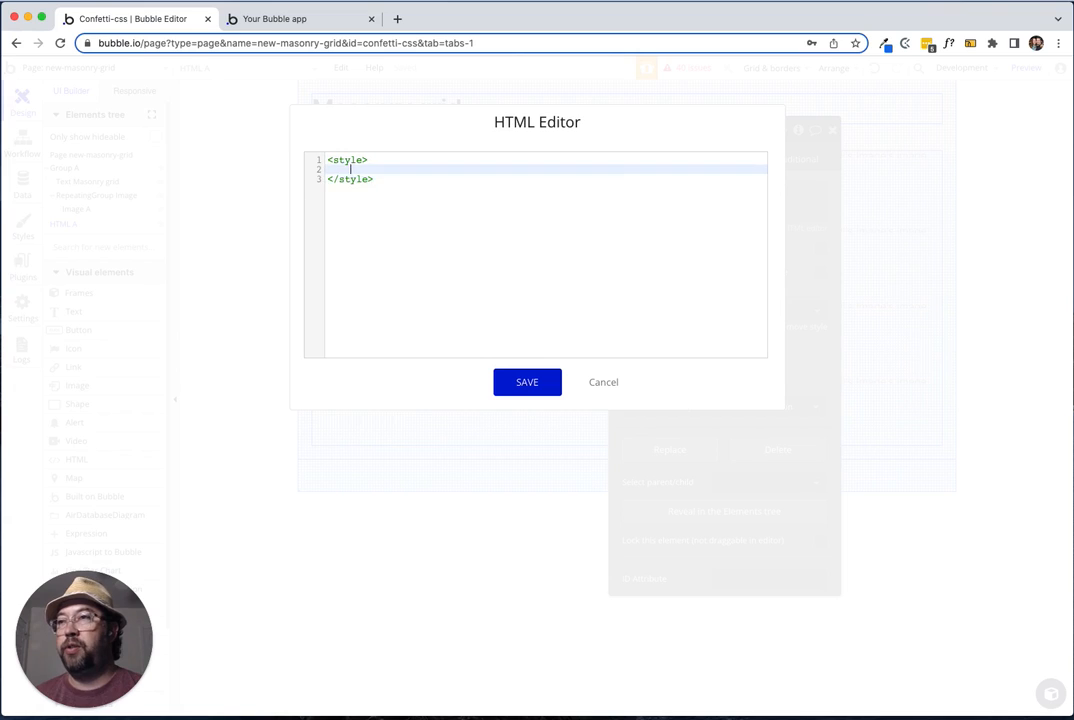
key(Enter)
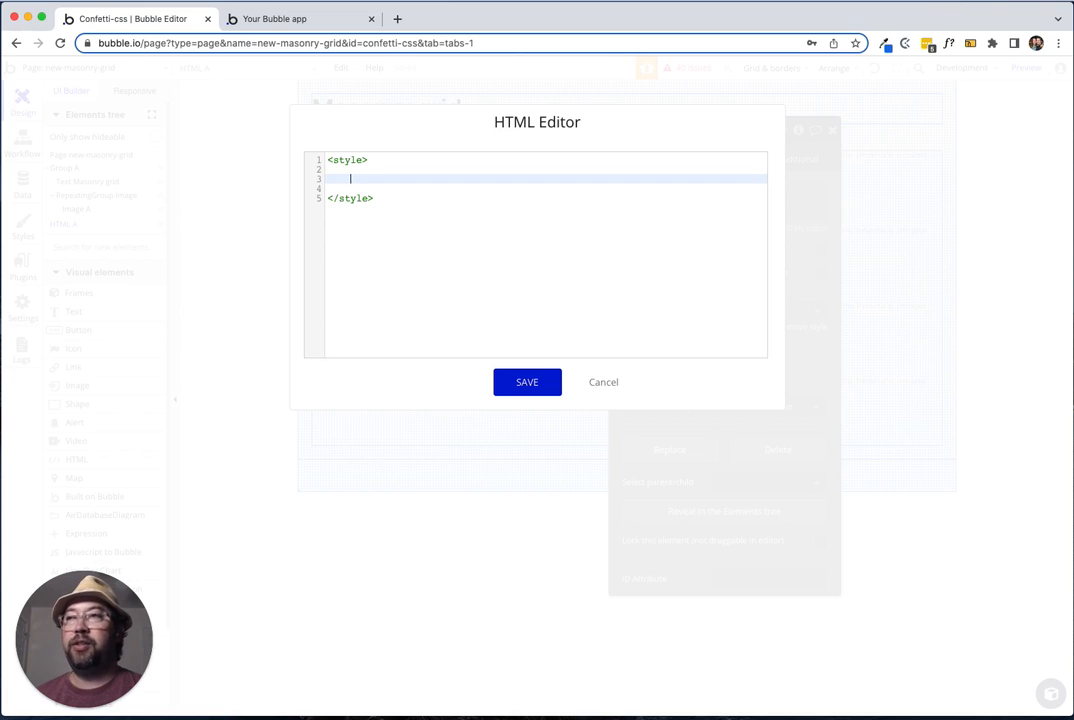
text(#)
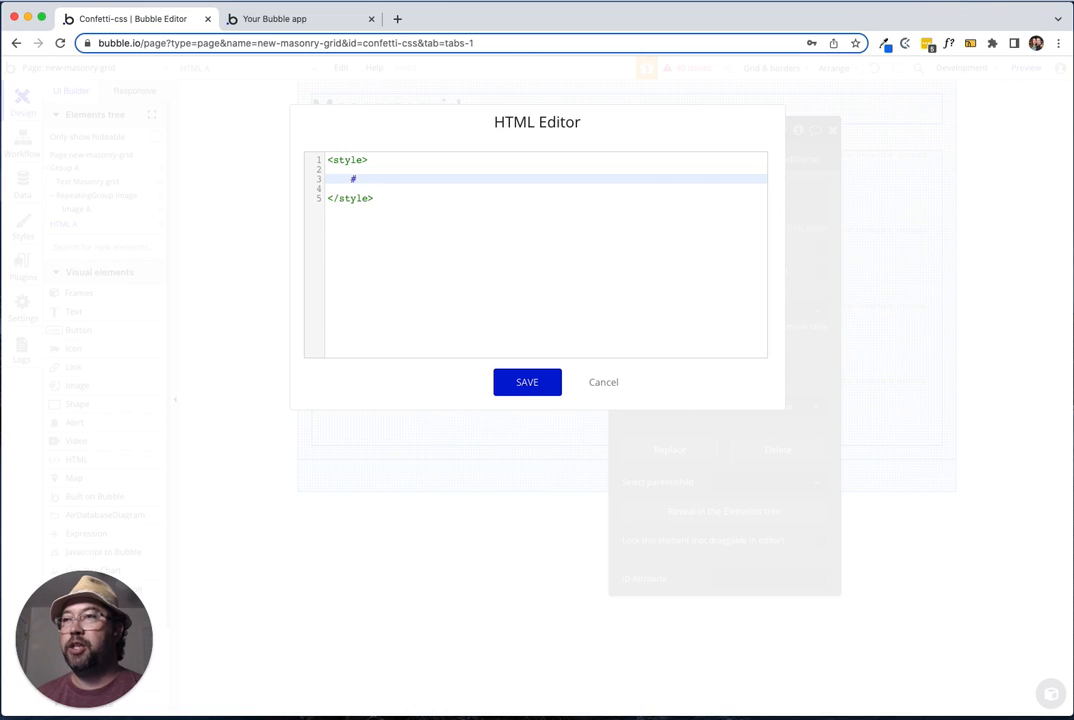
text(main-grid)
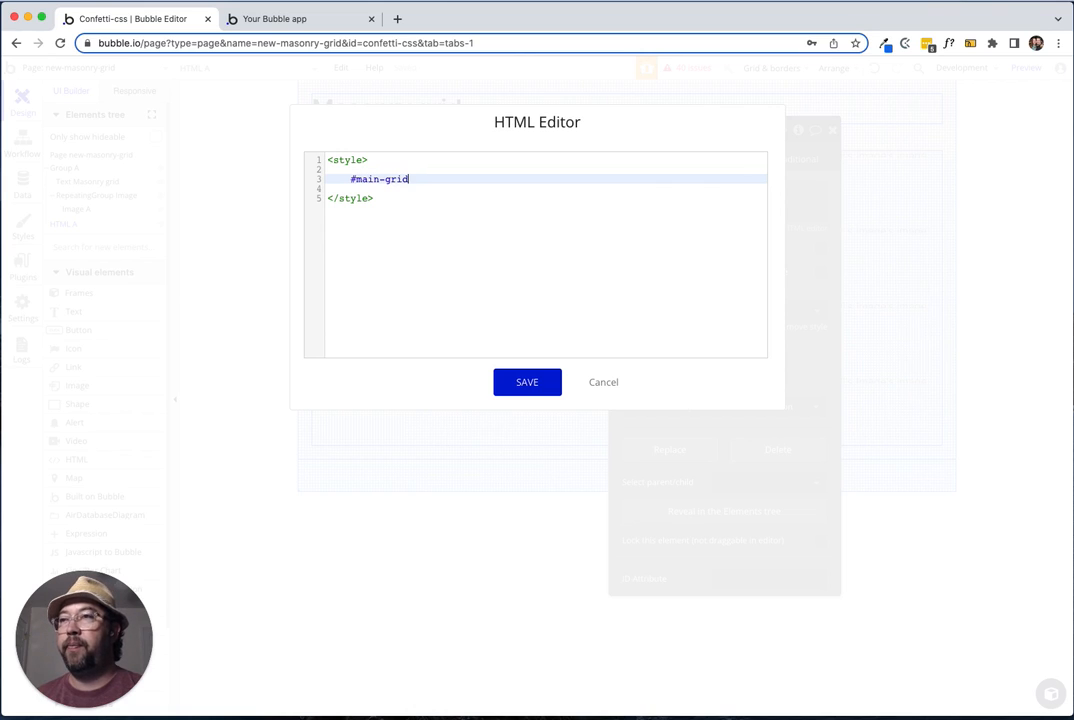
text({)
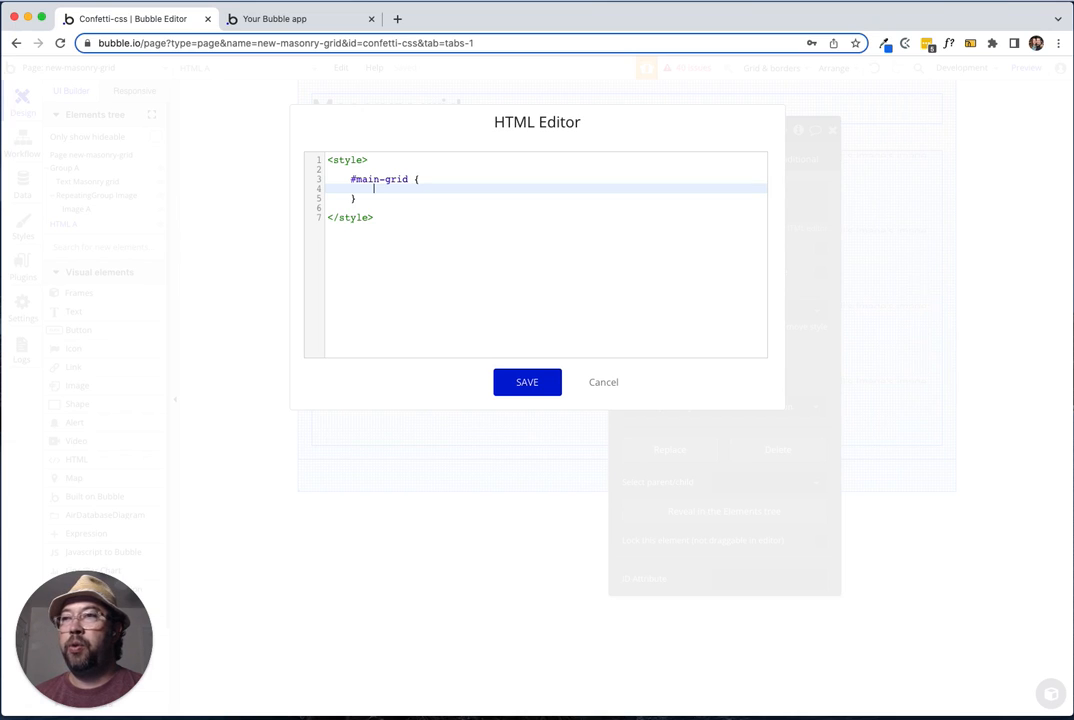
text(grid-)
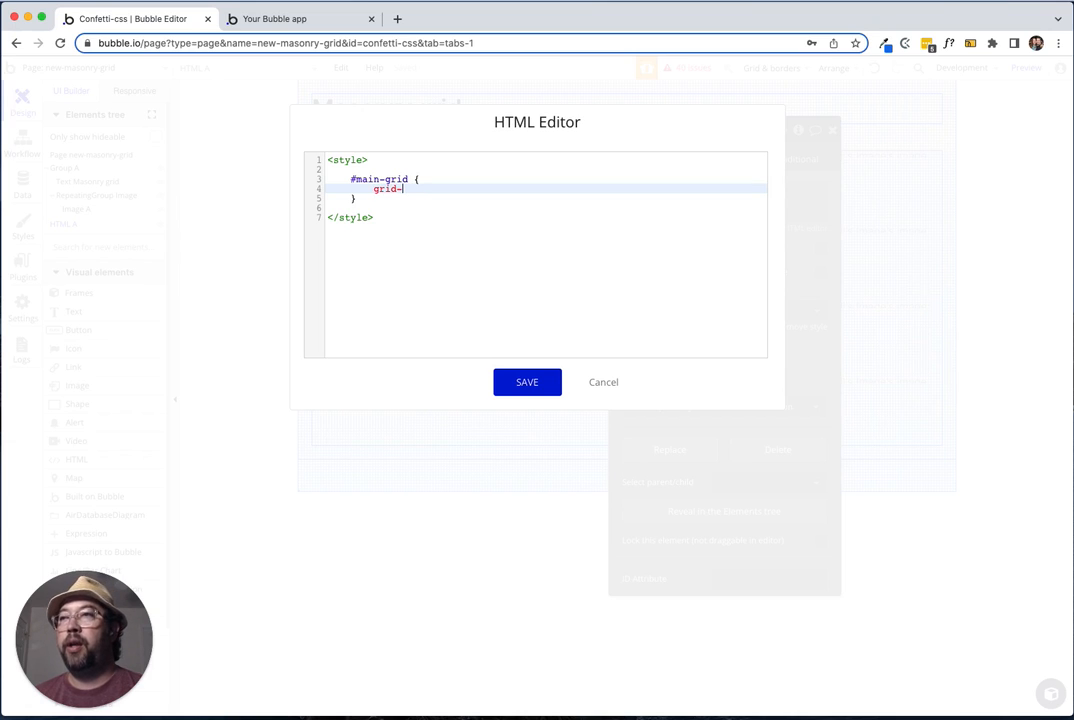
text(auto-rows)
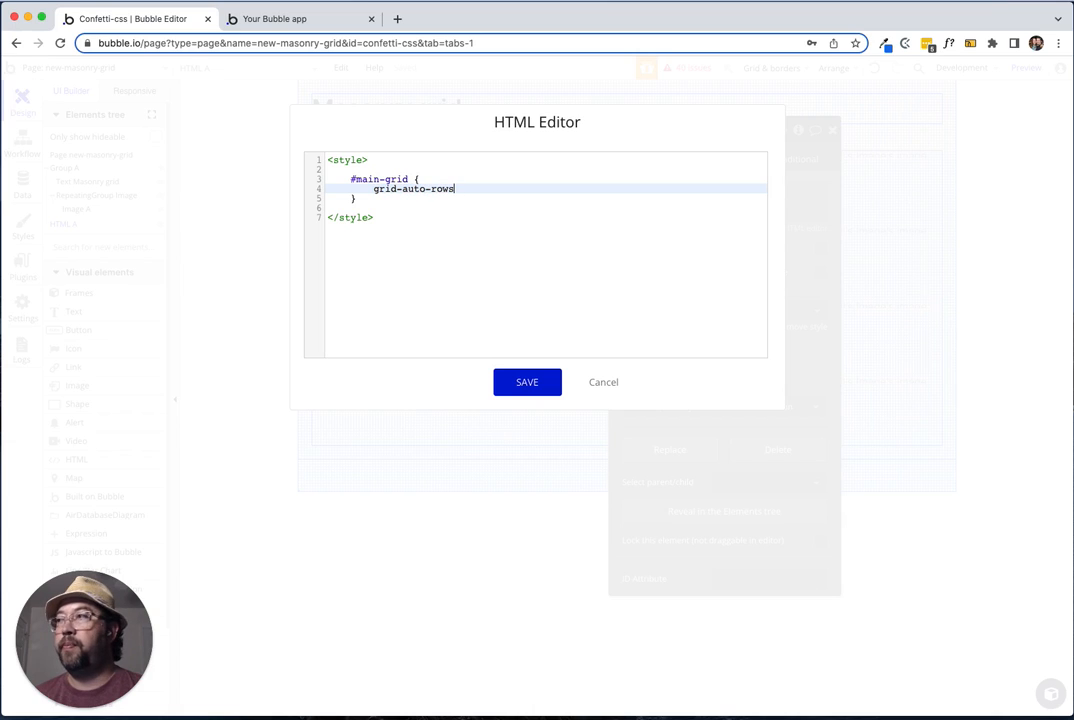
text(:)
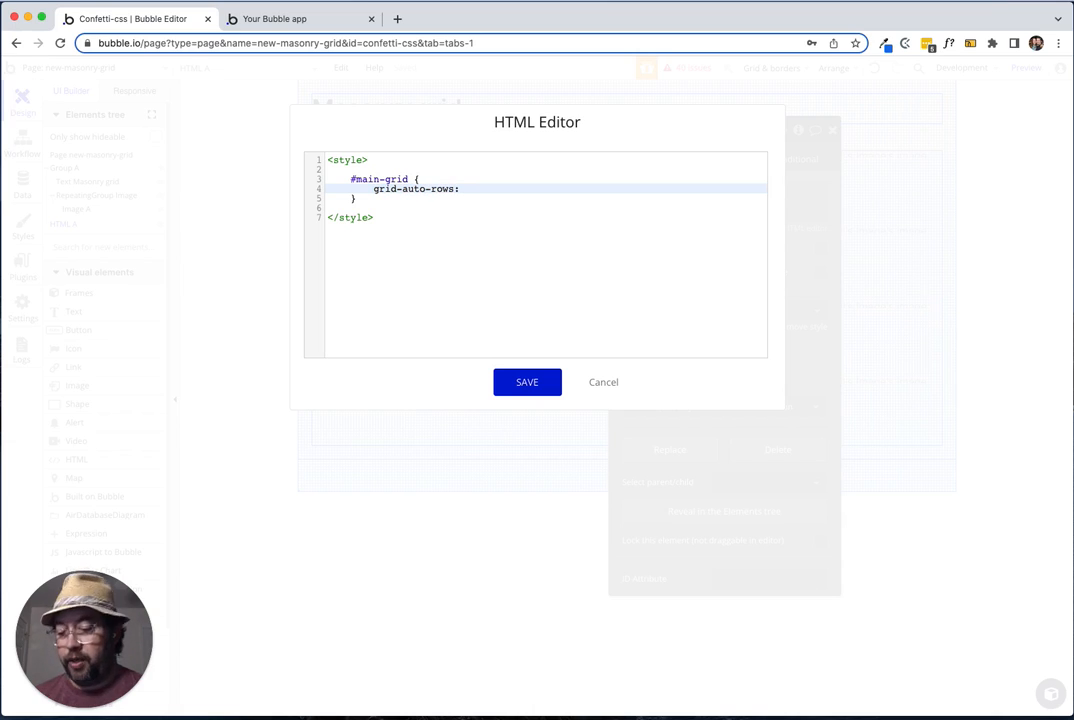
text(5px!i)
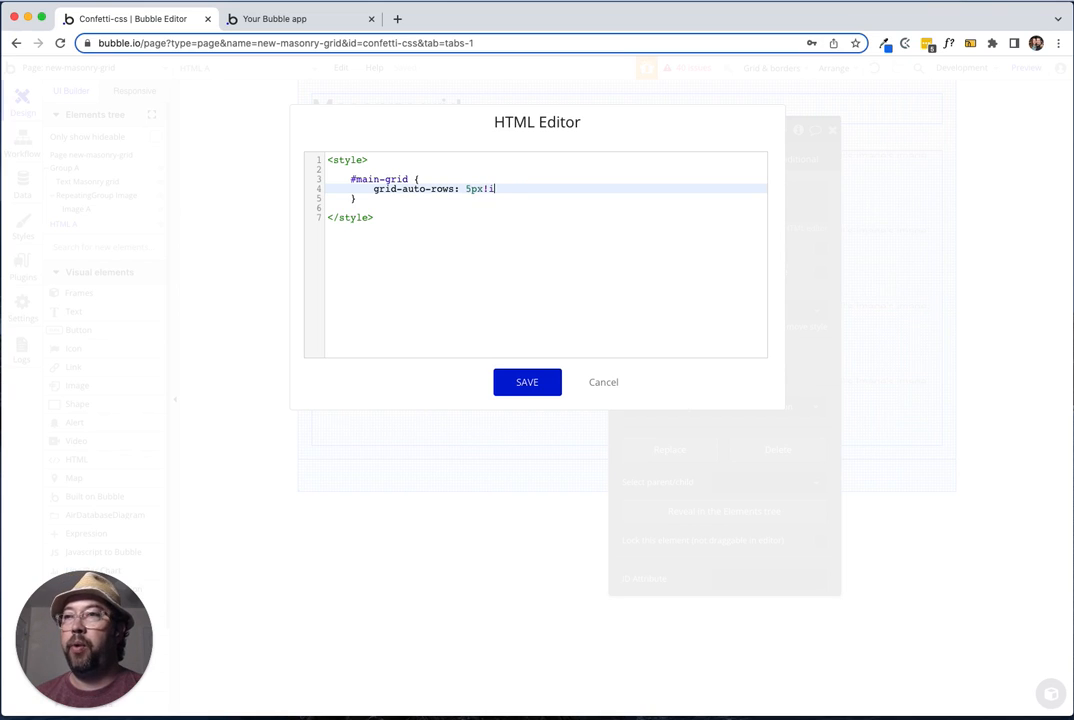
text(mport)
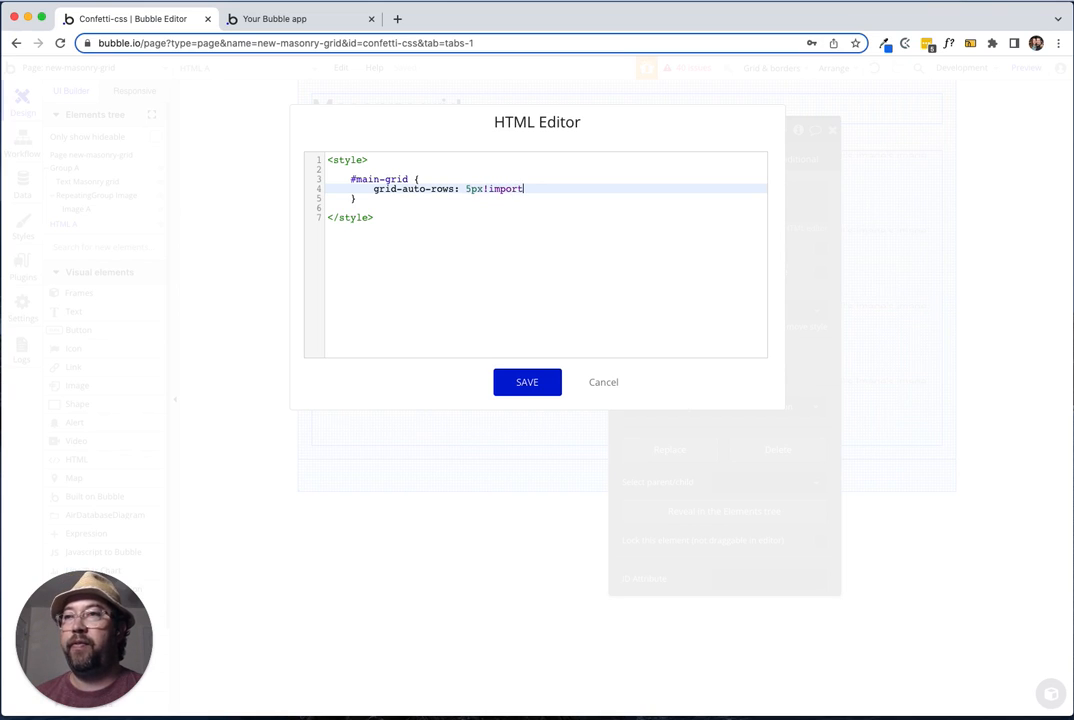
text(ant;)
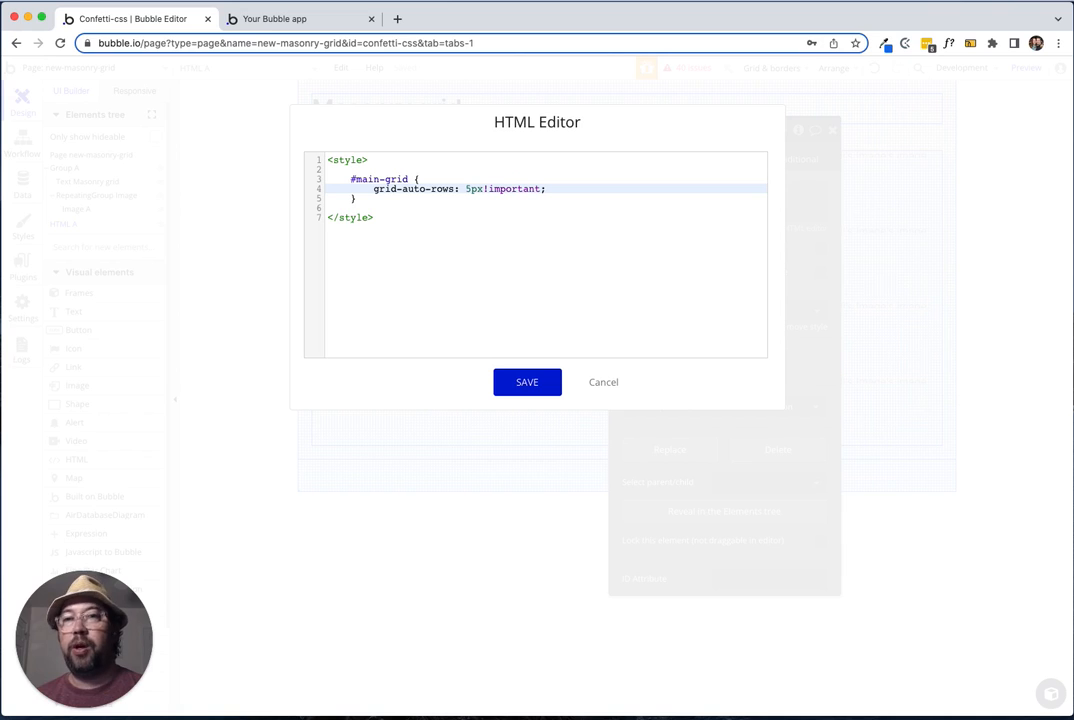
mouse_move(527, 382)
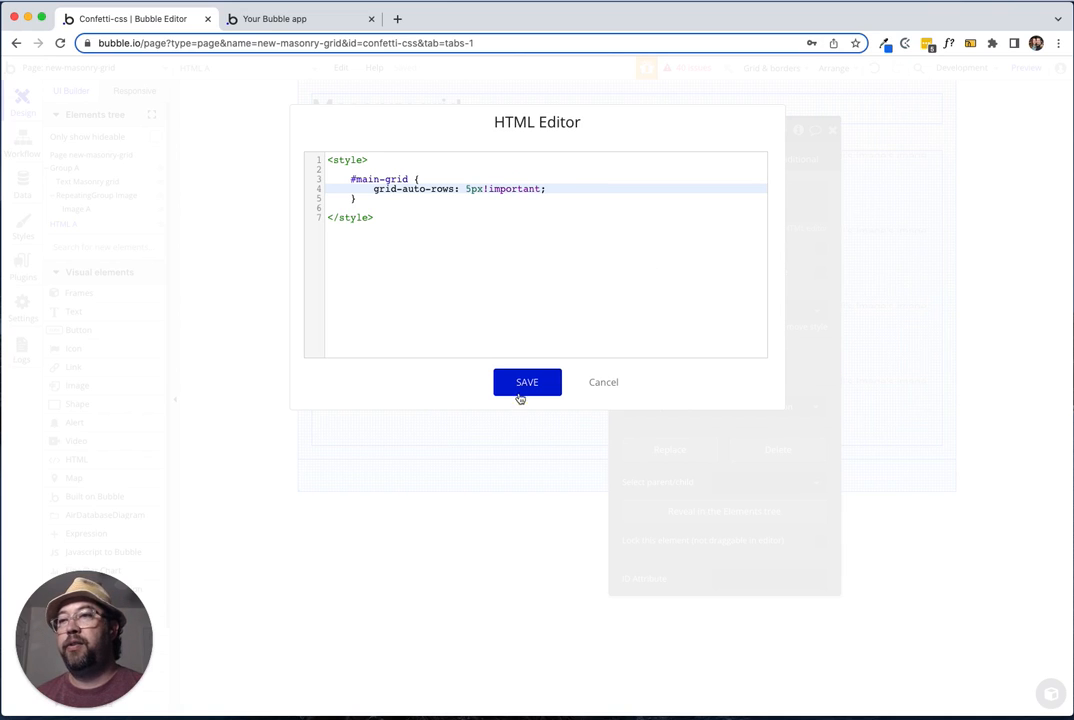
click(527, 382)
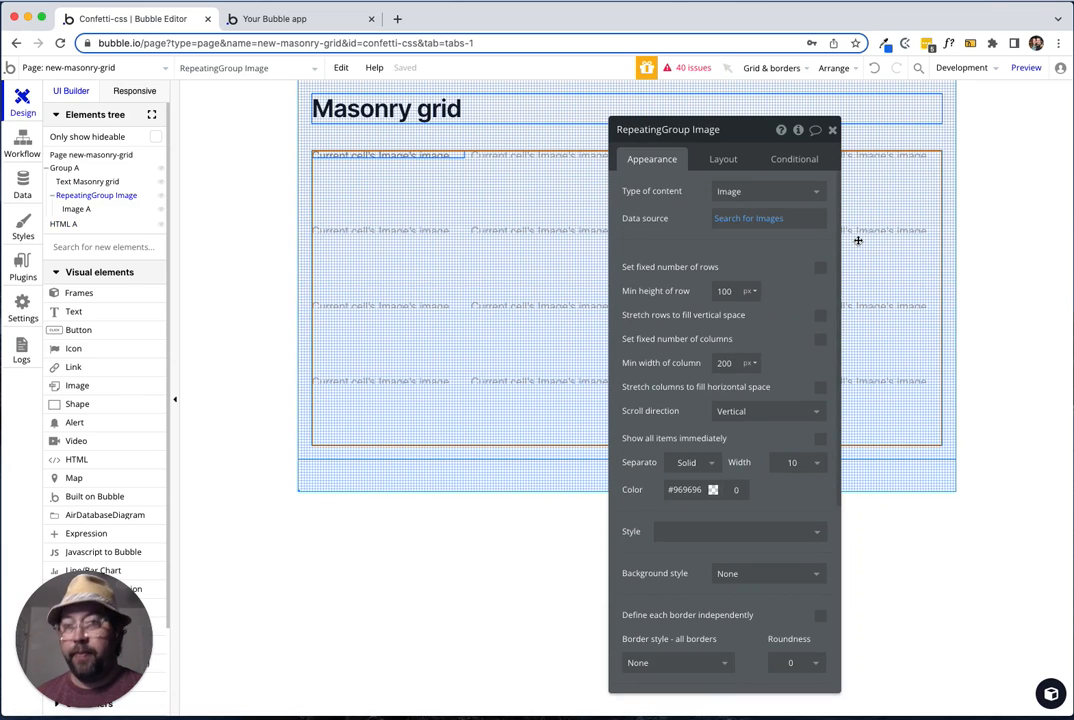
Set RepeatingGroup Image's ID attribute to 'main-grid' and switch to the preview tab.
click(66, 168)
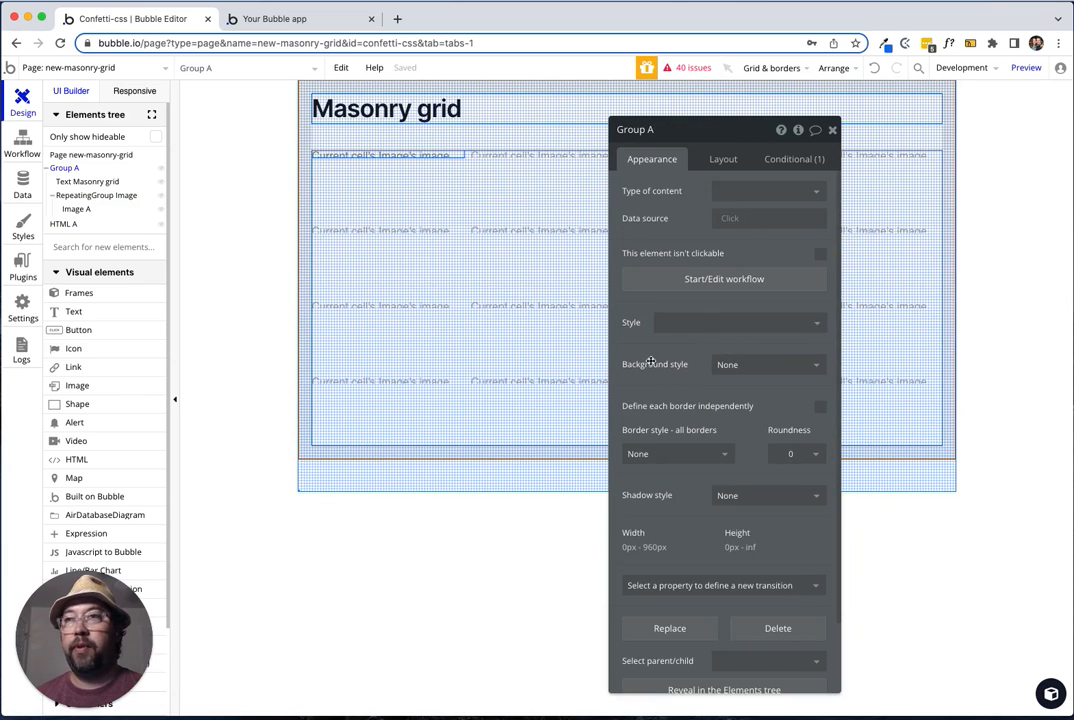
click(96, 195)
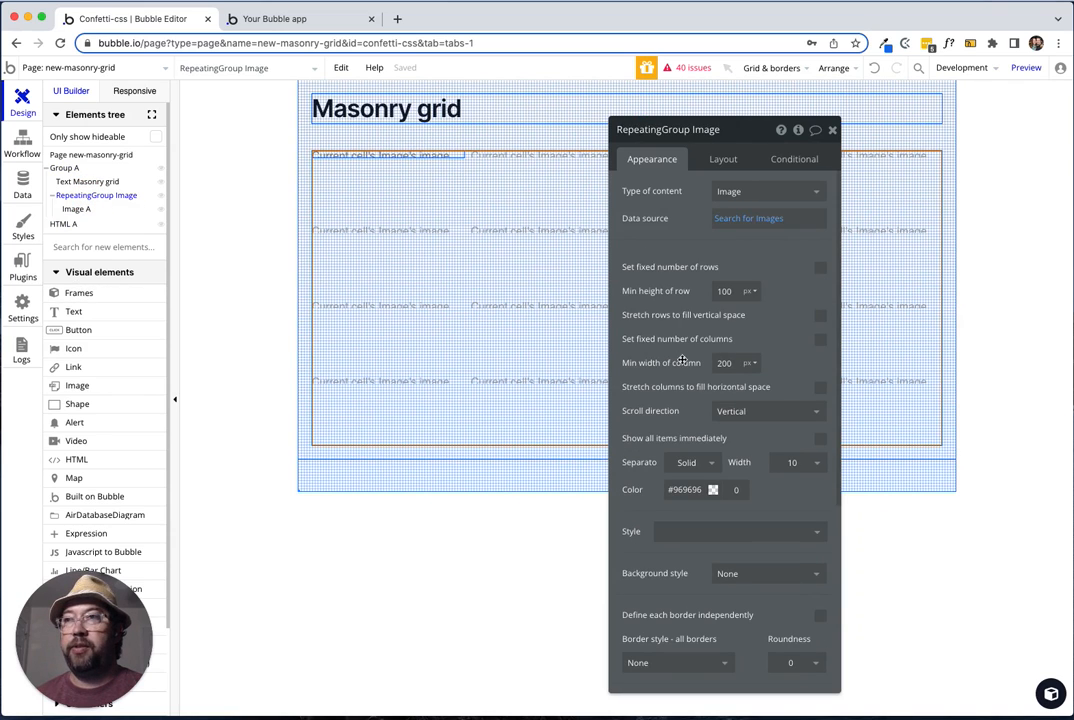
scroll(down, 3)
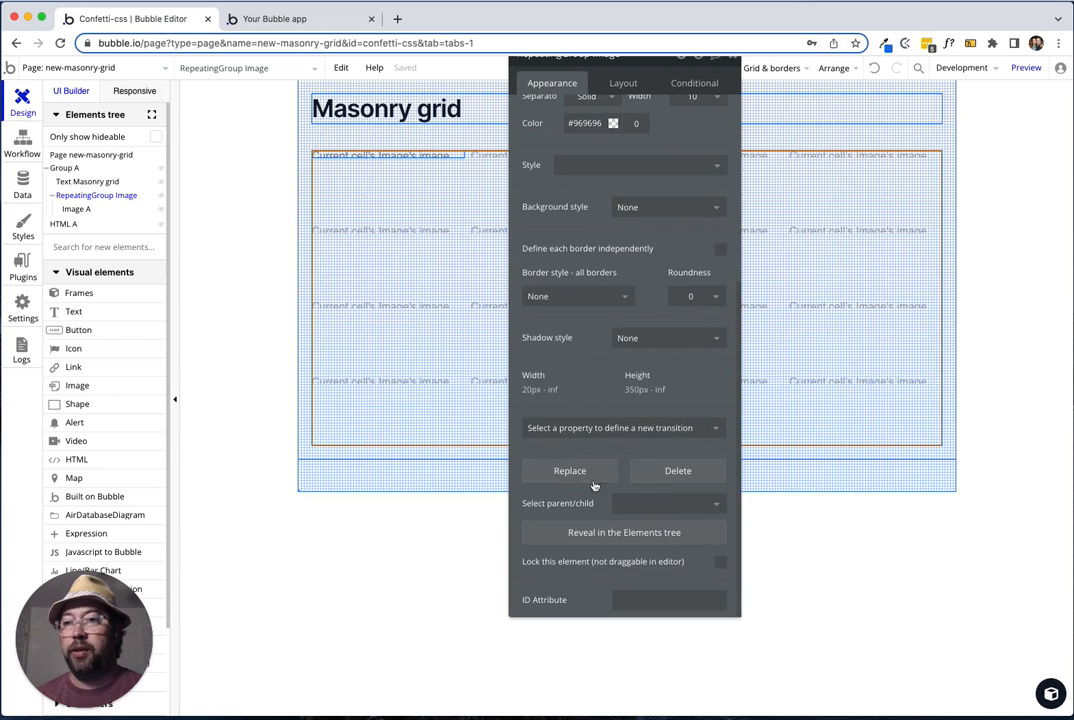
text(miu)
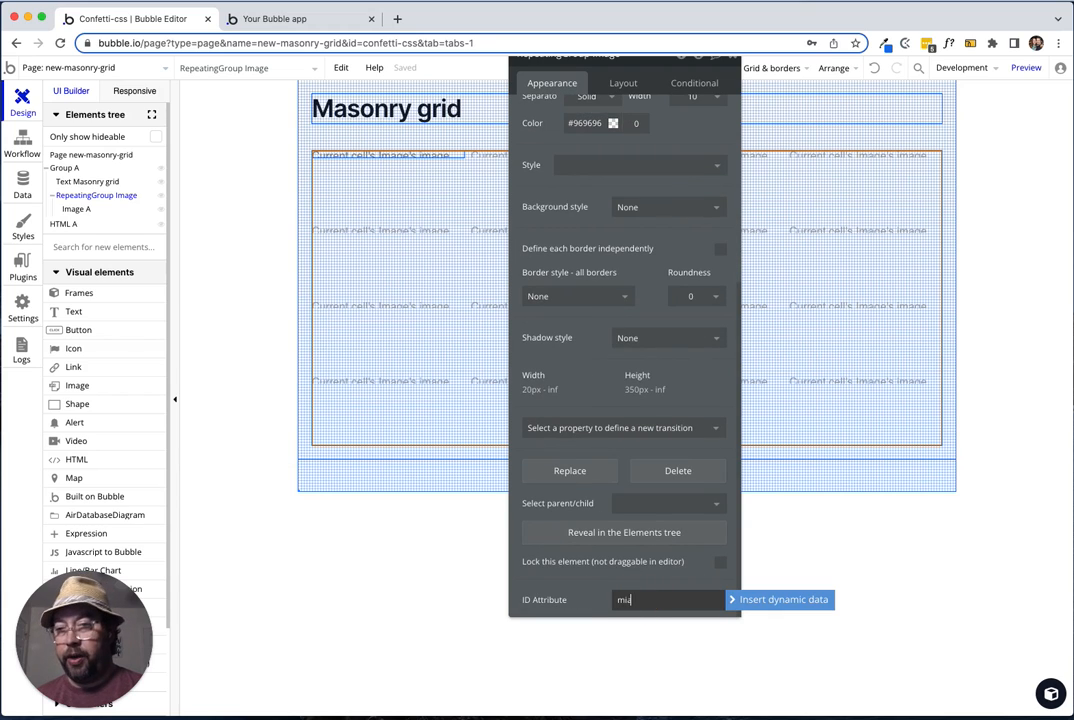
text(ain-)
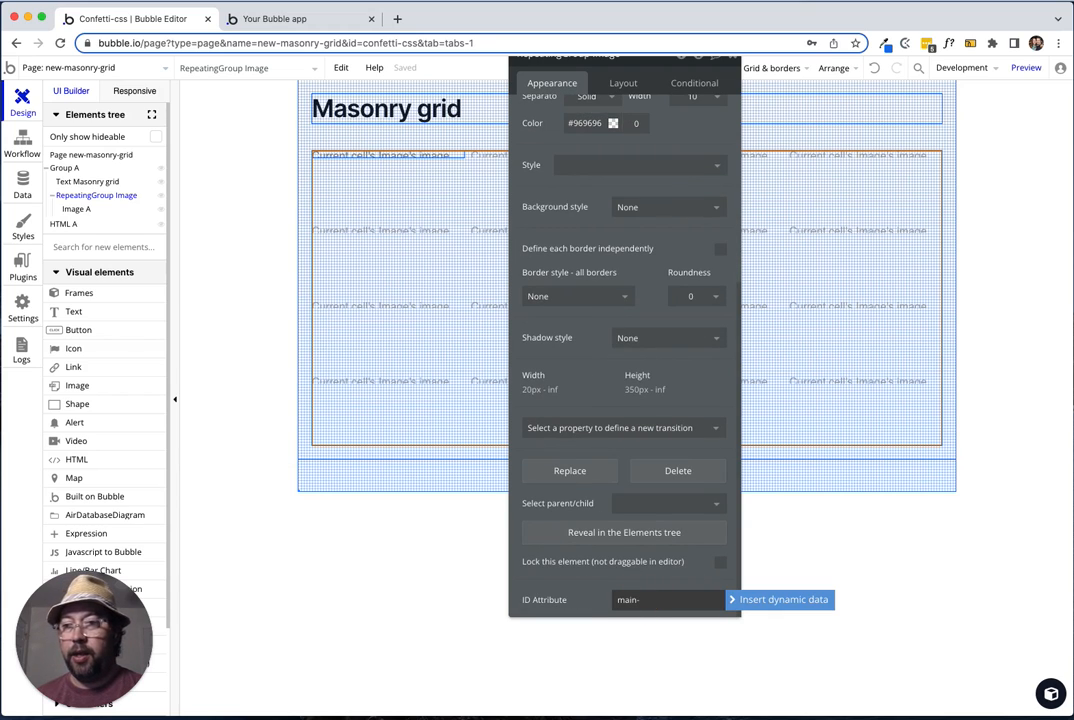
text(grid)
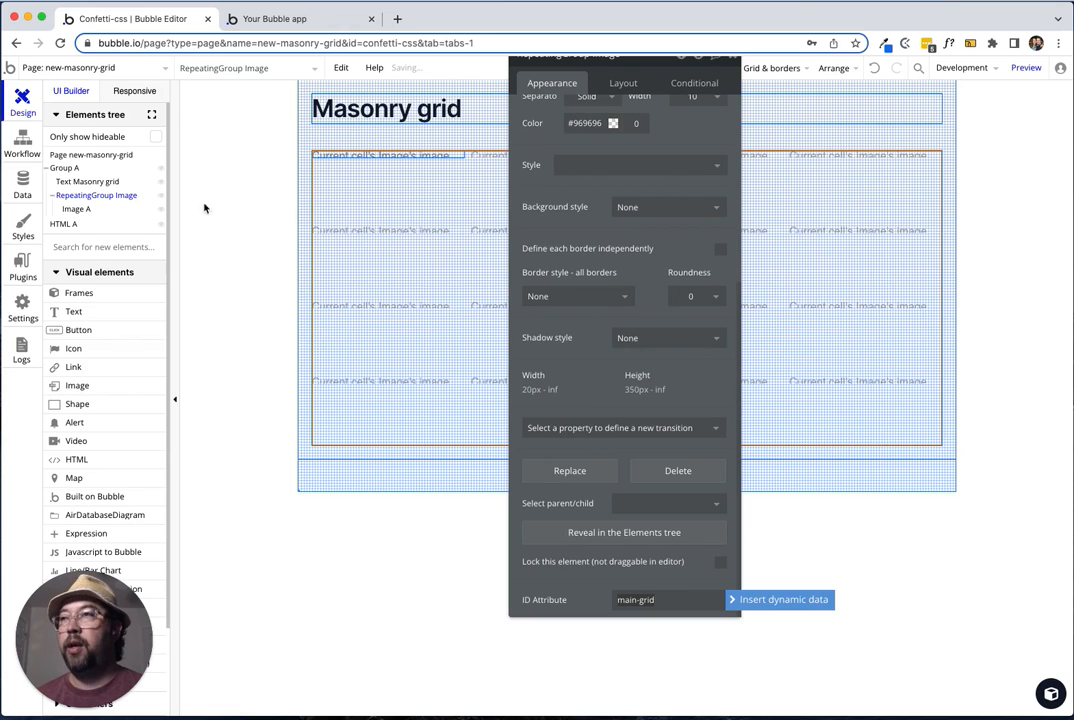
click(300, 20)
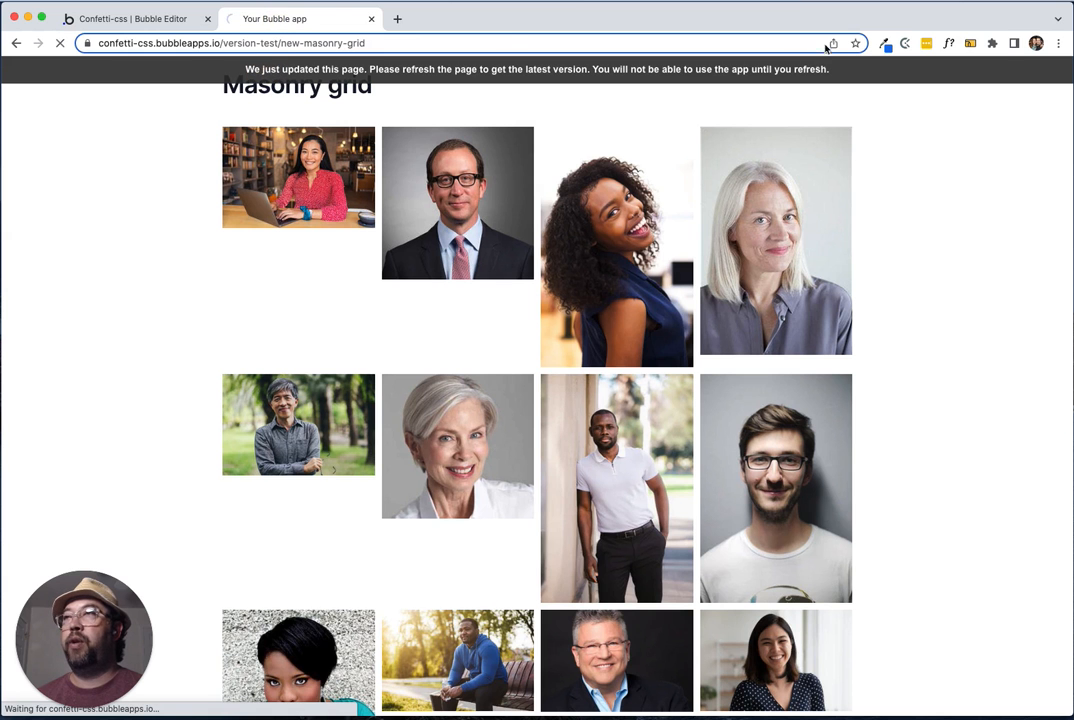
mouse_move(564, 274)
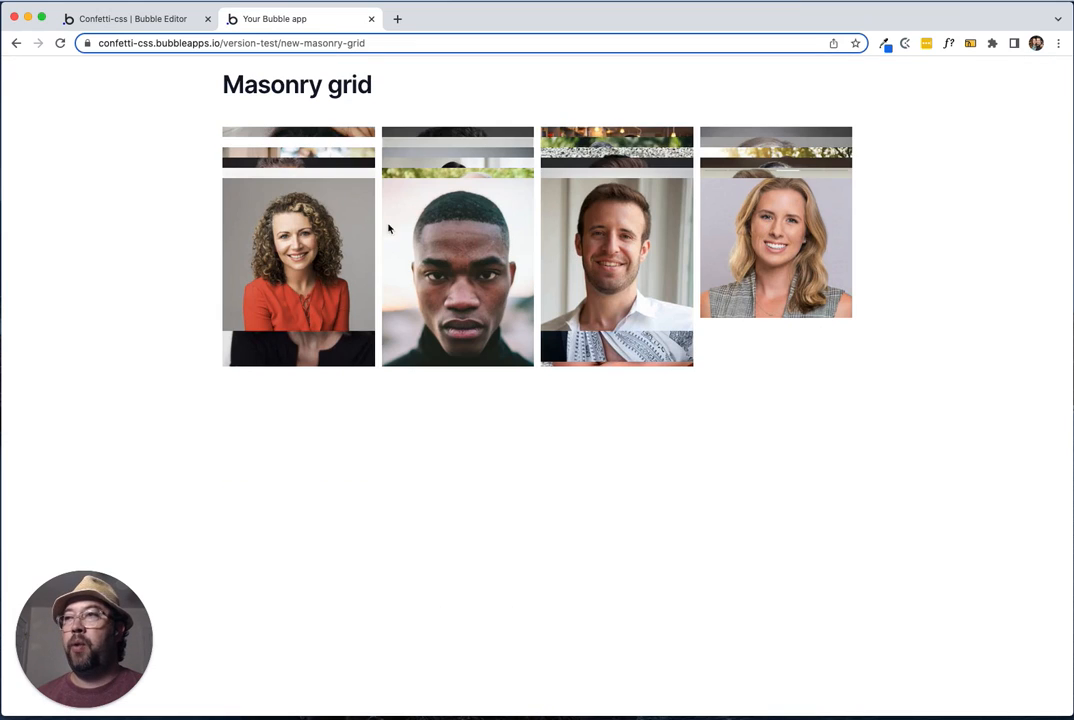
mouse_move(746, 134)
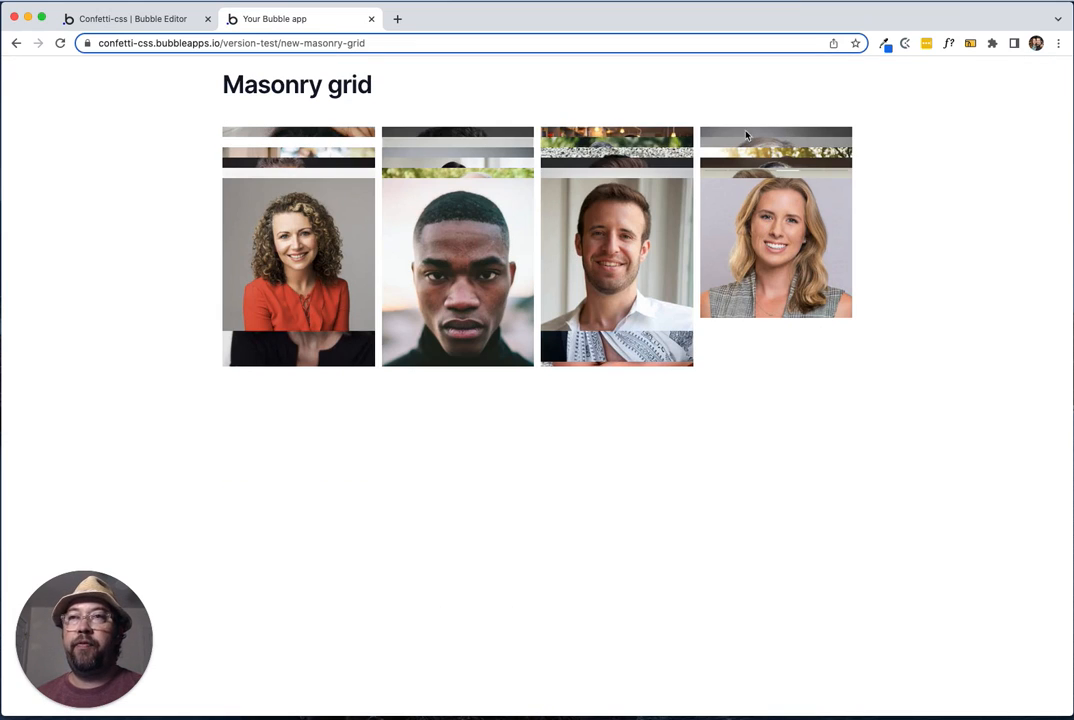
mouse_move(800, 128)
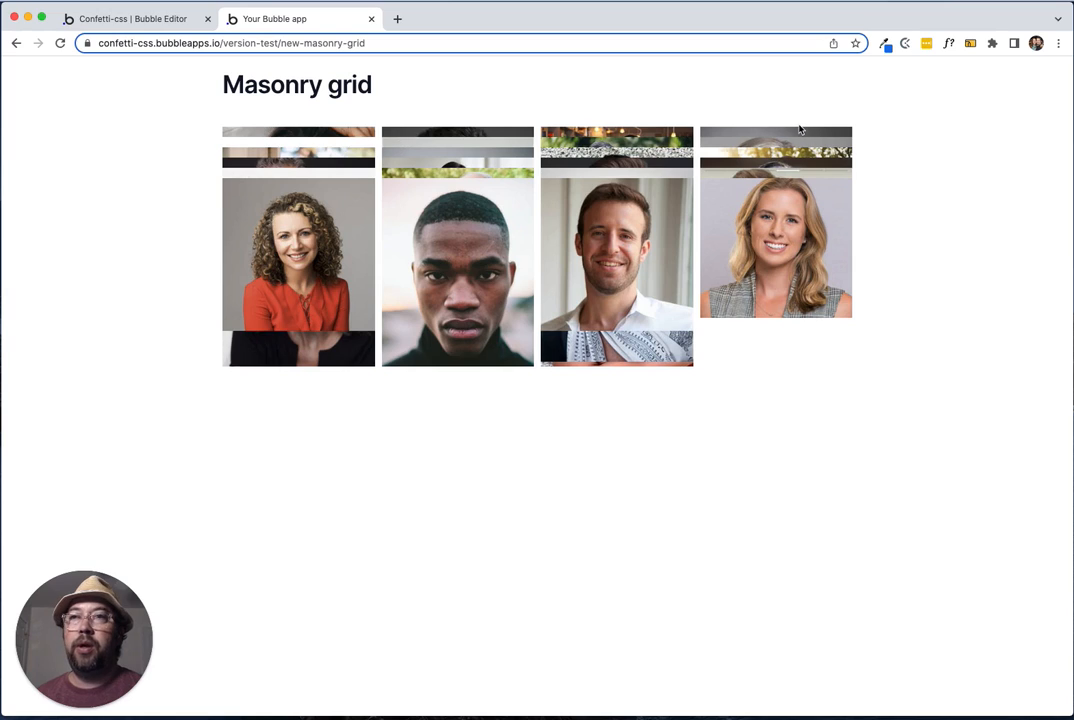
mouse_move(286, 147)
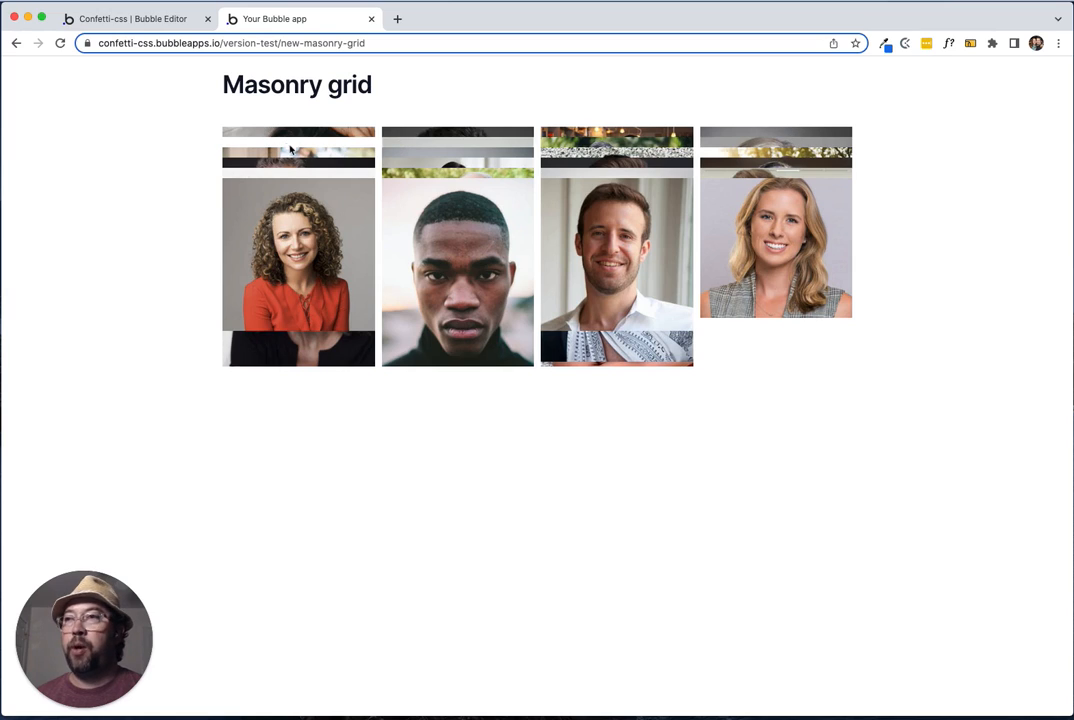
Return to the editor after seeing the photos squashed into thin overlapping strips.
click(135, 20)
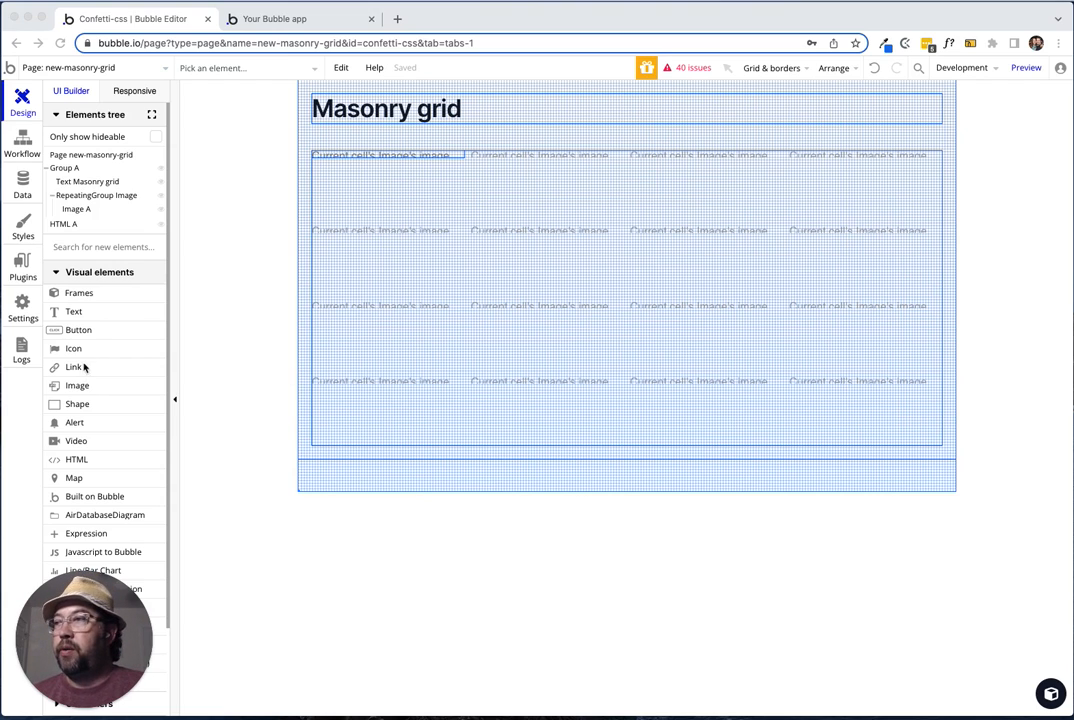
mouse_move(372, 138)
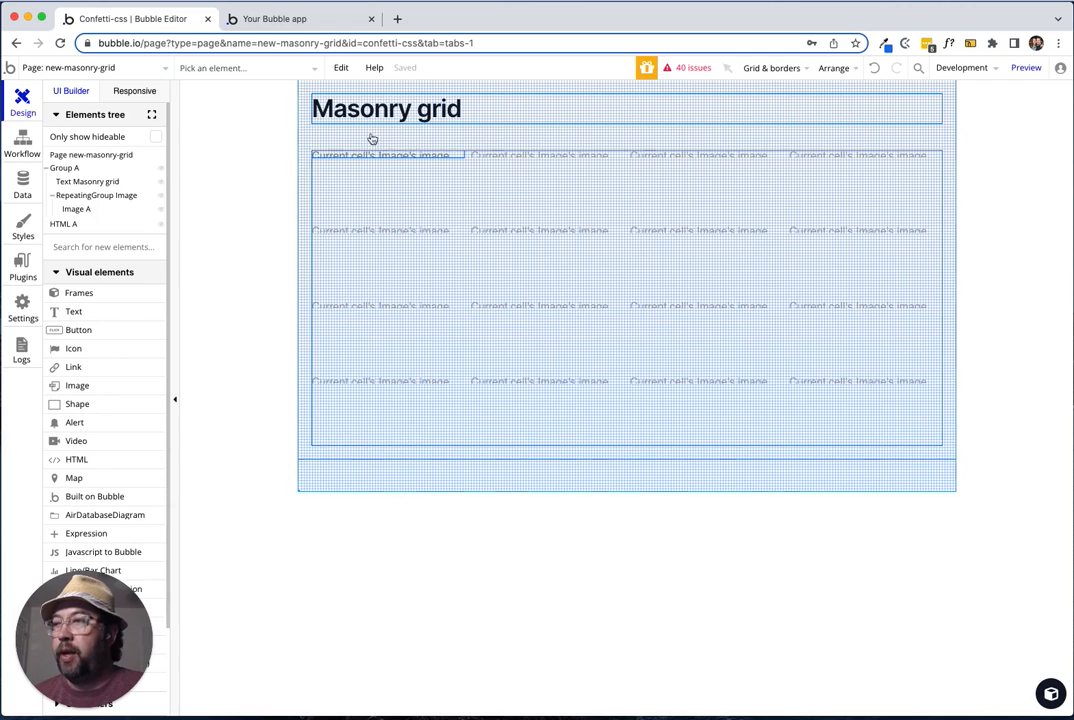
mouse_move(85, 459)
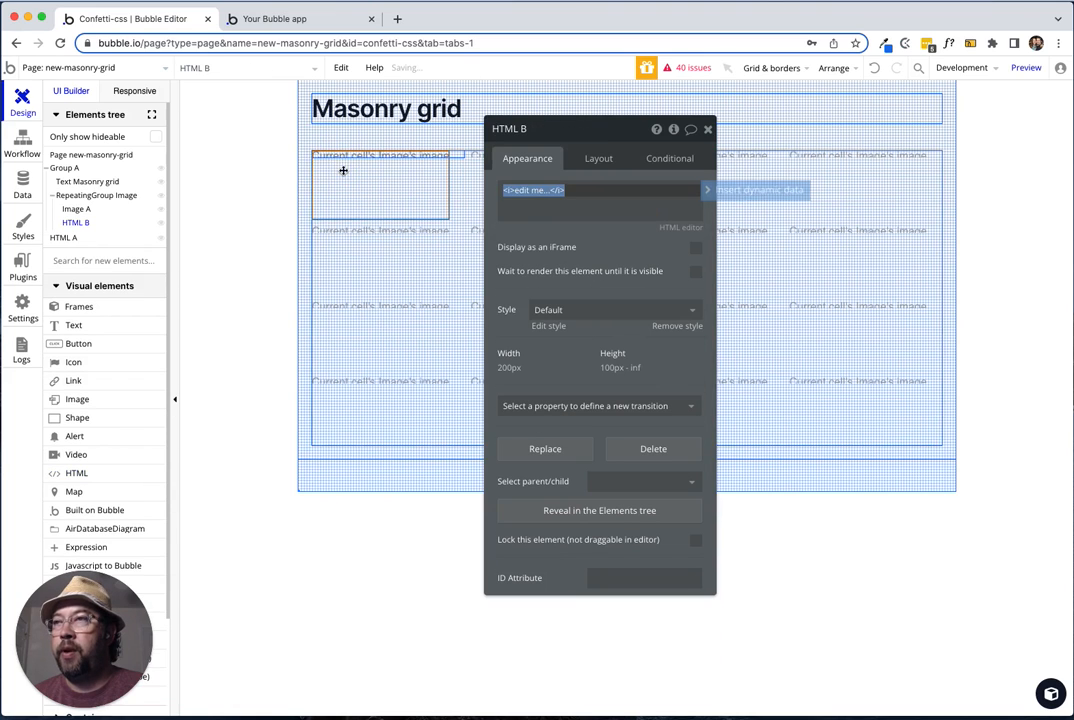
Size the cell's new HTML element to 1 px by 1 px and open its code editor.
click(598, 158)
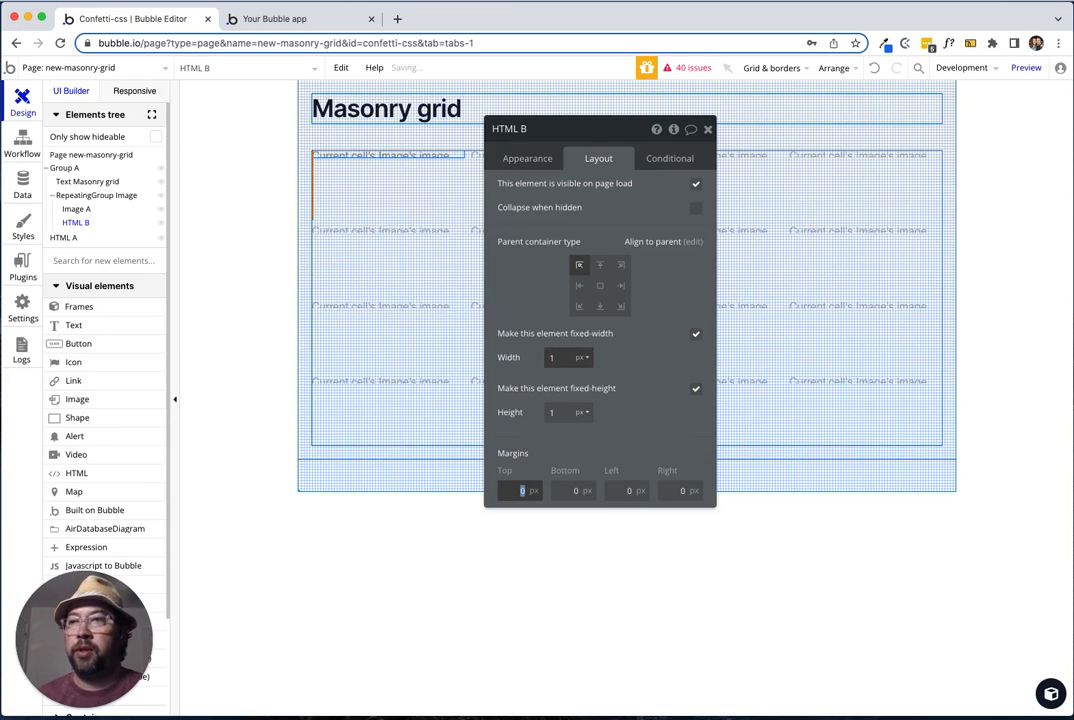
click(527, 158)
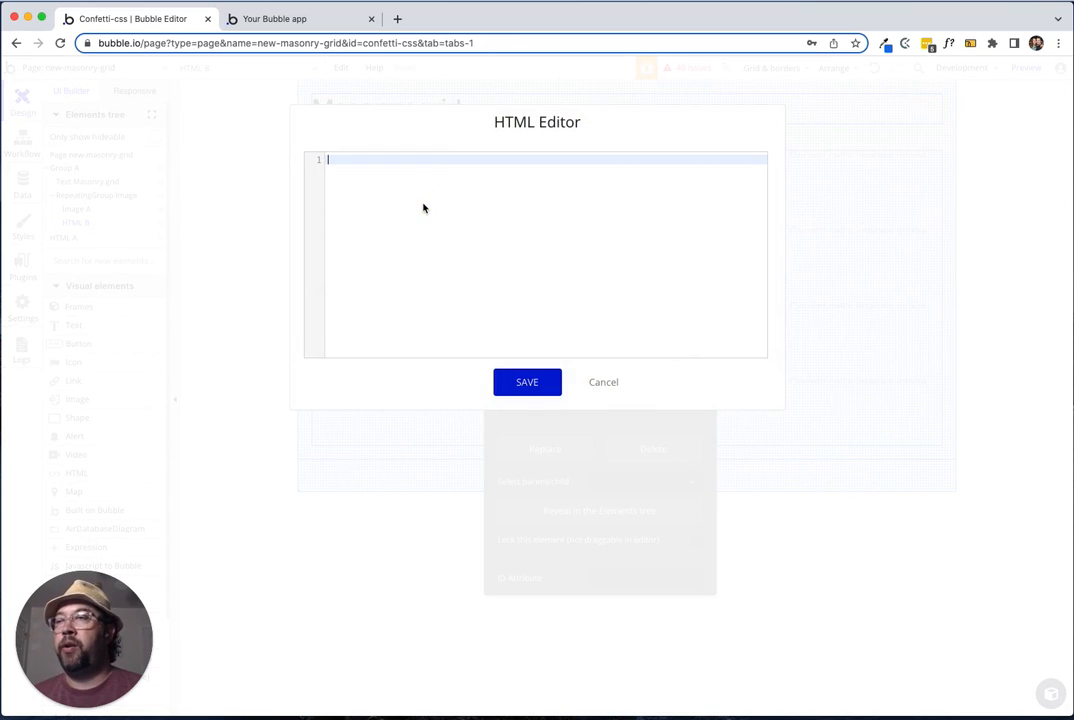
Start a <style> block with the selector '#main-grid .entry-'.
text(<)
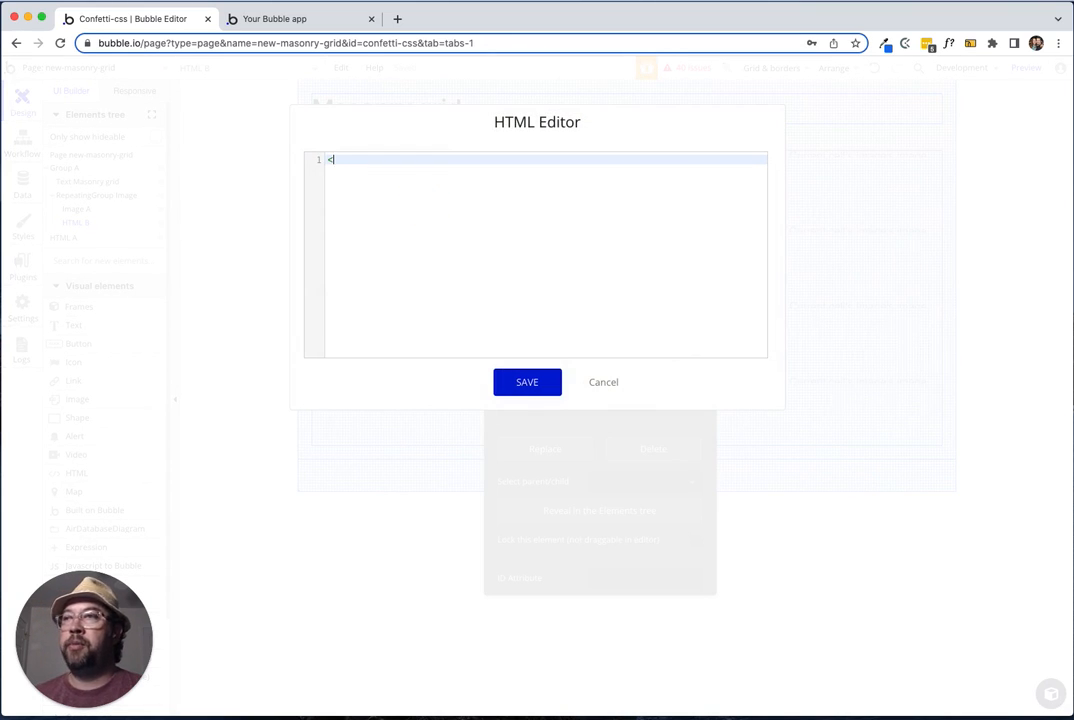
text(styl)
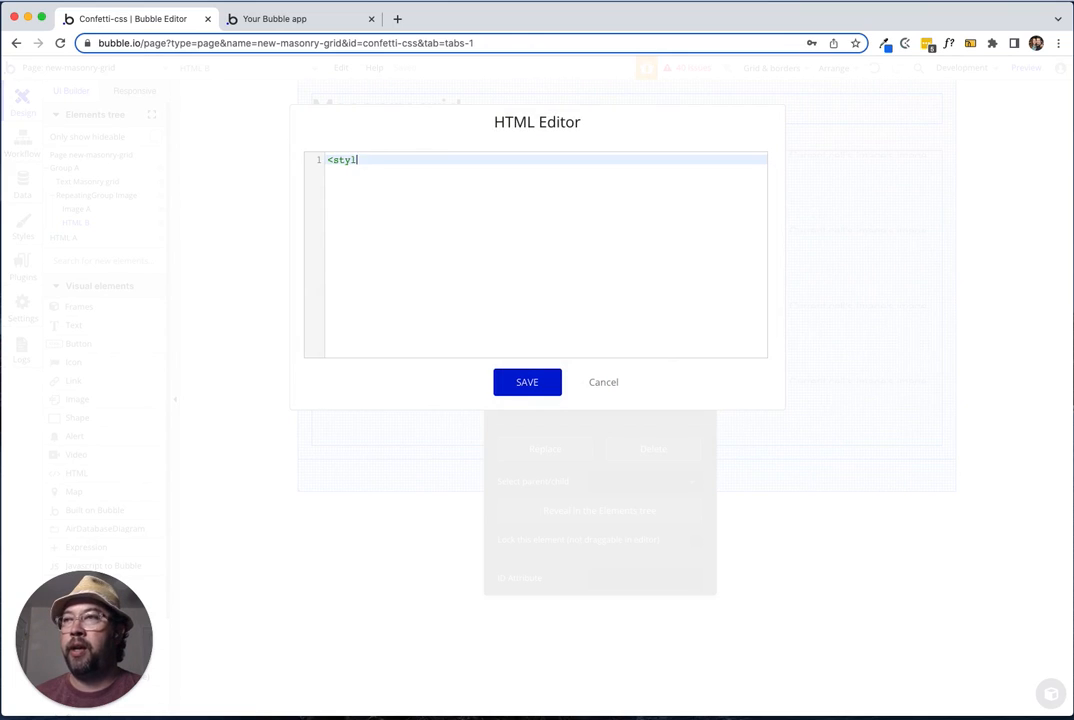
text(e>)
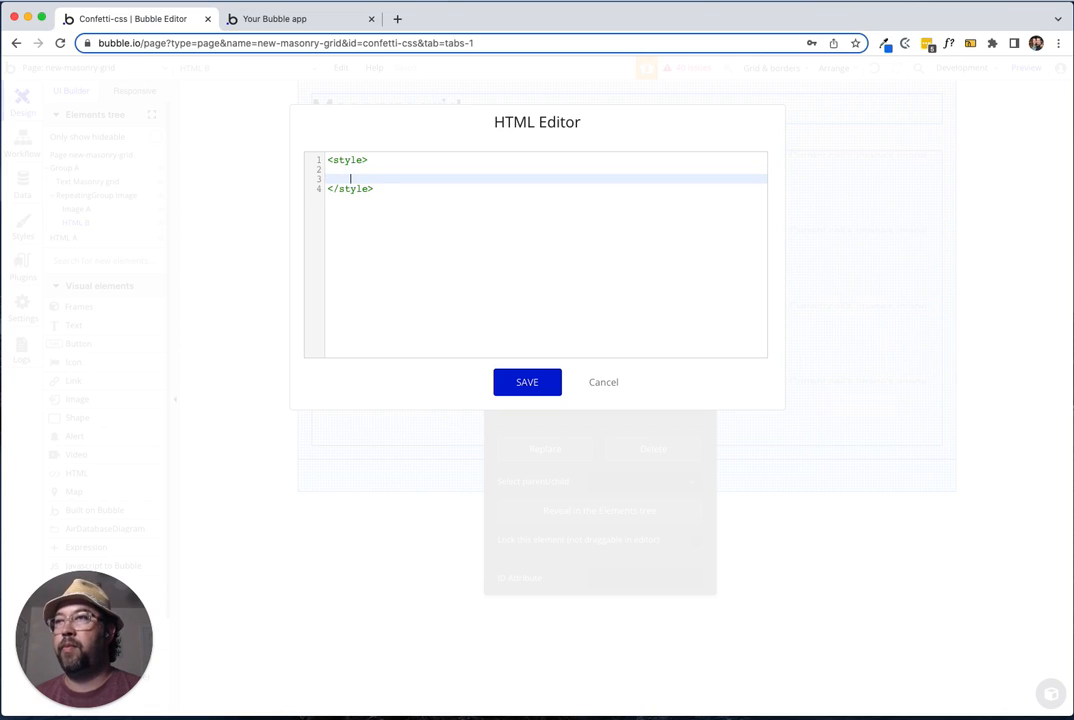
key(Enter)
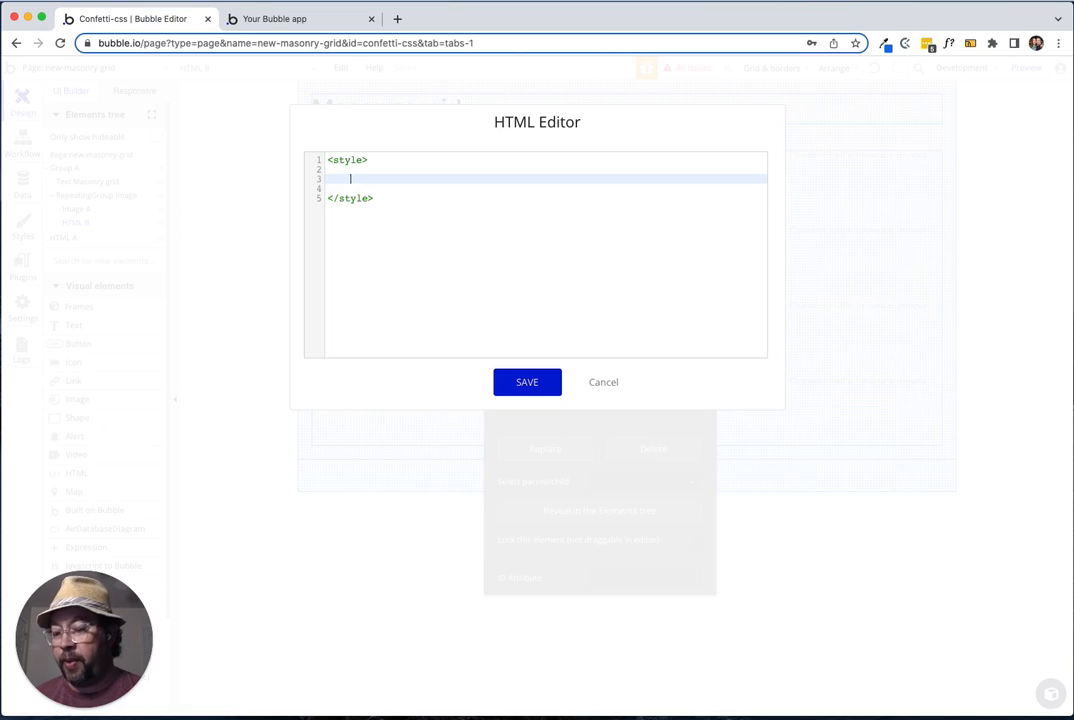
text(#)
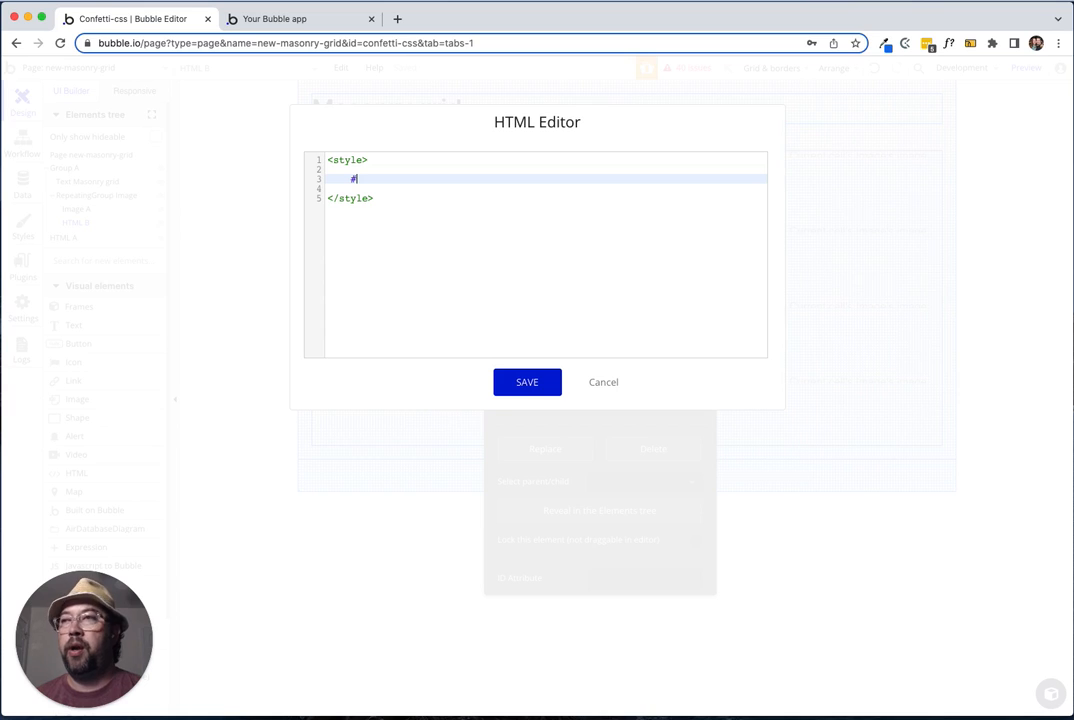
text(main-)
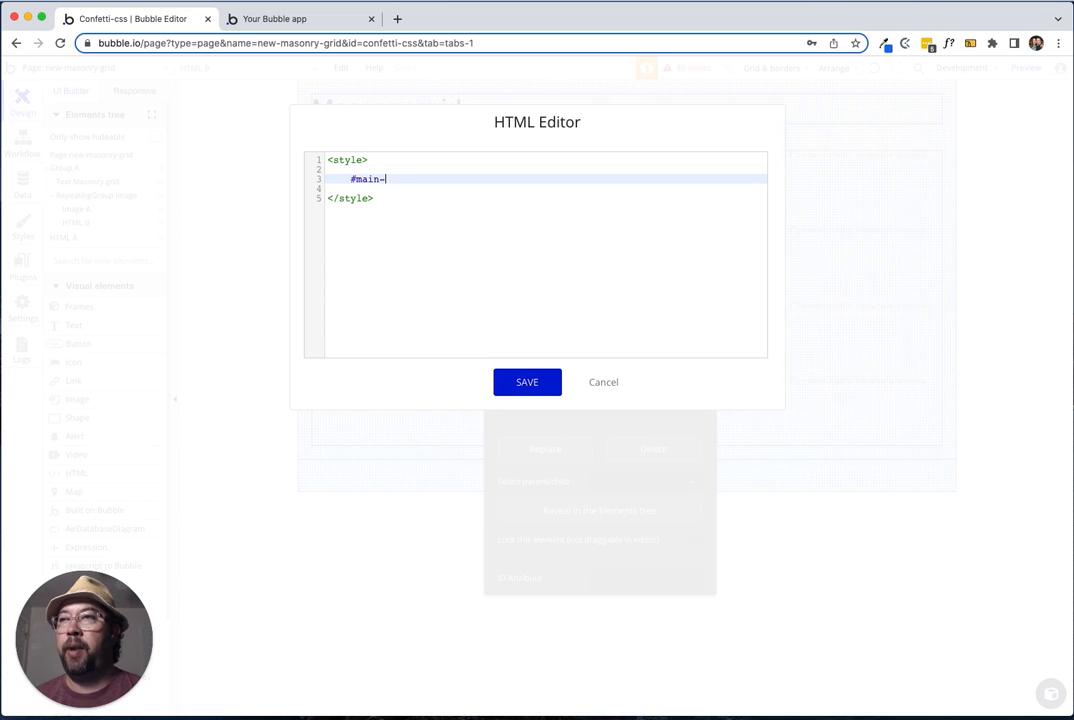
text(grid)
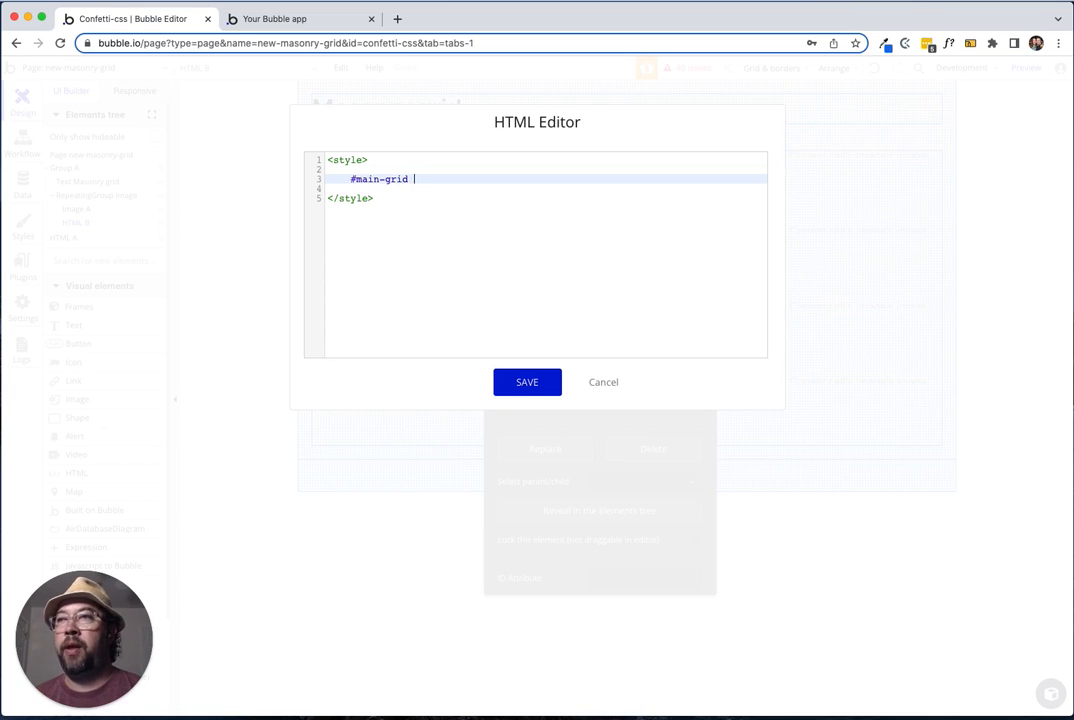
text(.e)
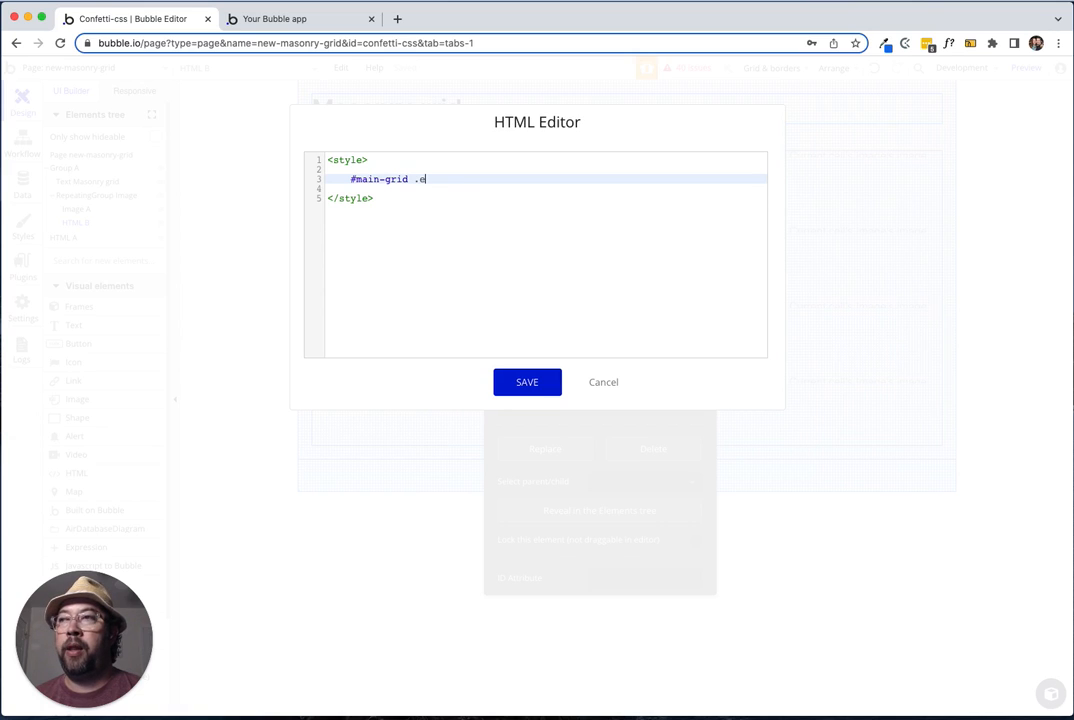
text(ntry)
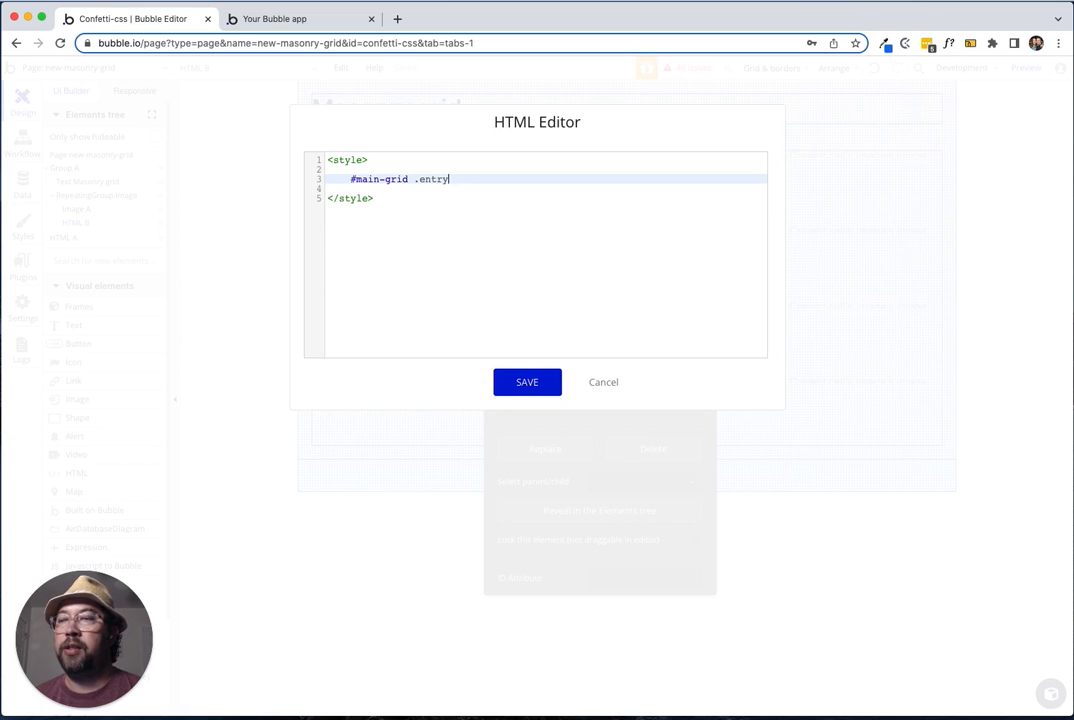
text(-)
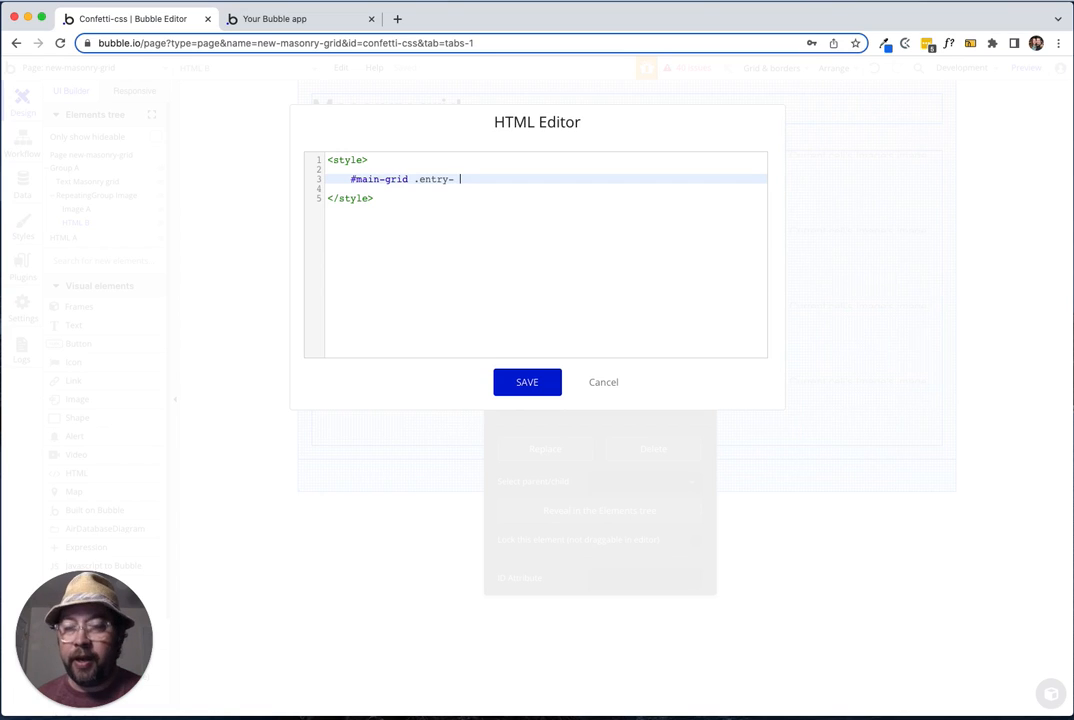
Add 'grid-row: span' and 'overflow: hidden!important' to the rule and save.
text({)
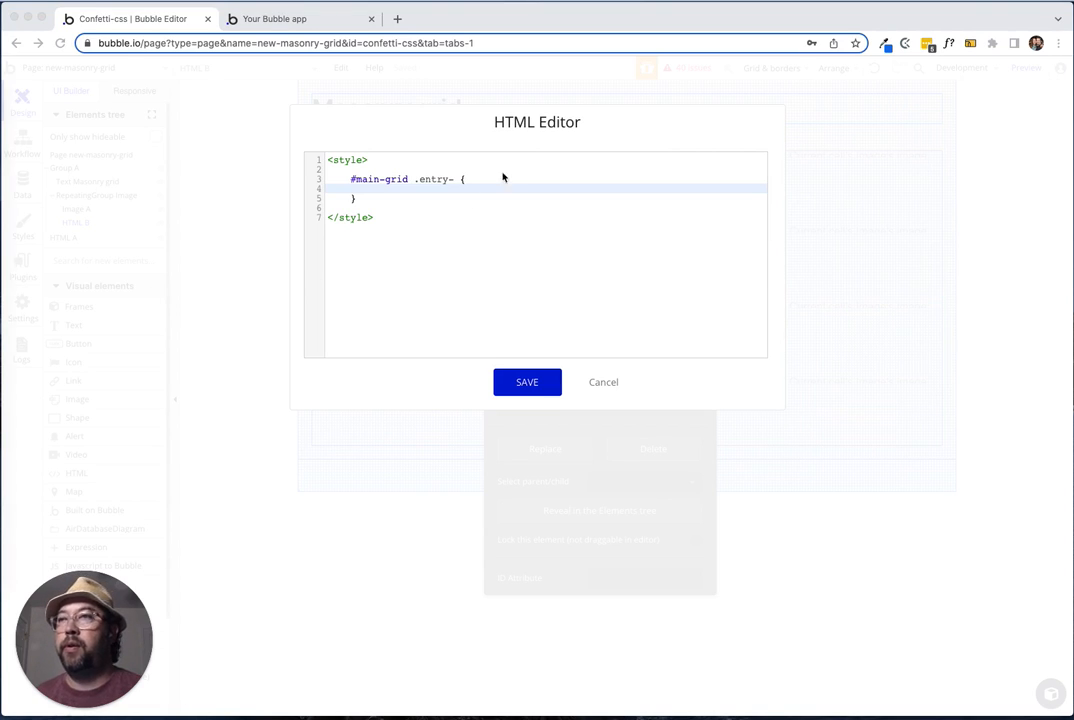
text(grid-row: span Image A's height / 15:ceiling :formatted as 1029;)
text(overflow: hidden!important;)
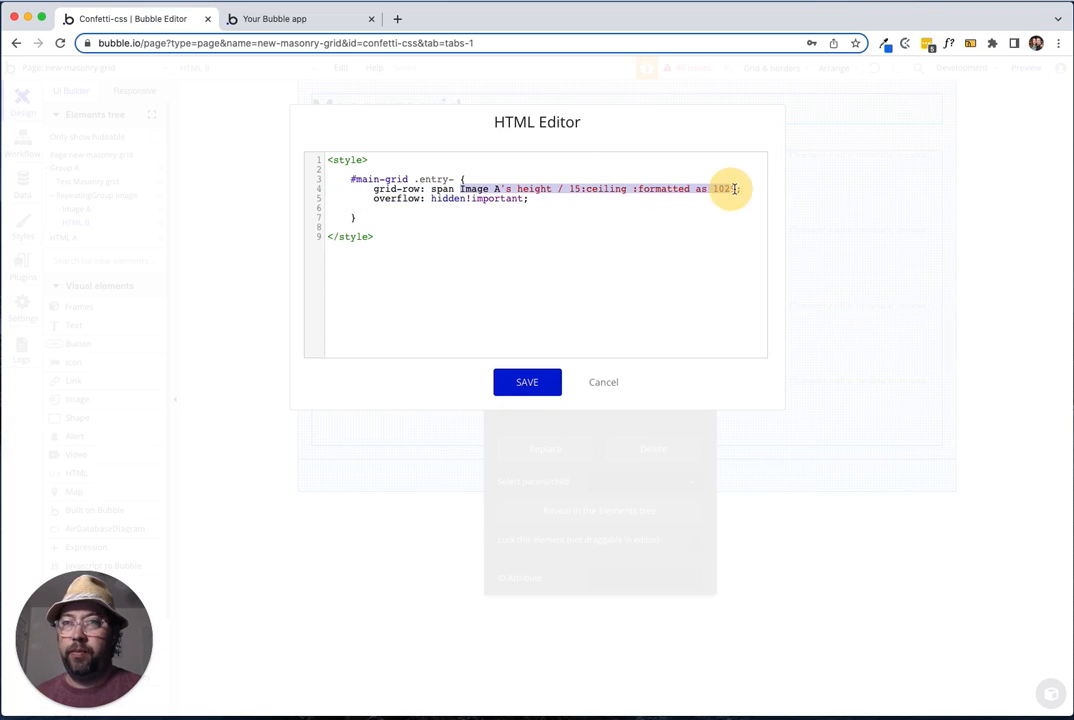
key(Delete)
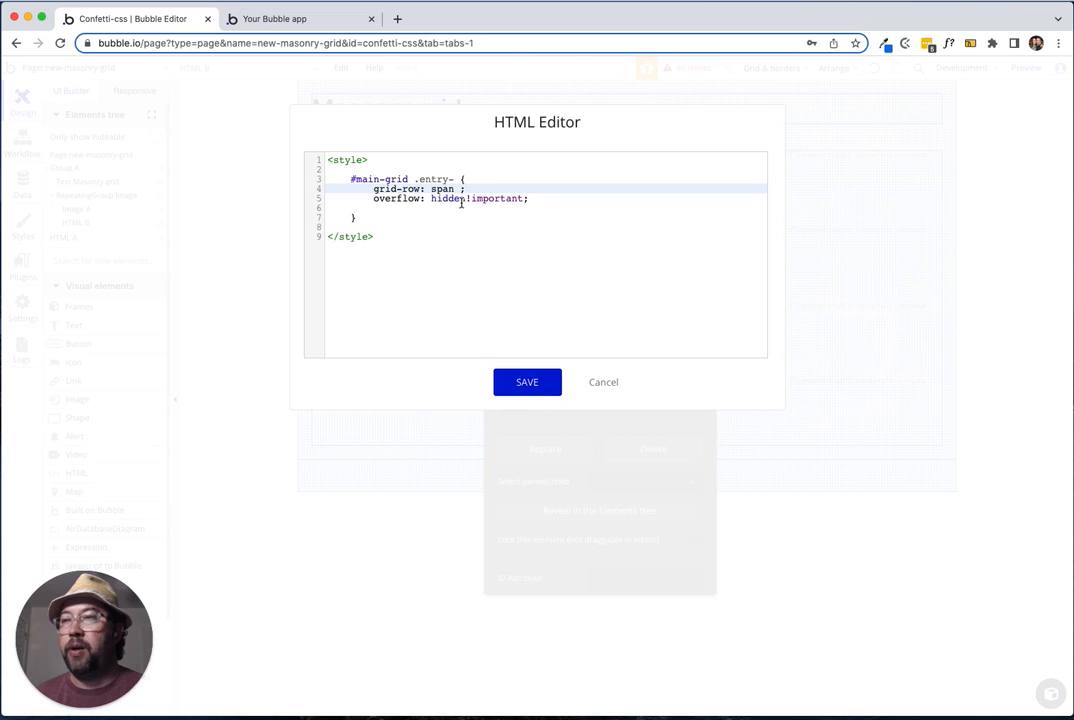
click(527, 382)
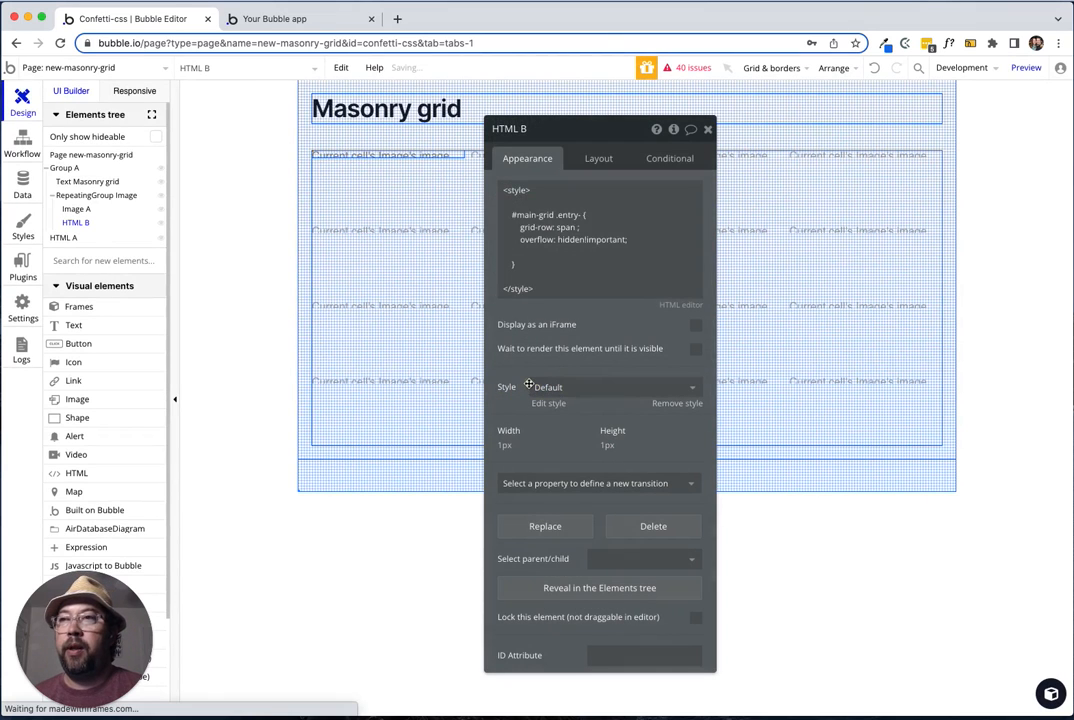
Insert Current cell's index after .entry- and Image A's height / 15:floor after span.
click(590, 214)
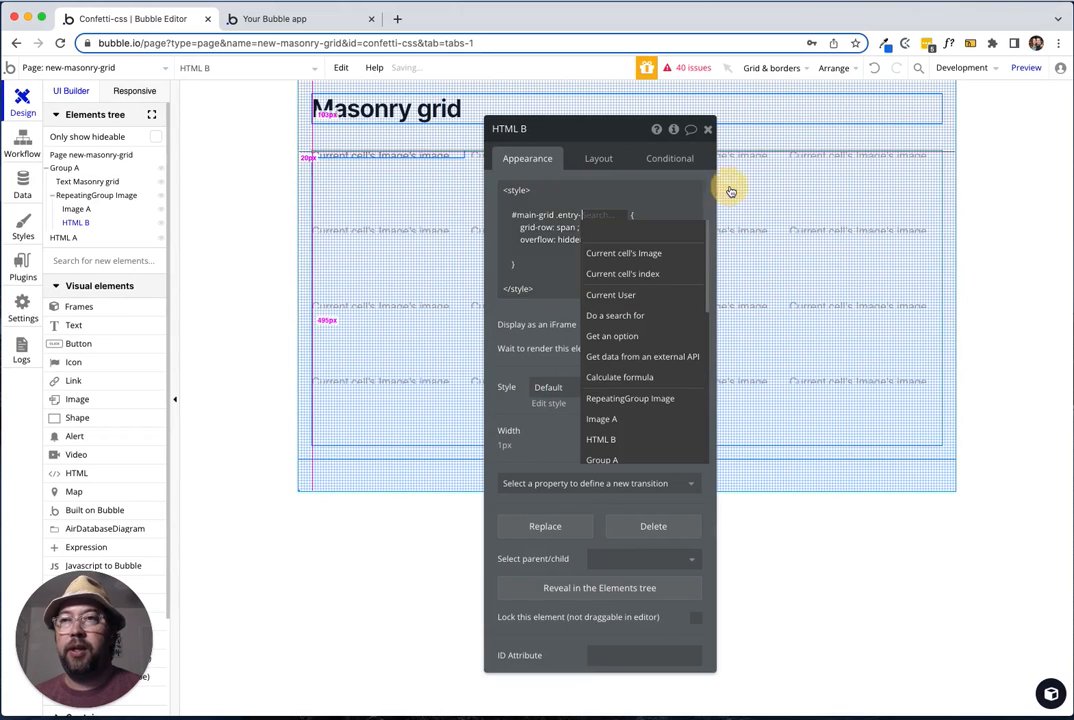
click(622, 273)
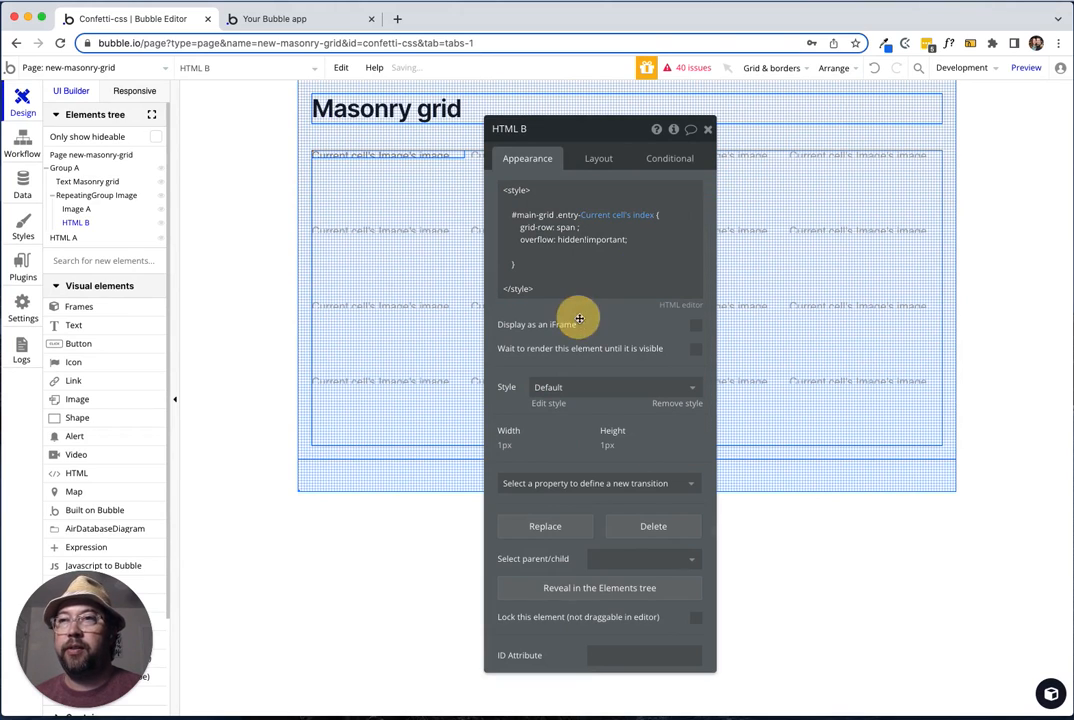
click(572, 239)
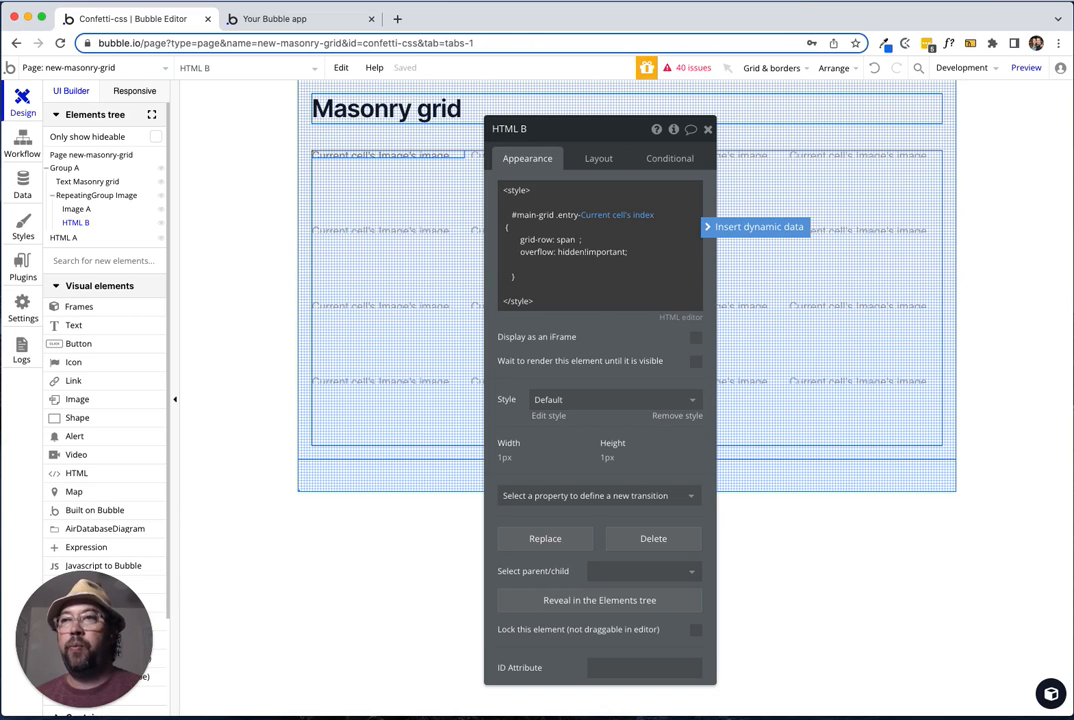
click(758, 227)
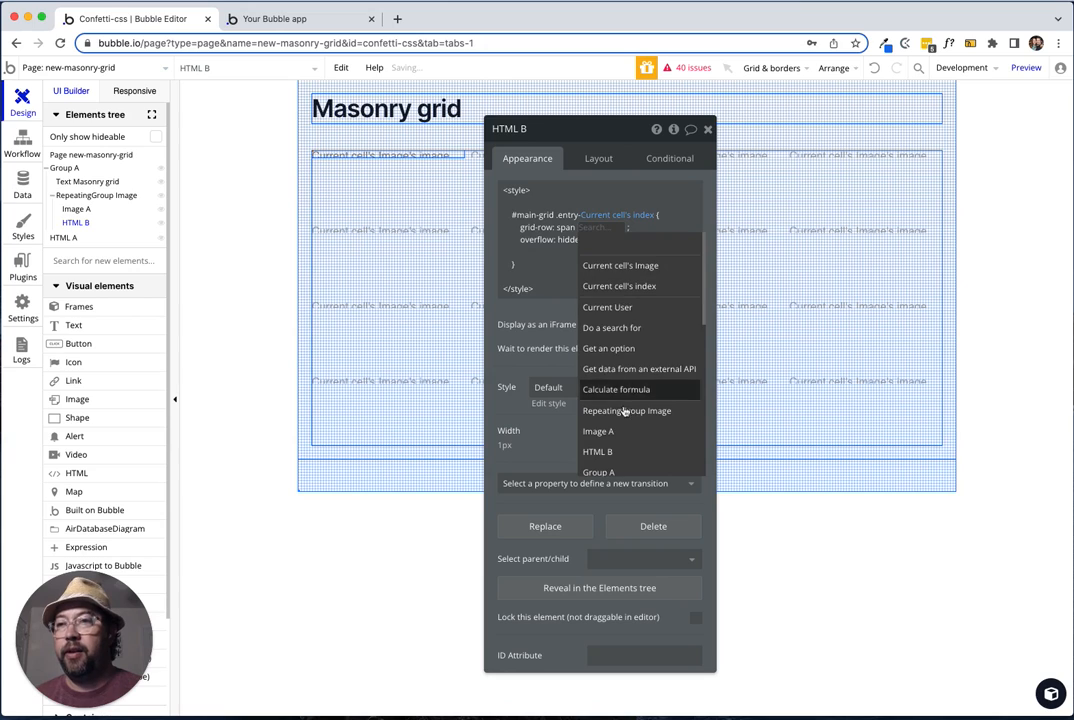
click(598, 430)
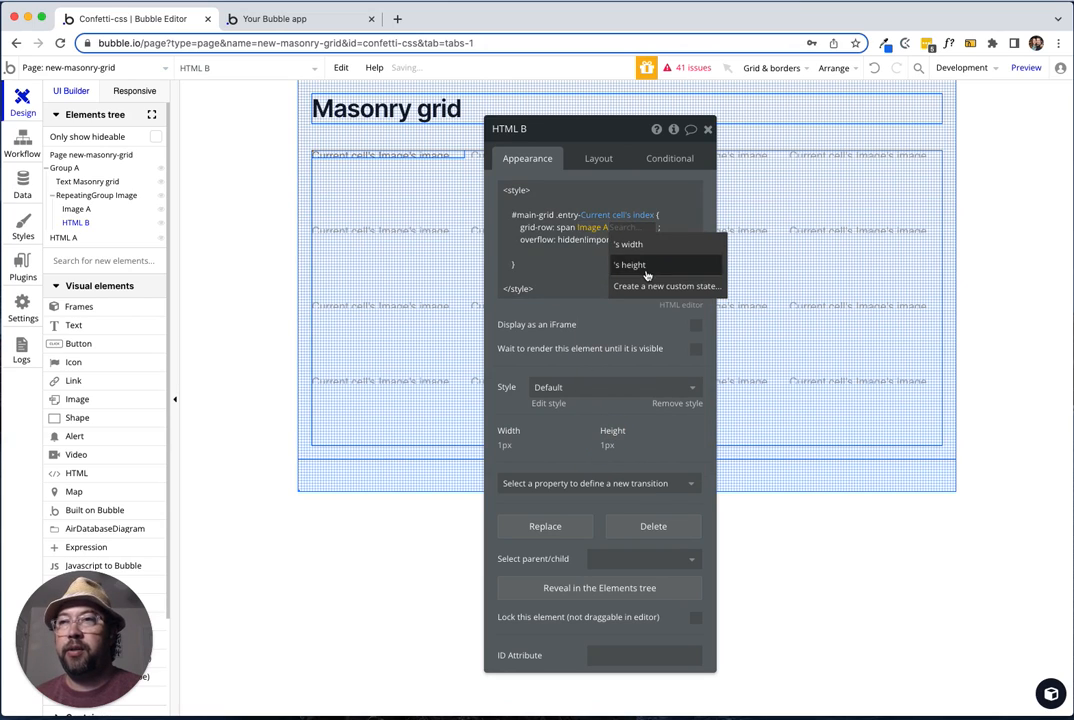
click(630, 264)
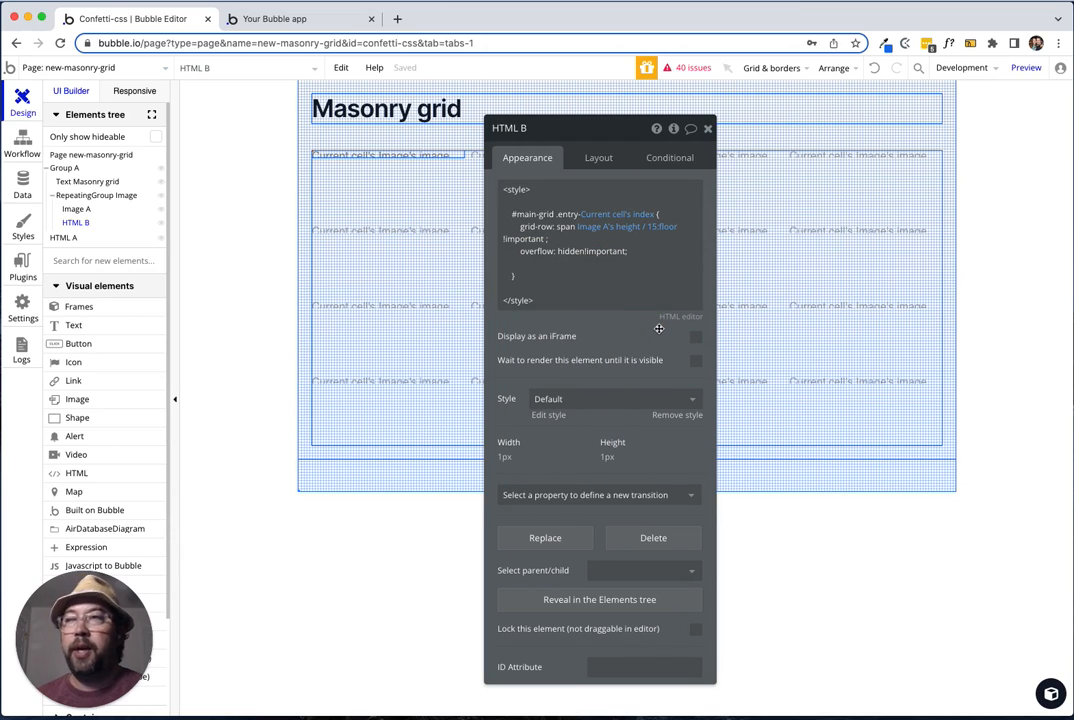
click(300, 22)
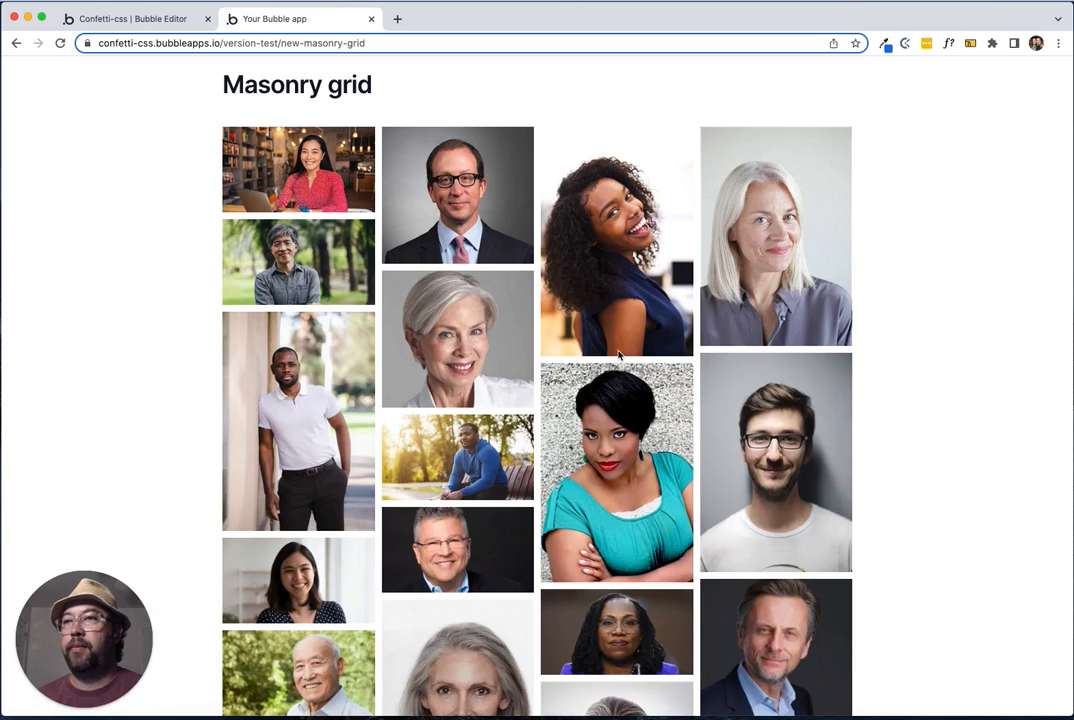
Scroll down and back up the live preview to check the four staggered portrait columns.
scroll(down, 3)
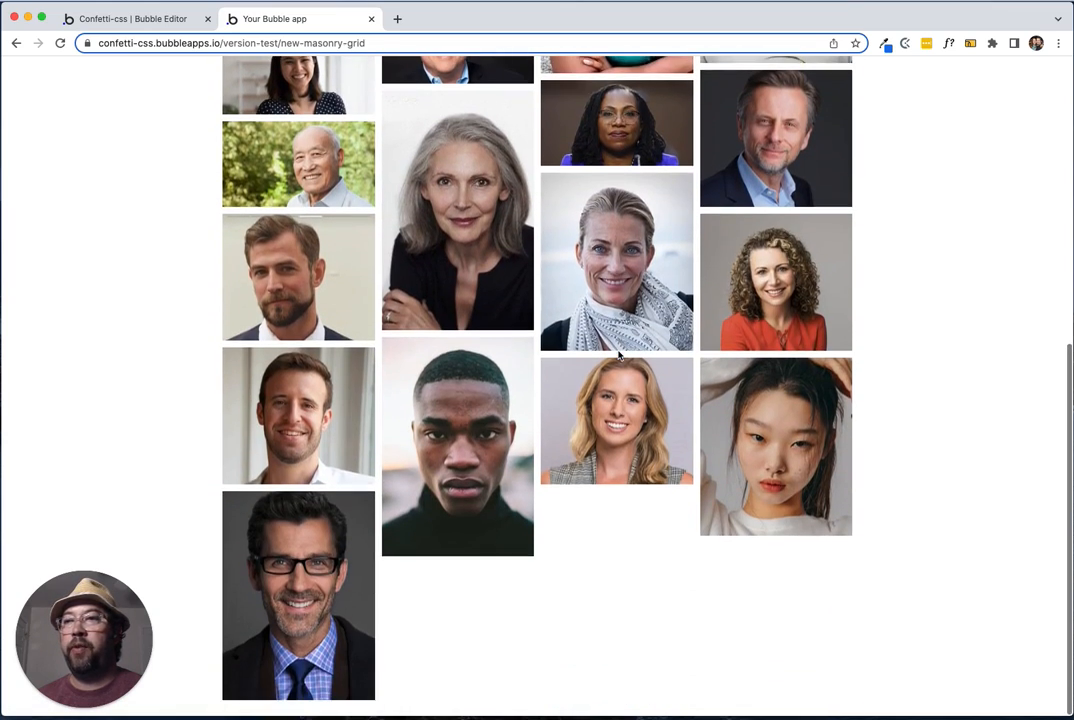
scroll(up, 3)
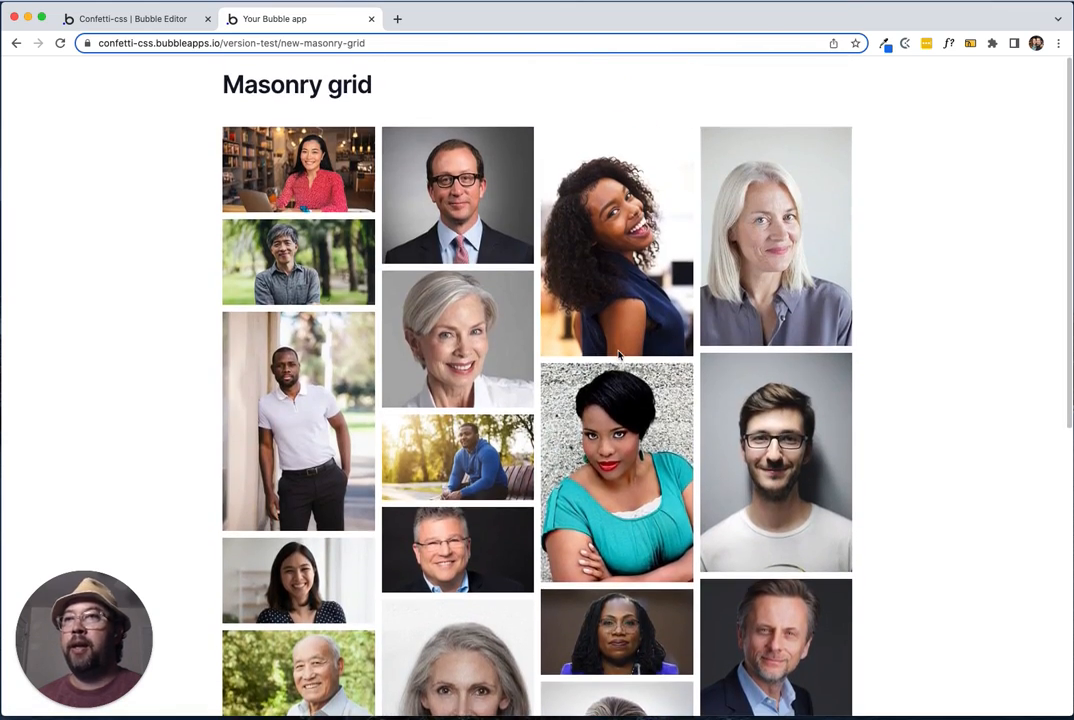